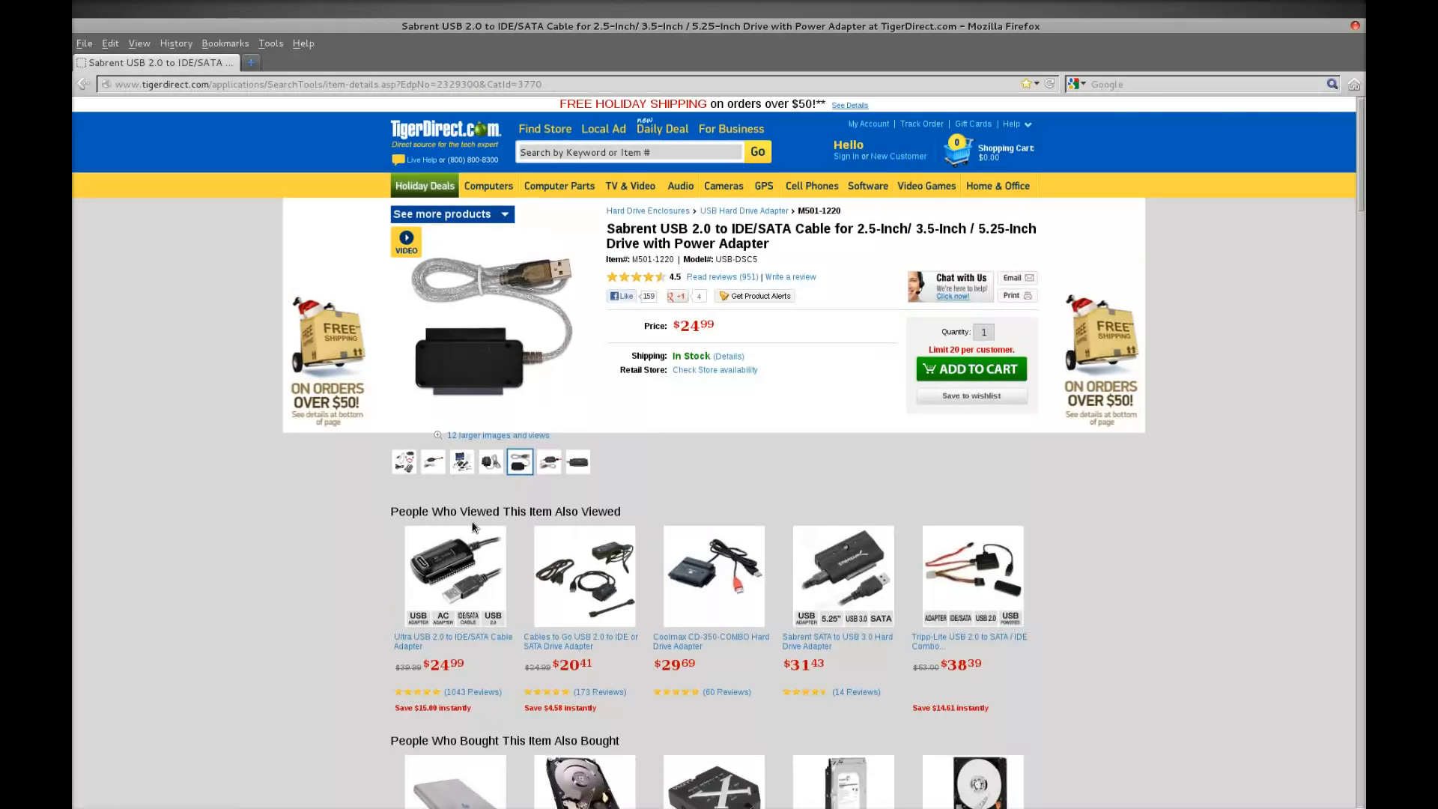
# Step: View another adapter photo and open the '12 larger images and views' gallery
pyautogui.click(490, 462)
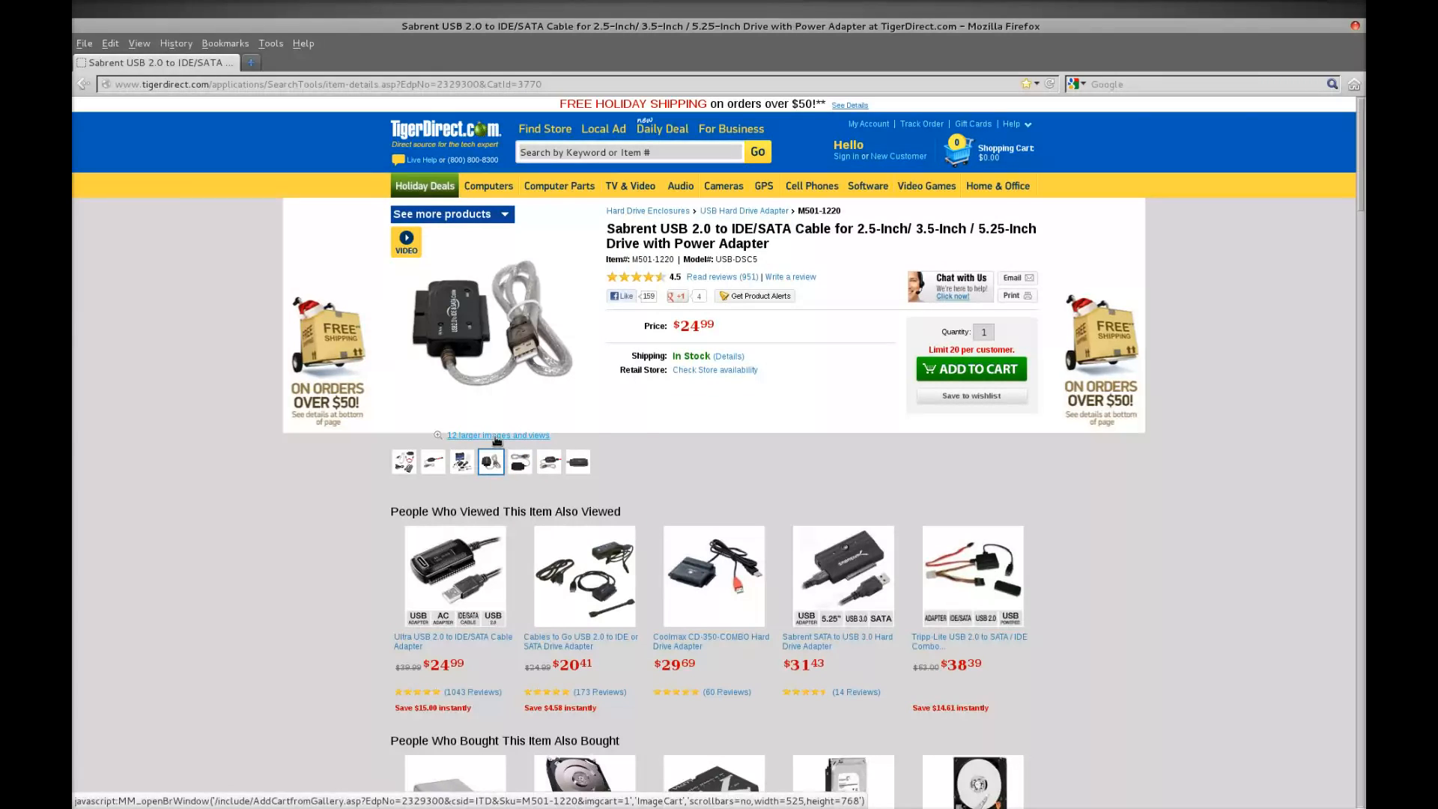
pyautogui.click(497, 434)
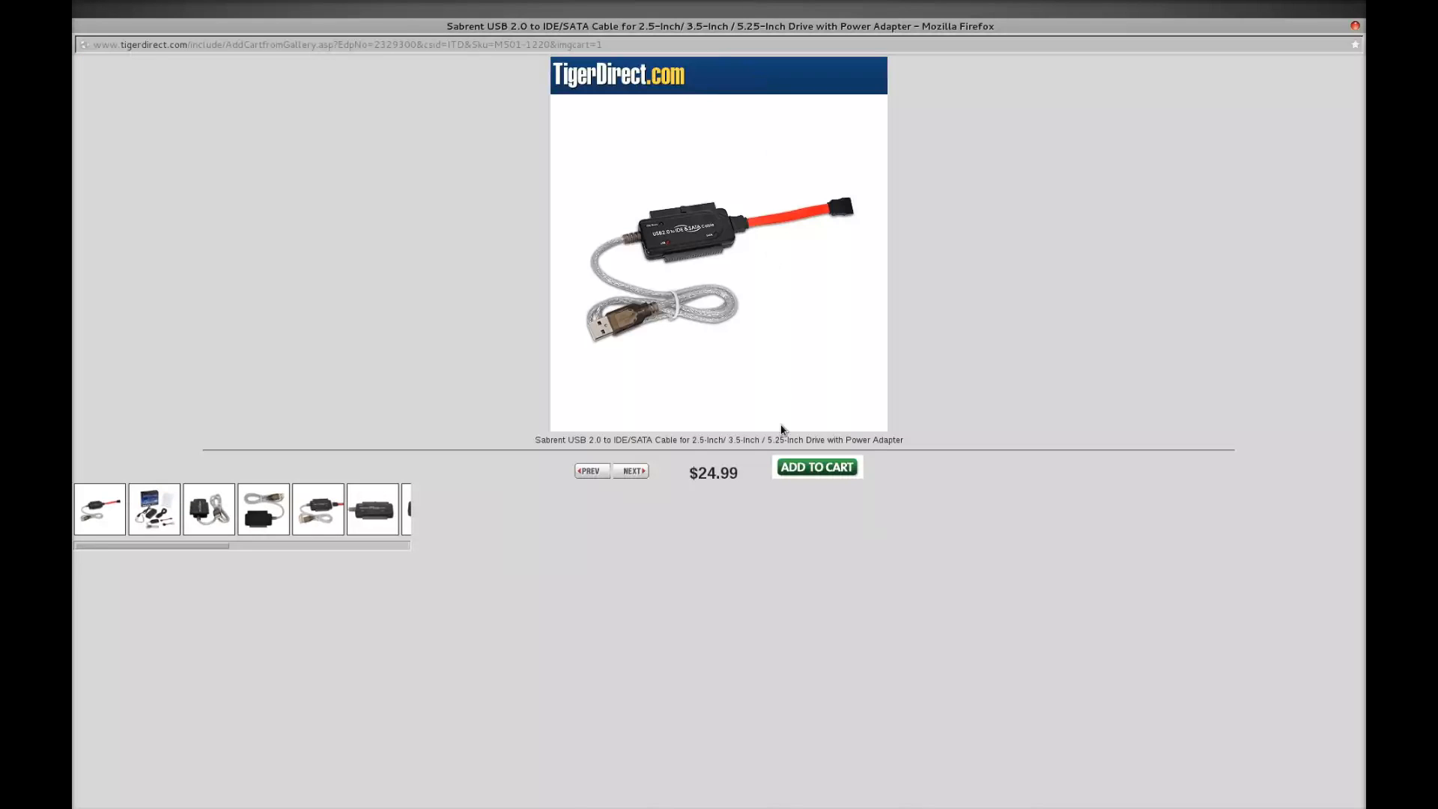
pyautogui.moveTo(692, 389)
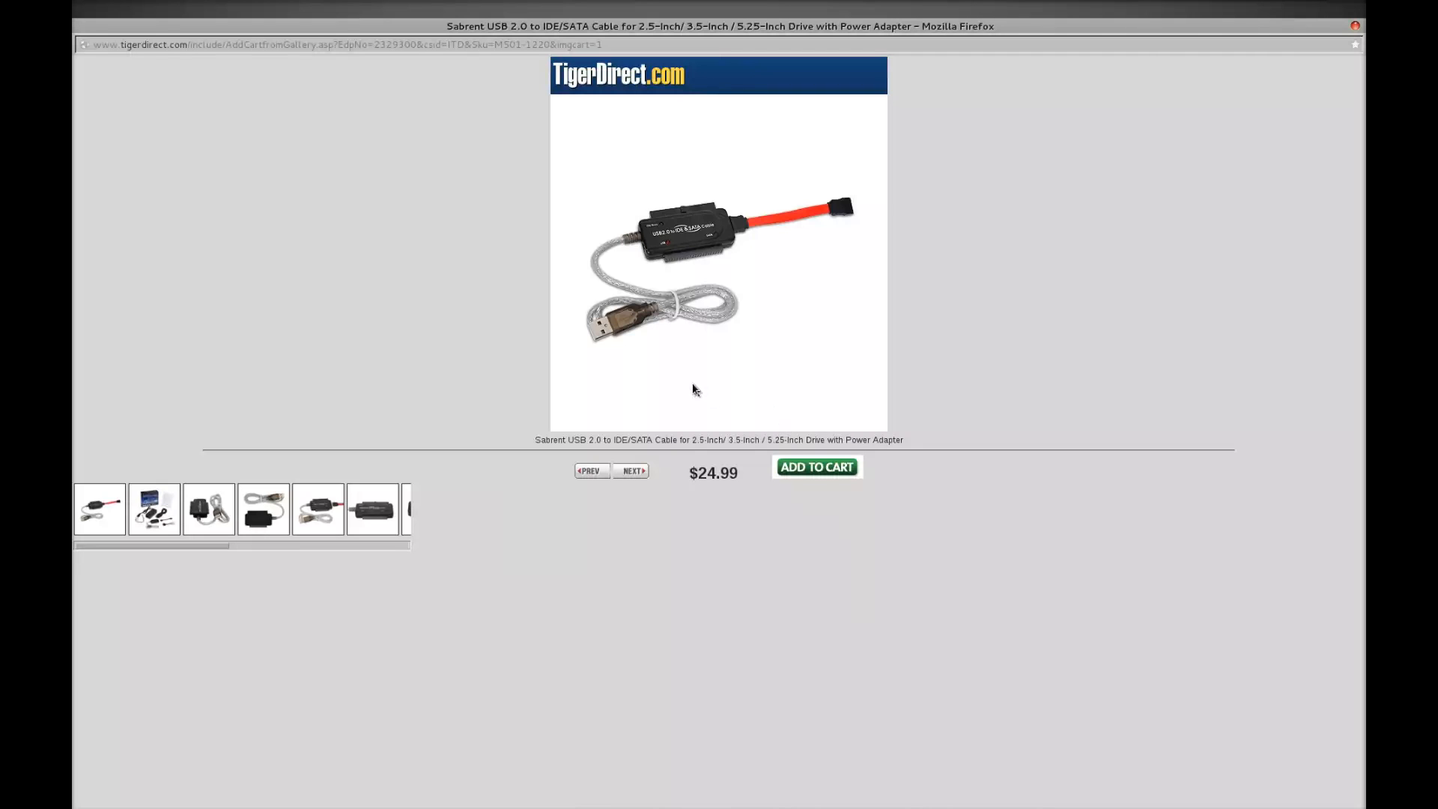
# Step: Advance through the gallery with NEXT until the full kit with power adapter and cables appears
pyautogui.click(631, 469)
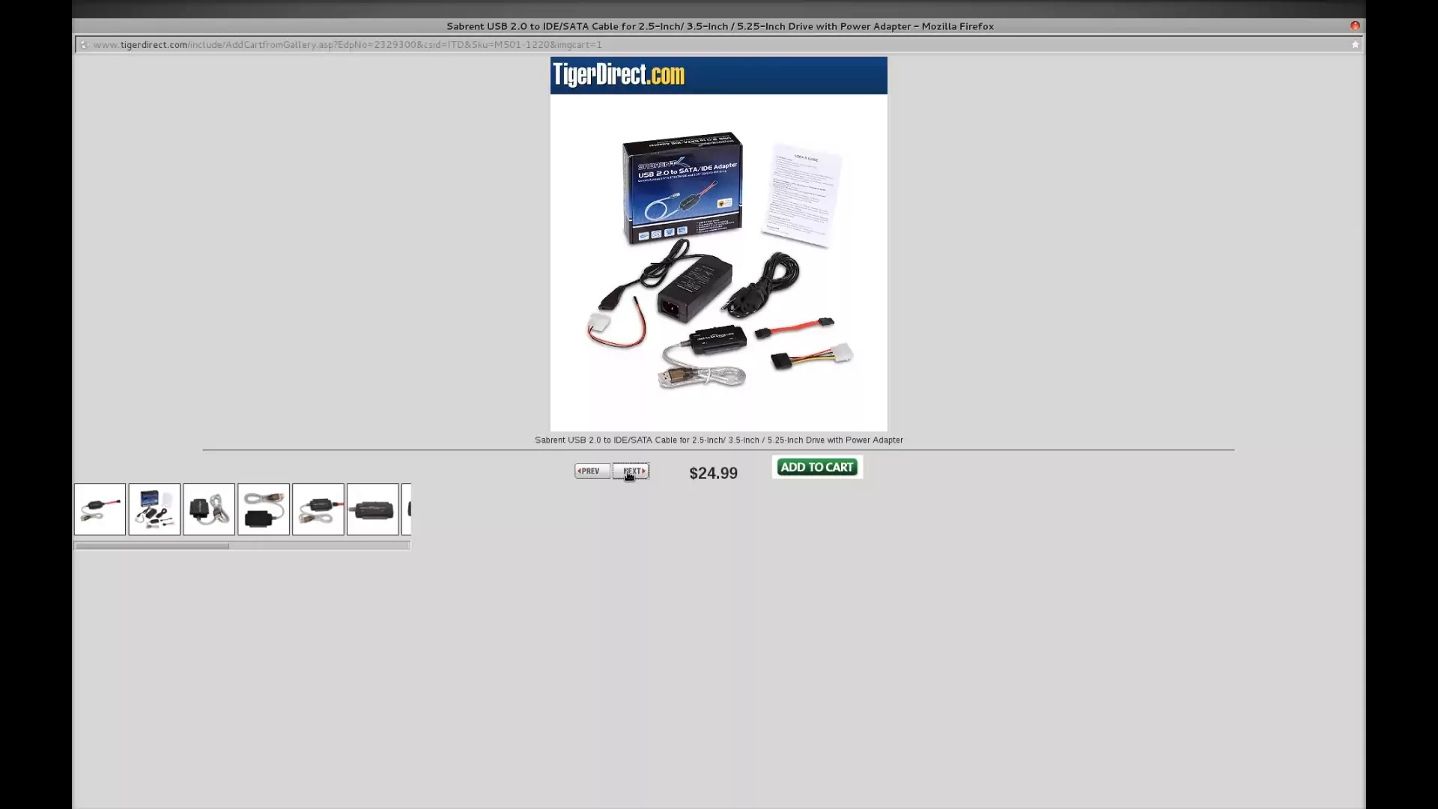
pyautogui.click(630, 471)
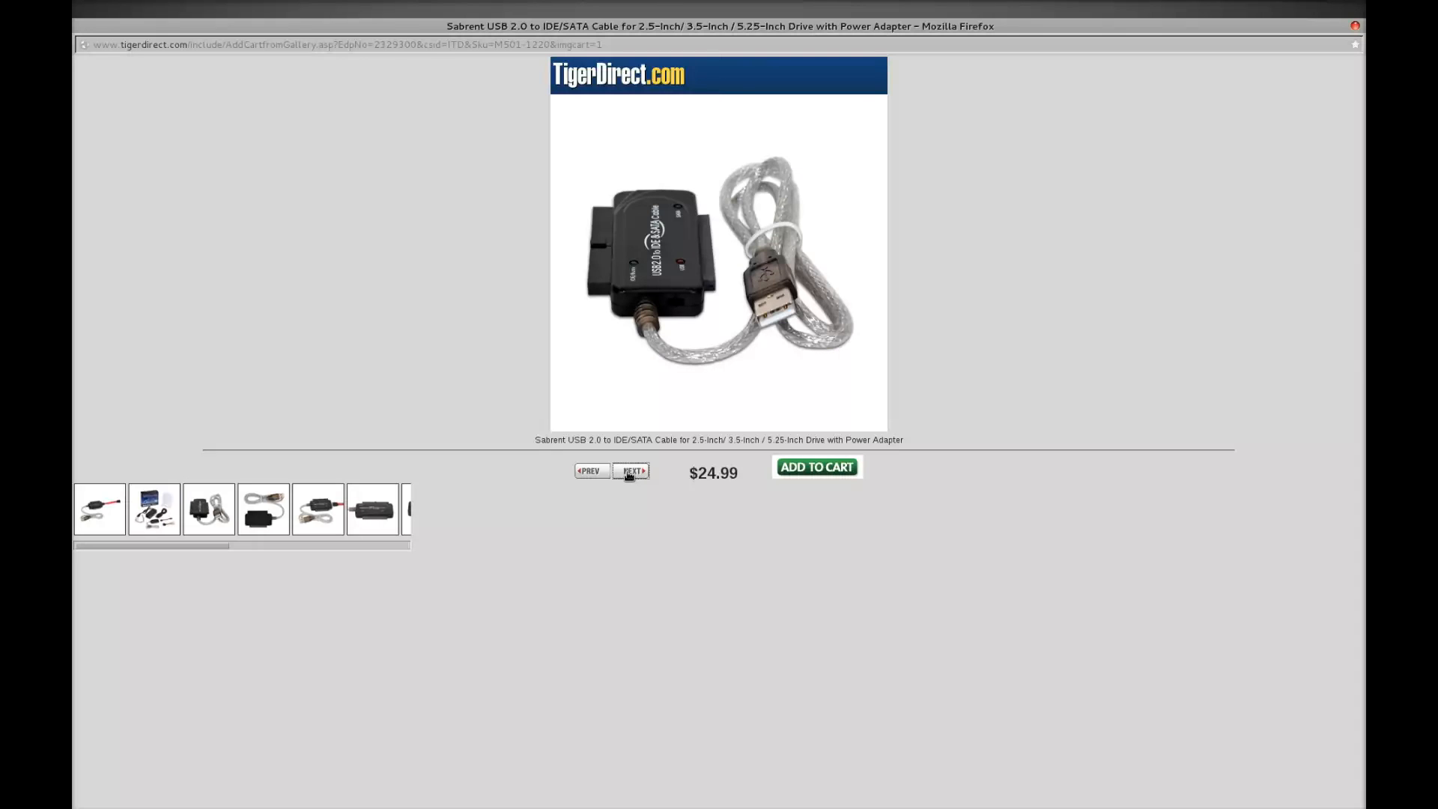
pyautogui.moveTo(565, 311)
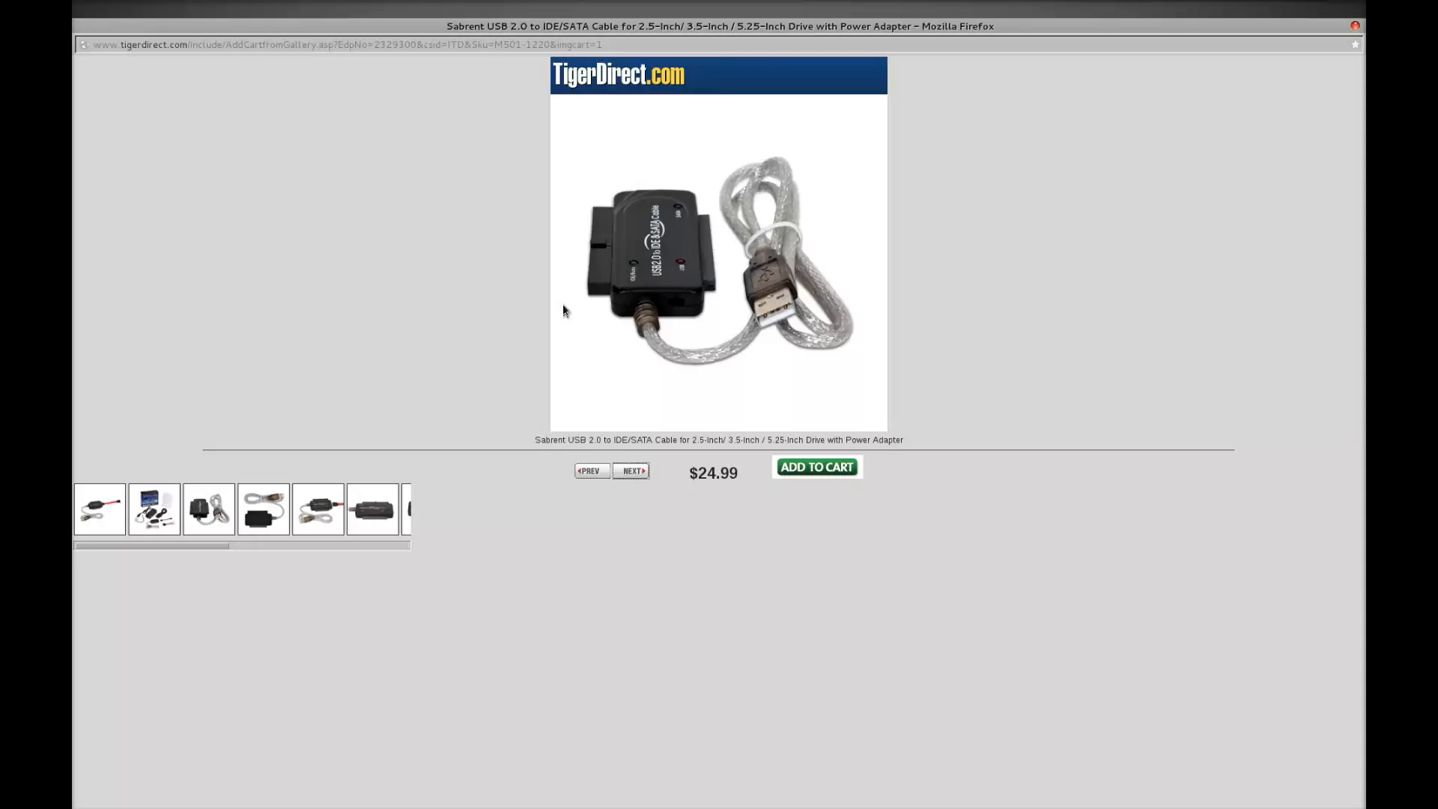
pyautogui.moveTo(604, 260)
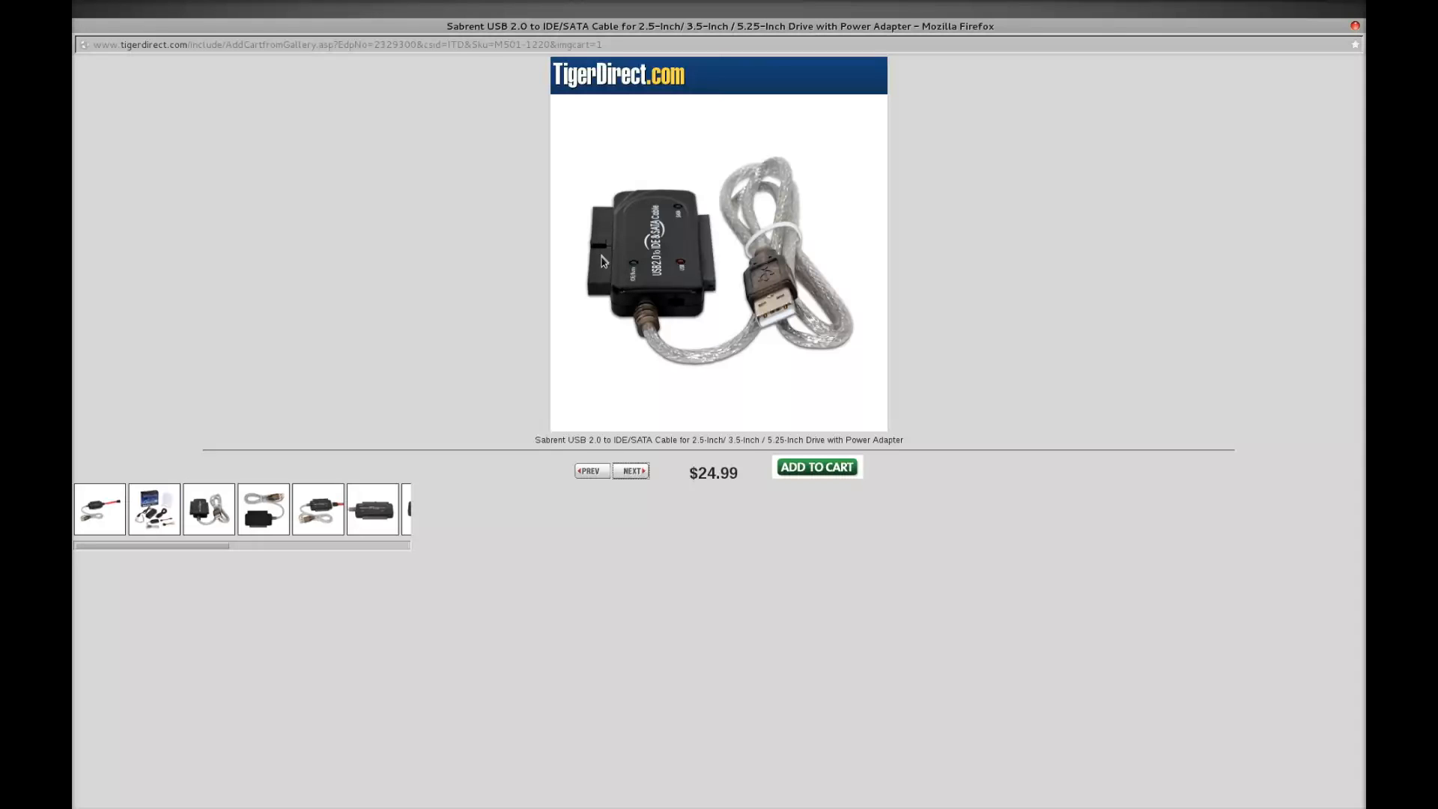
pyautogui.moveTo(713, 261)
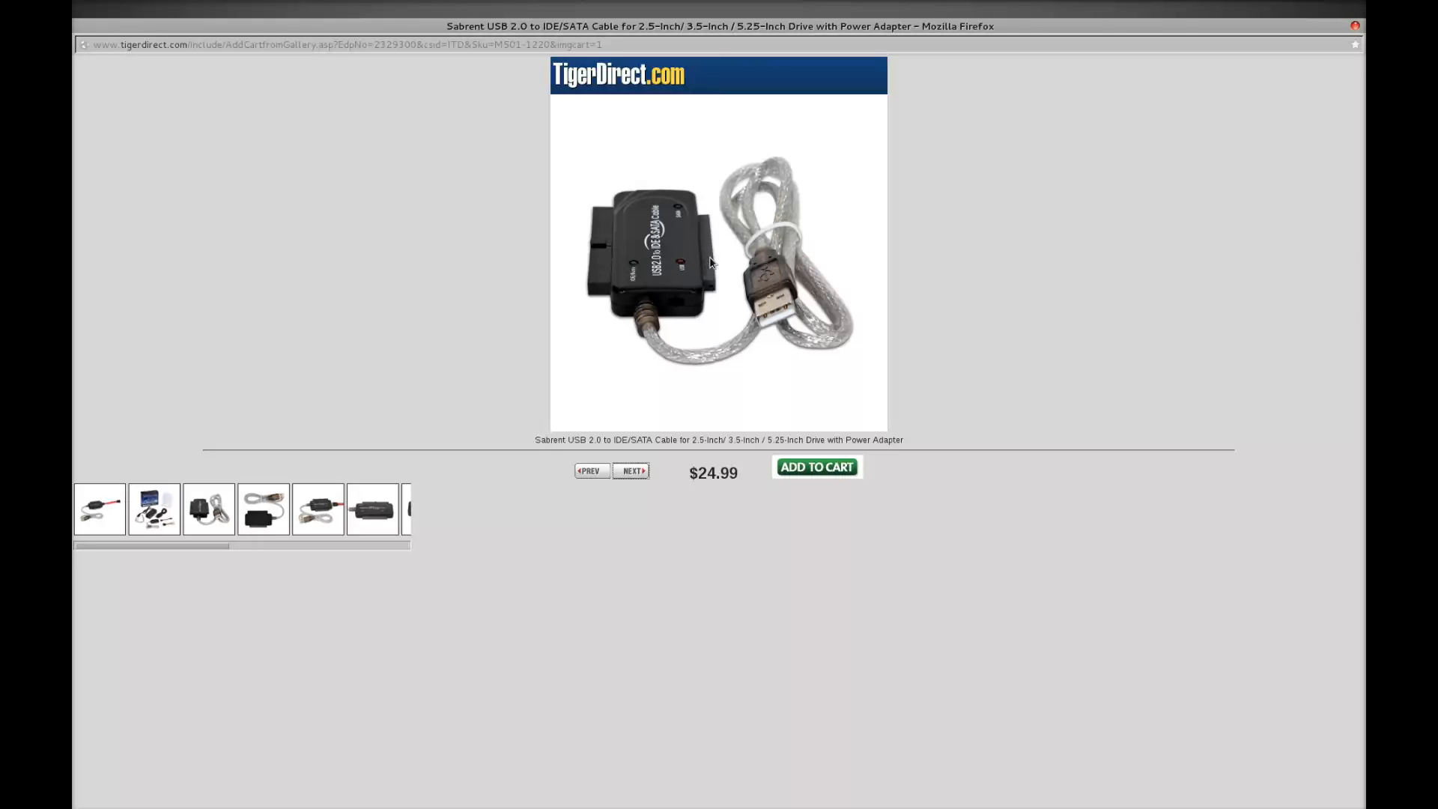
pyautogui.click(630, 470)
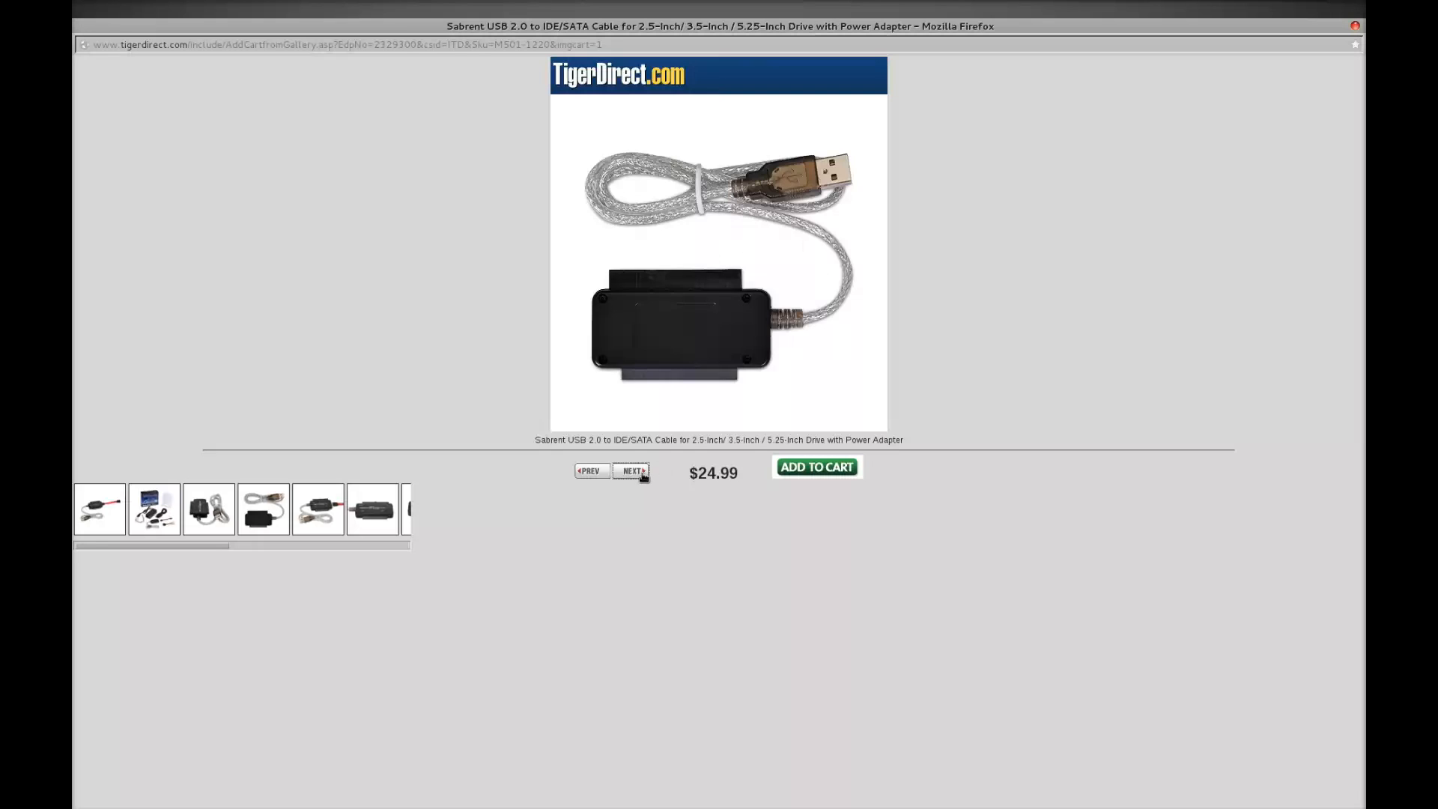
pyautogui.click(631, 471)
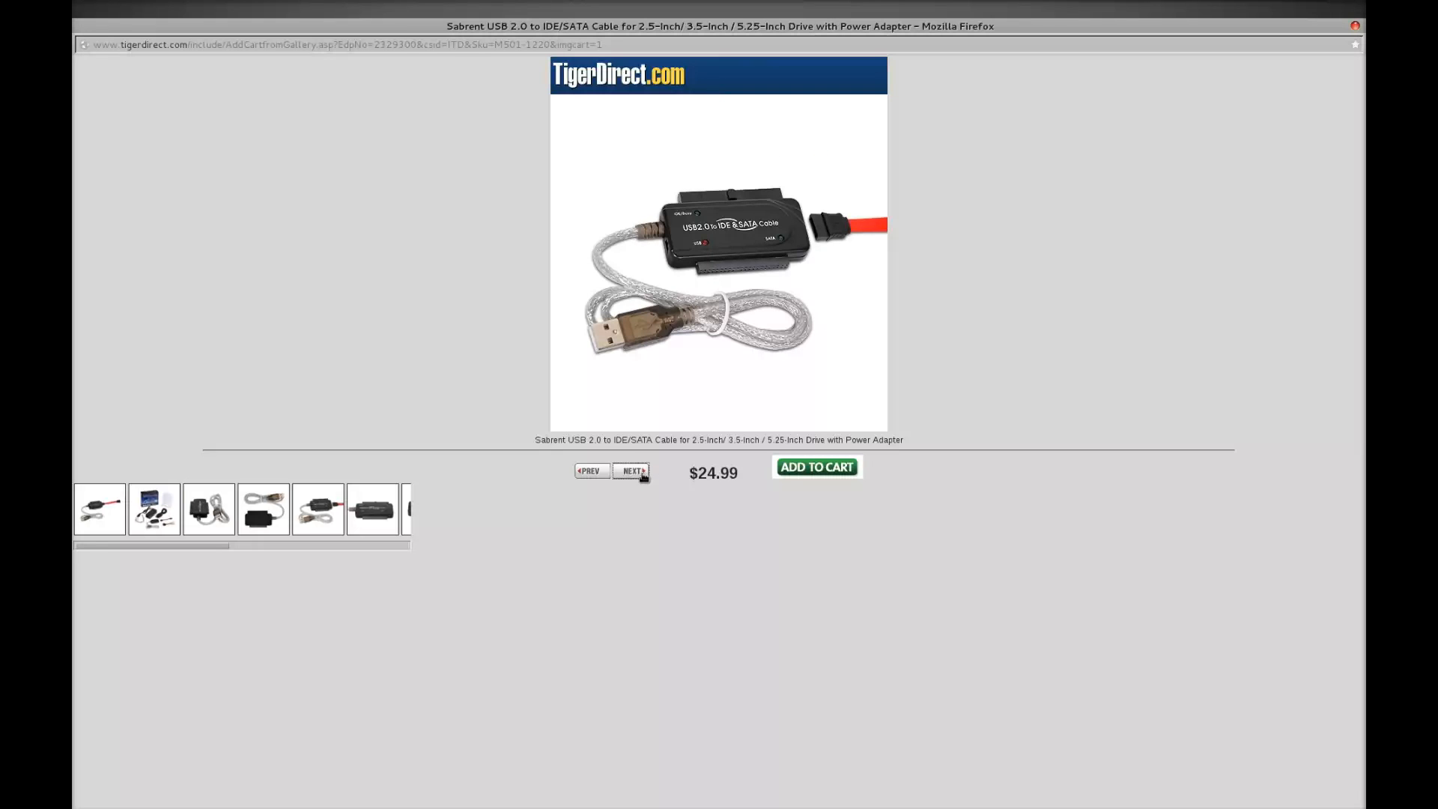
pyautogui.moveTo(616, 346)
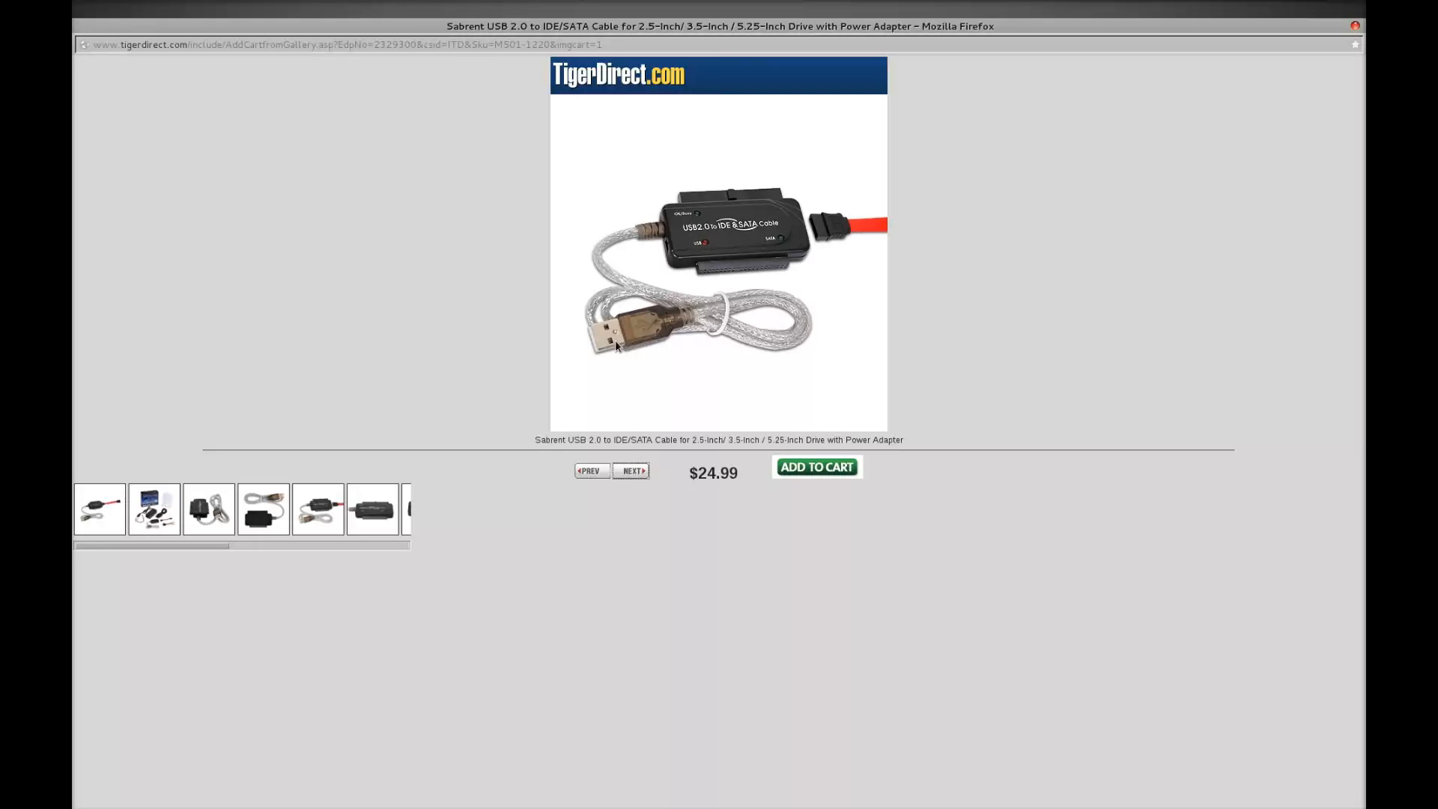
pyautogui.moveTo(739, 261)
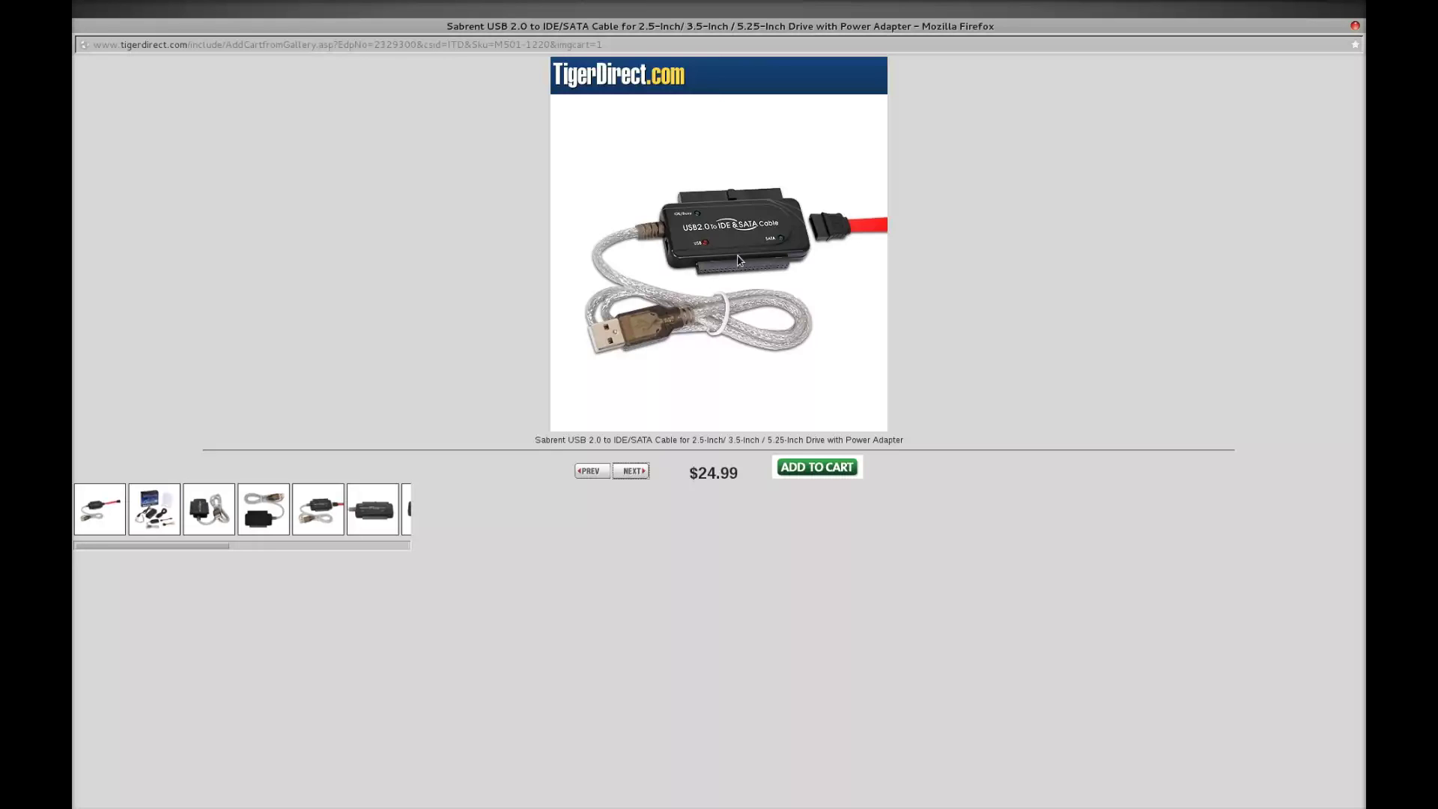
pyautogui.click(631, 470)
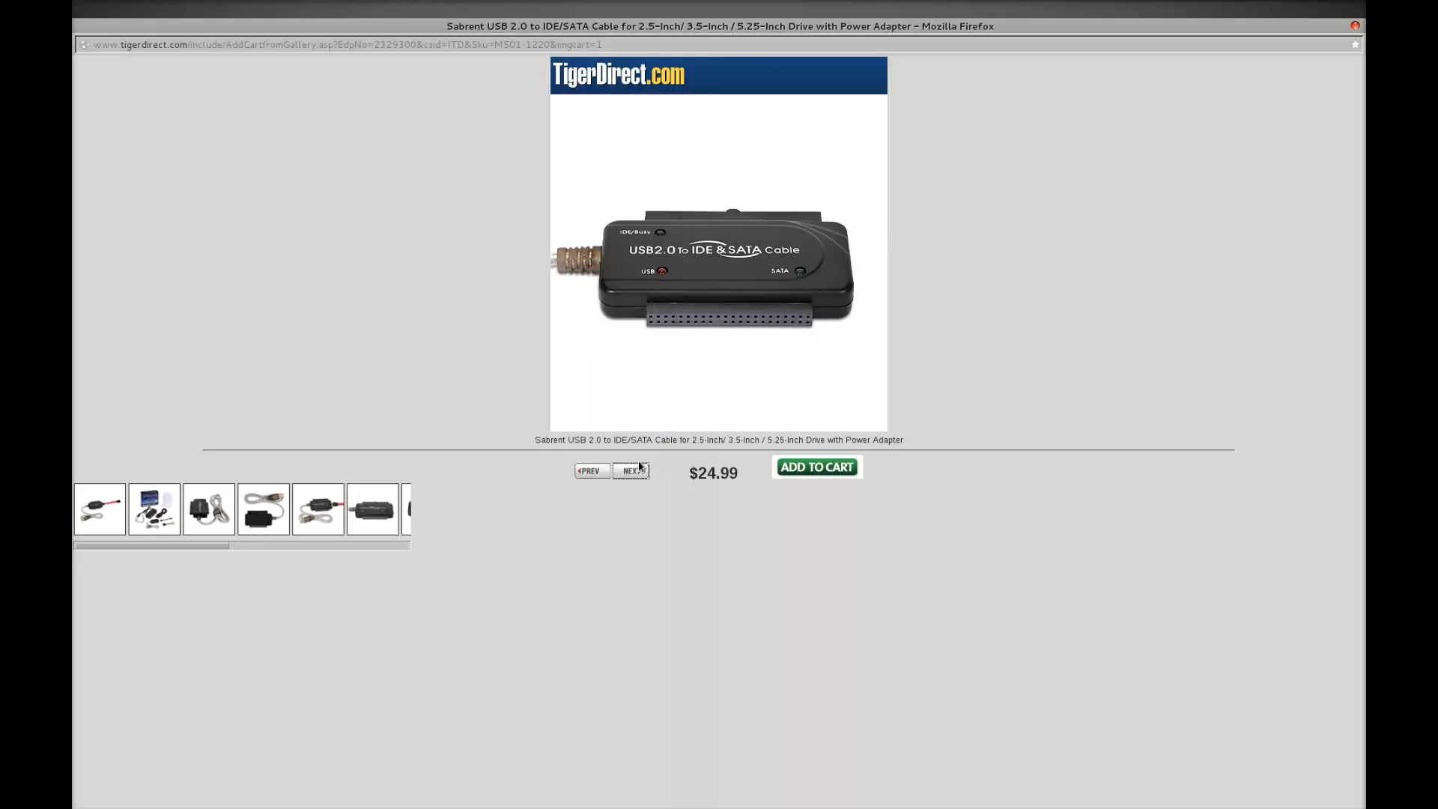
pyautogui.click(631, 469)
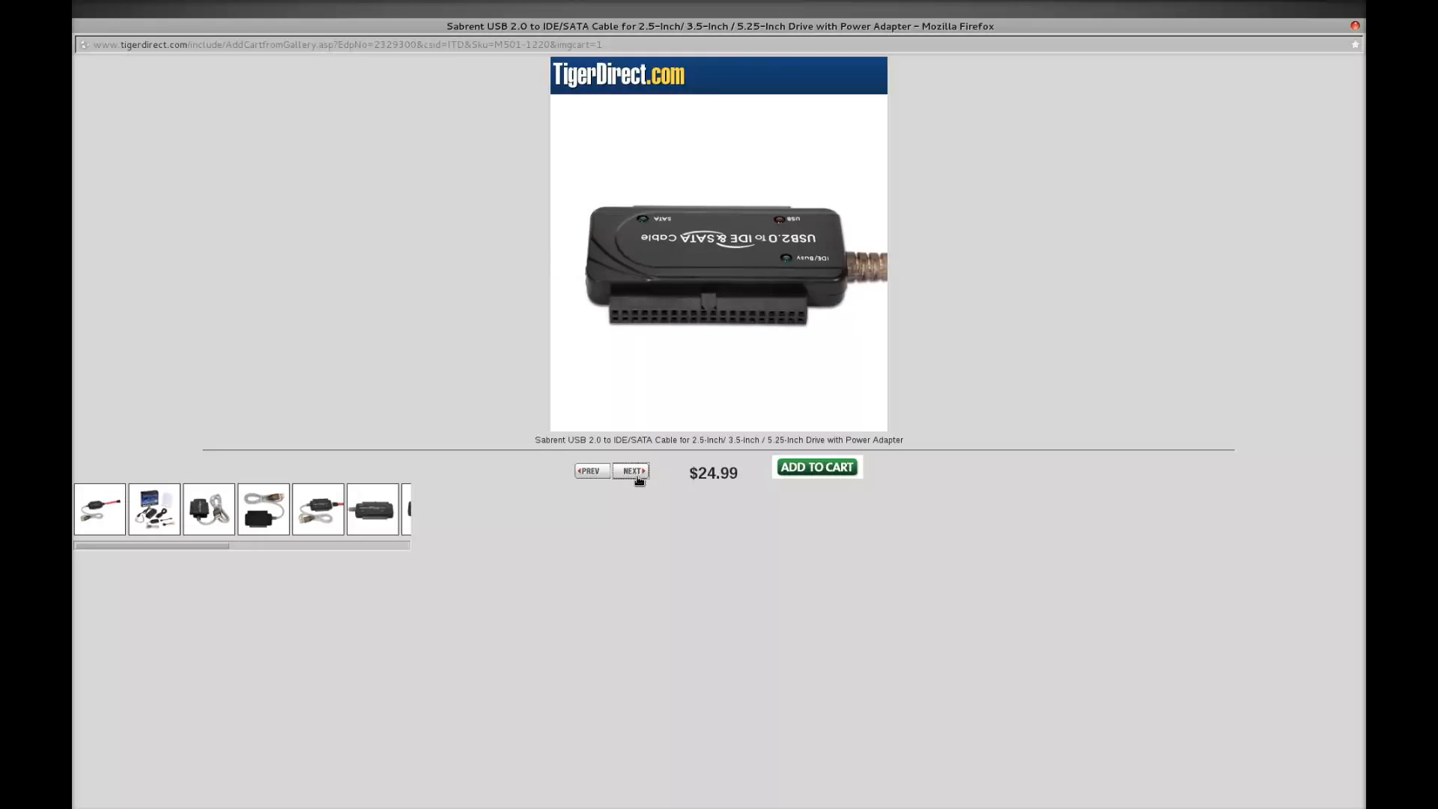
pyautogui.click(631, 470)
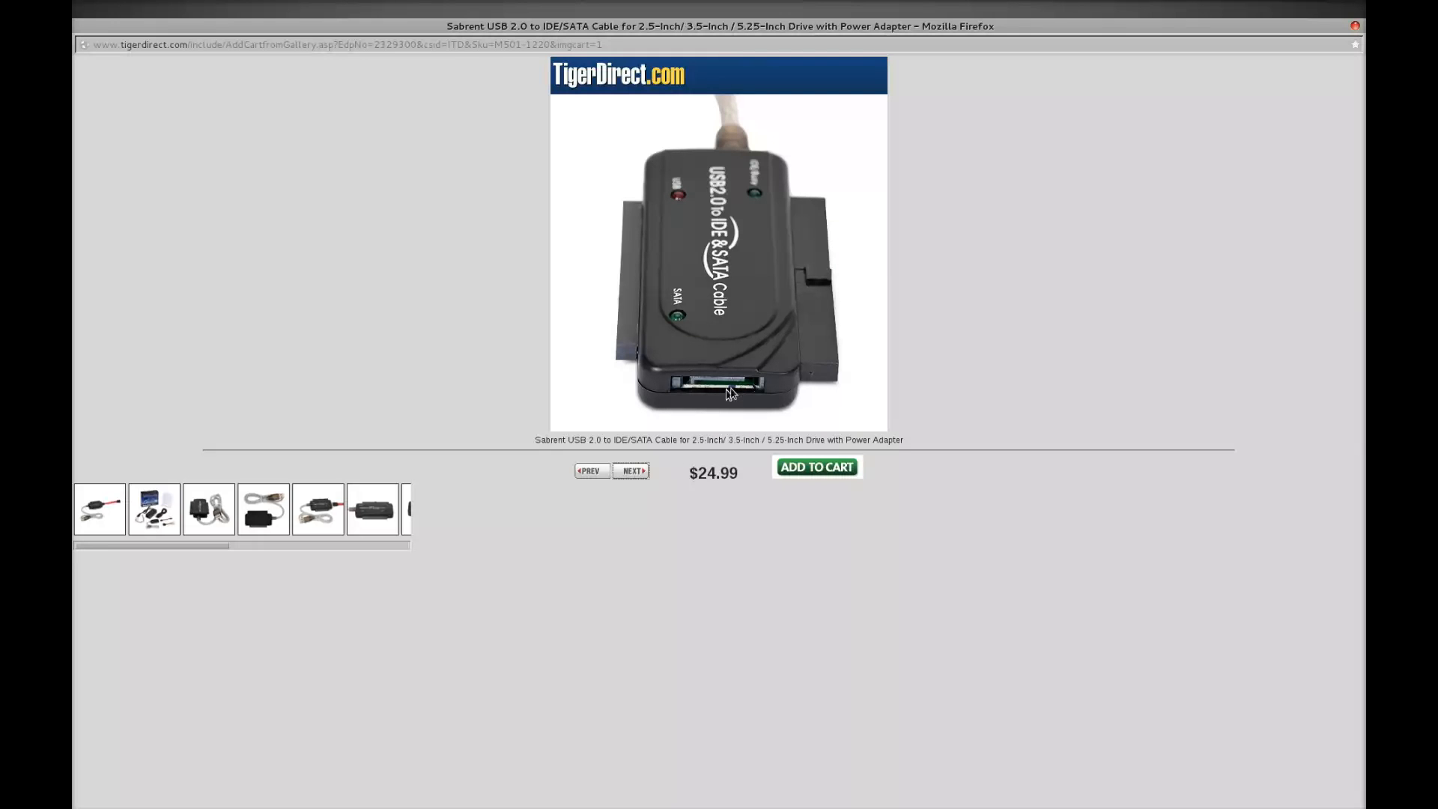
pyautogui.click(631, 470)
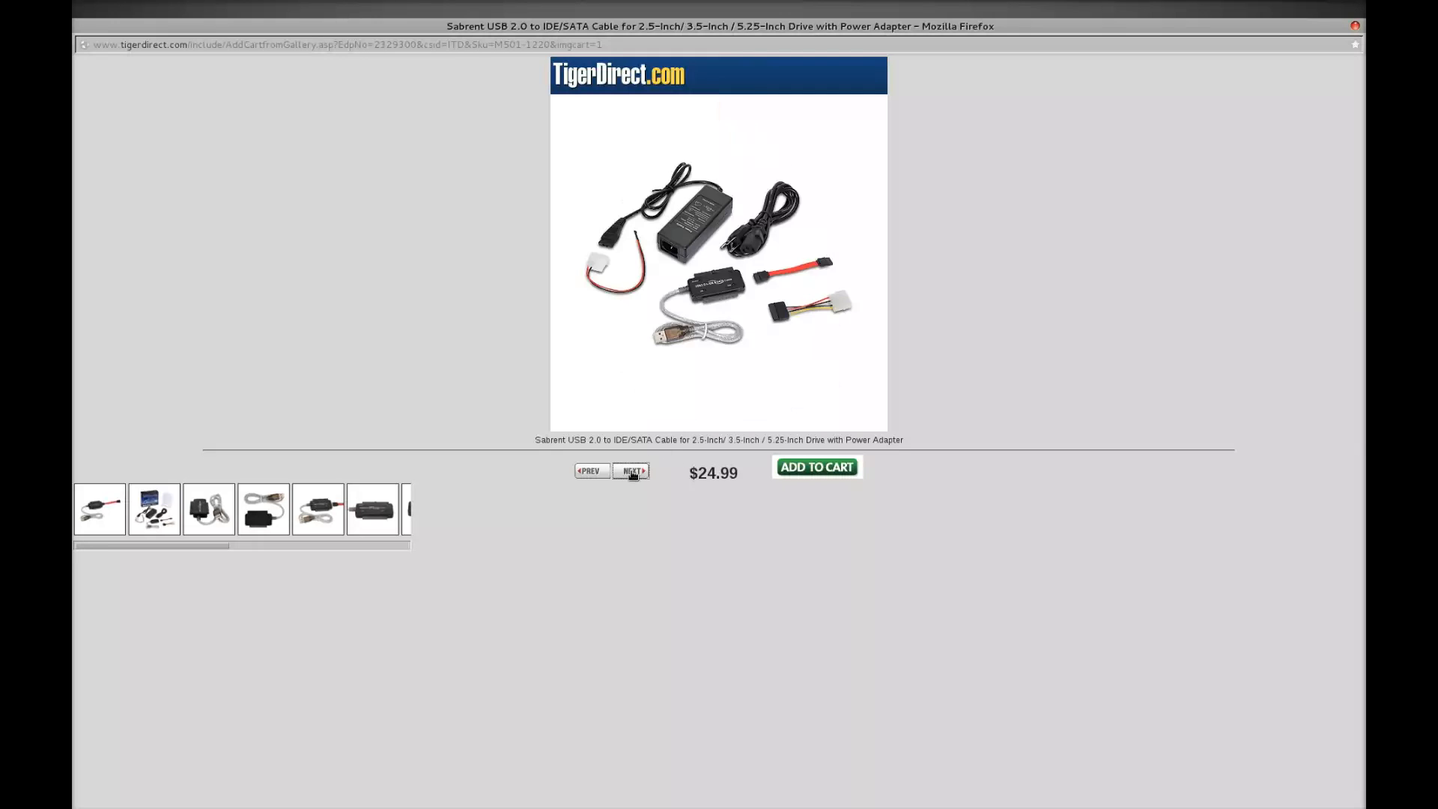
pyautogui.moveTo(782, 285)
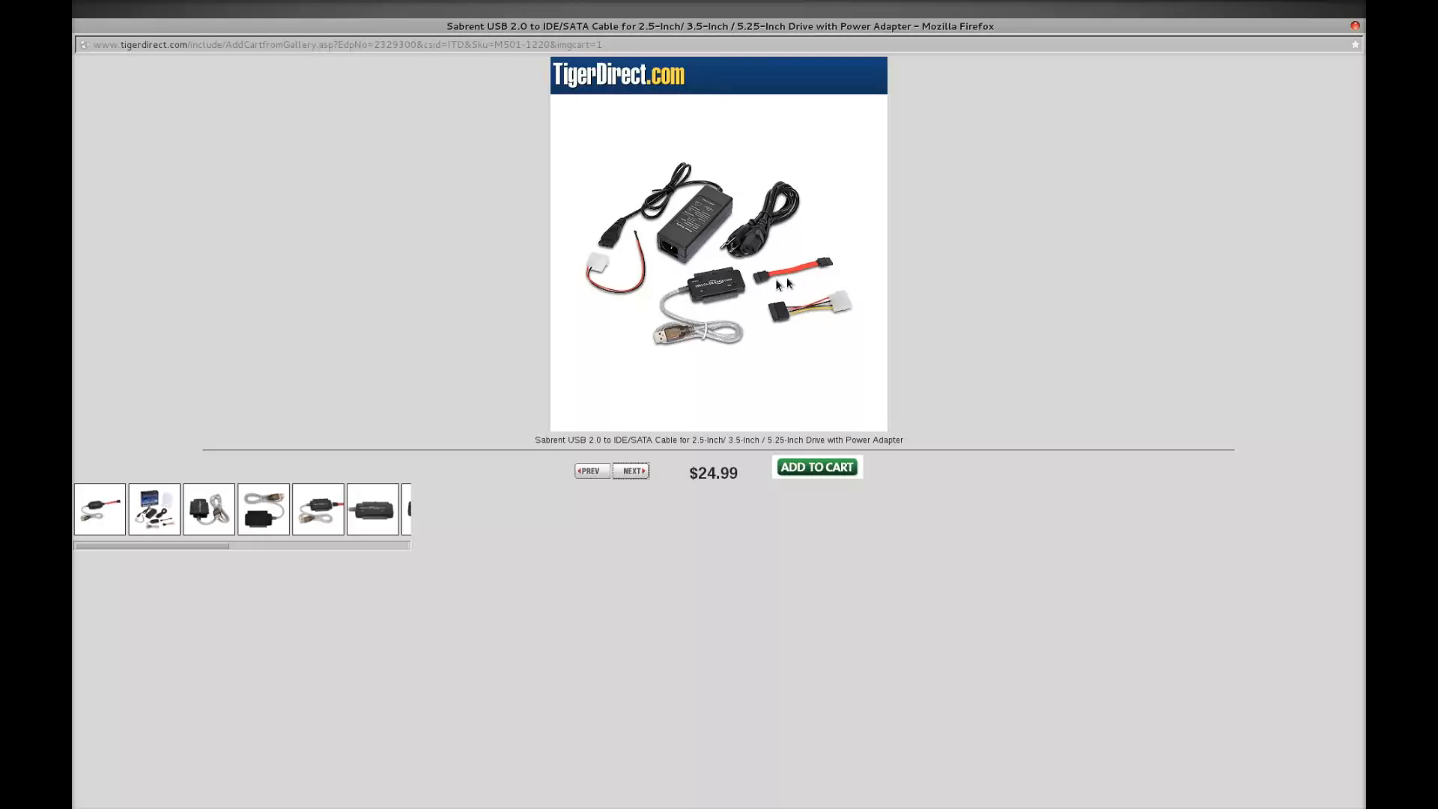
pyautogui.moveTo(786, 280)
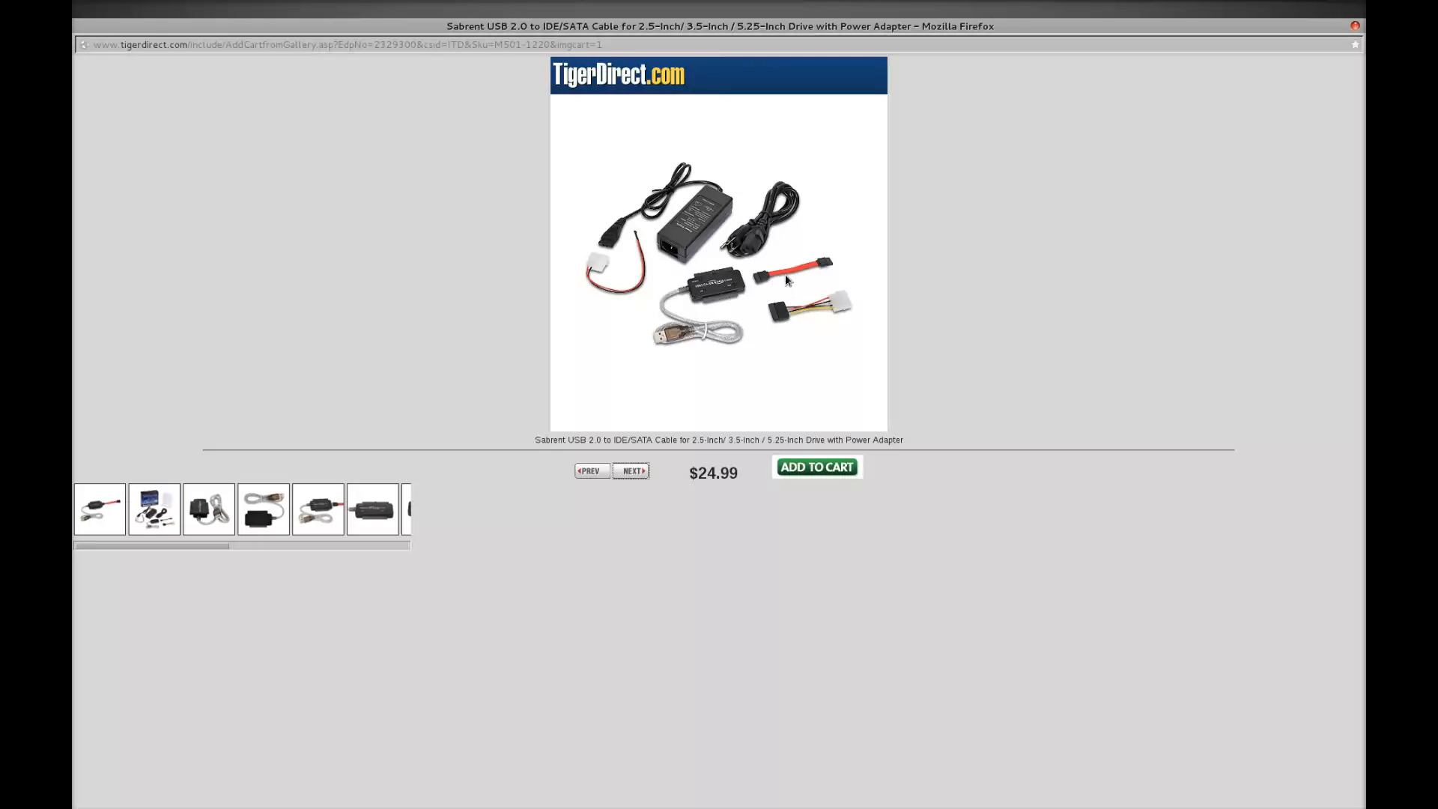
pyautogui.moveTo(791, 283)
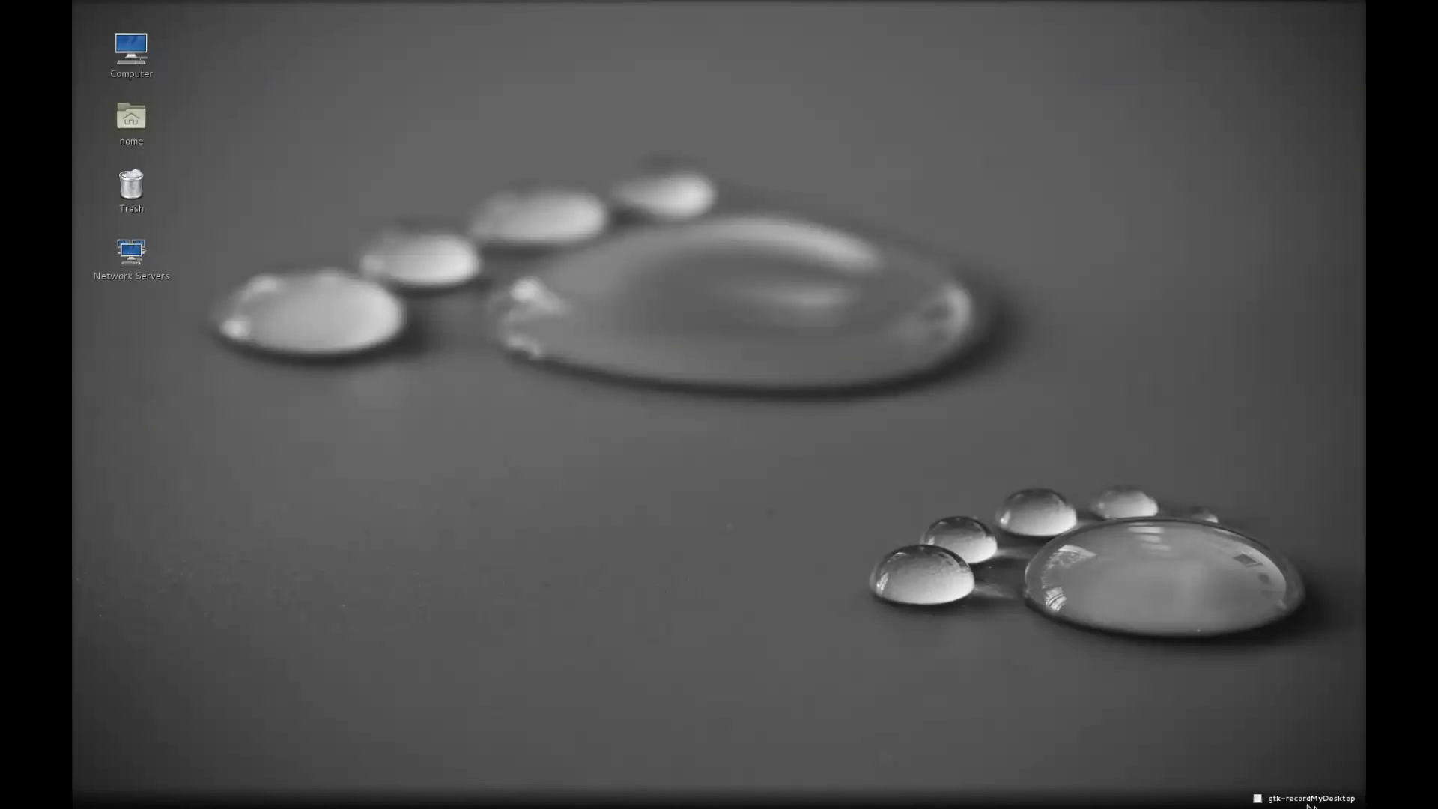
# Step: Select the home folder icon on the GNOME desktop
pyautogui.click(131, 124)
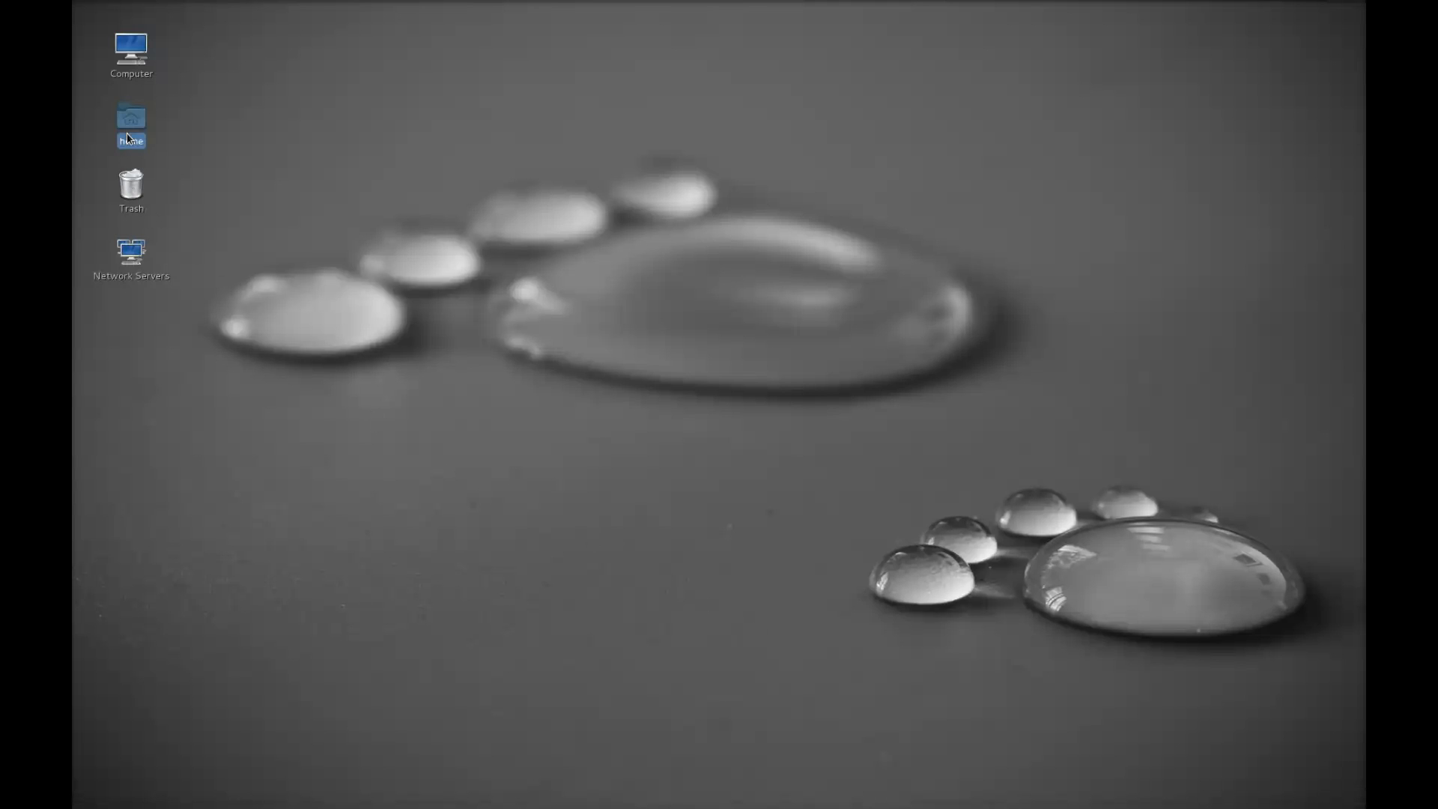
# Step: Open the home folder in Files and browse the mounted /boot drive from the Devices sidebar
pyautogui.doubleClick(130, 124)
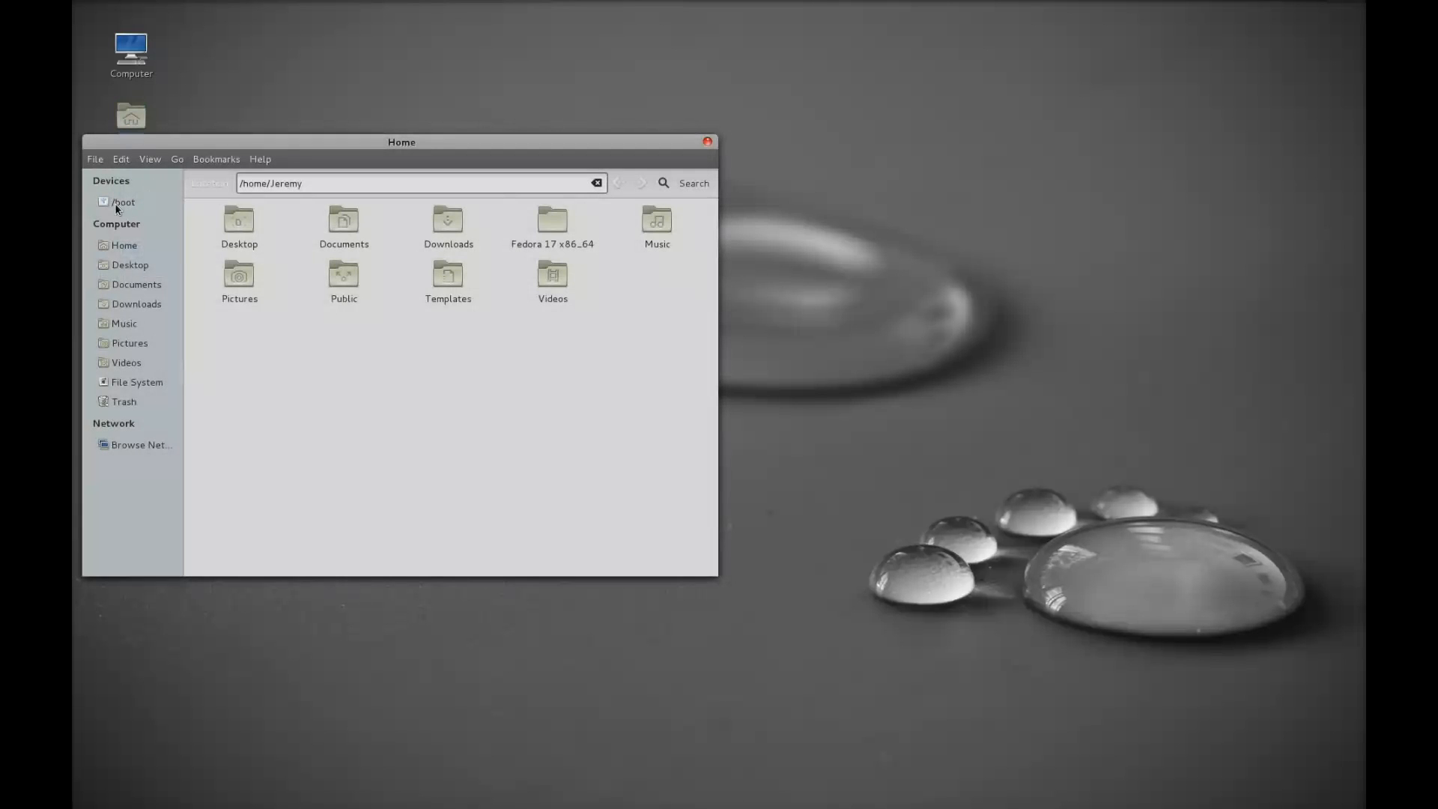
pyautogui.click(123, 203)
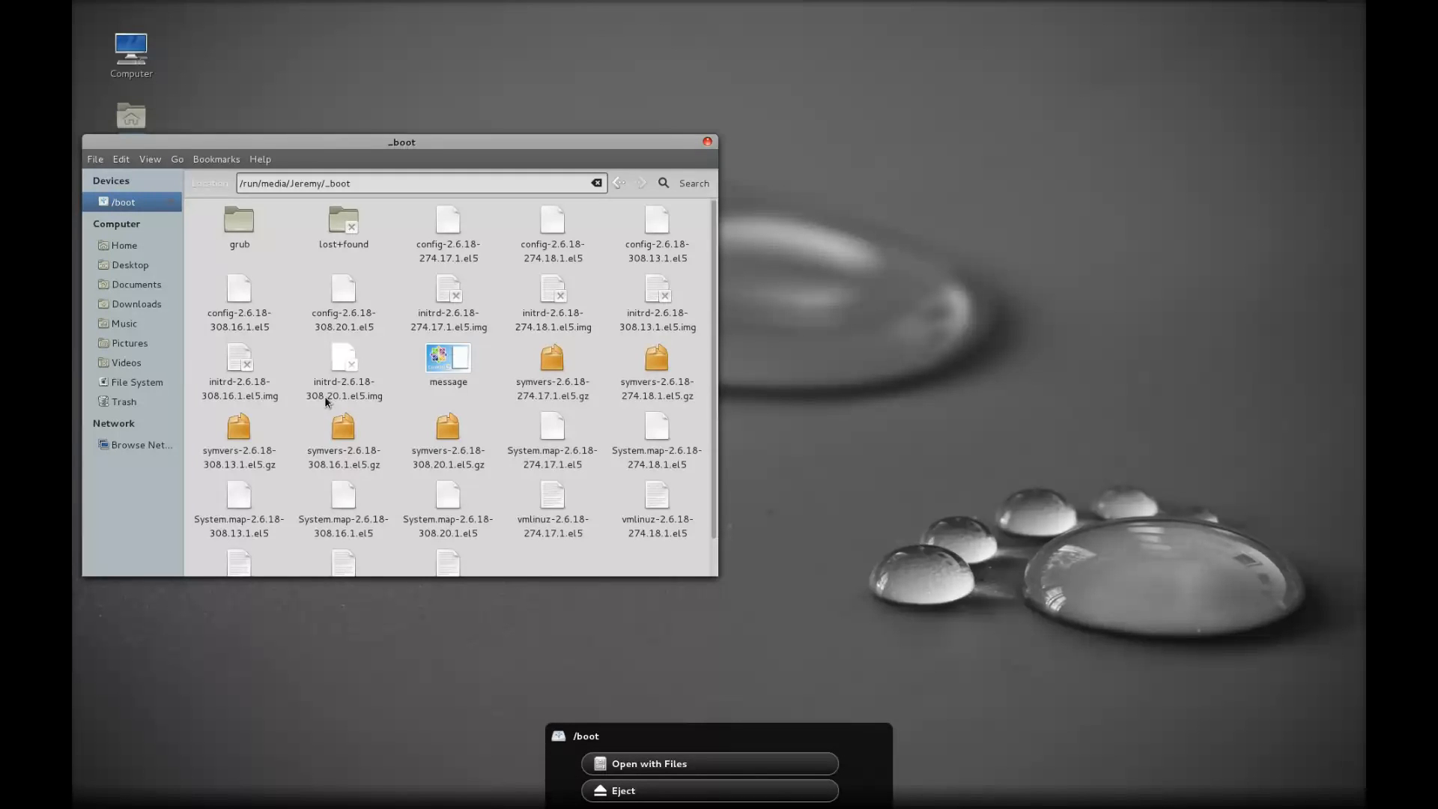
pyautogui.moveTo(346, 349)
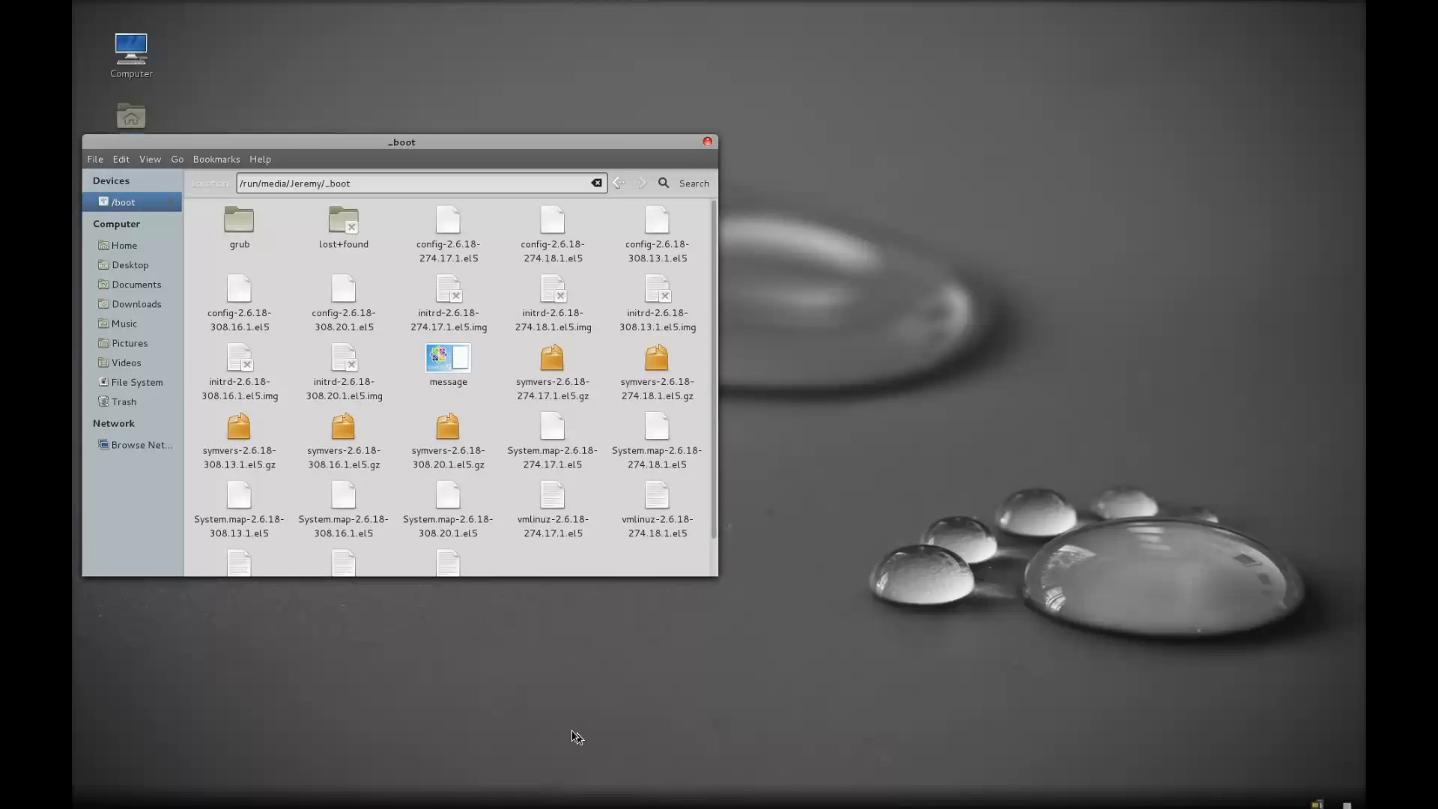
pyautogui.click(705, 141)
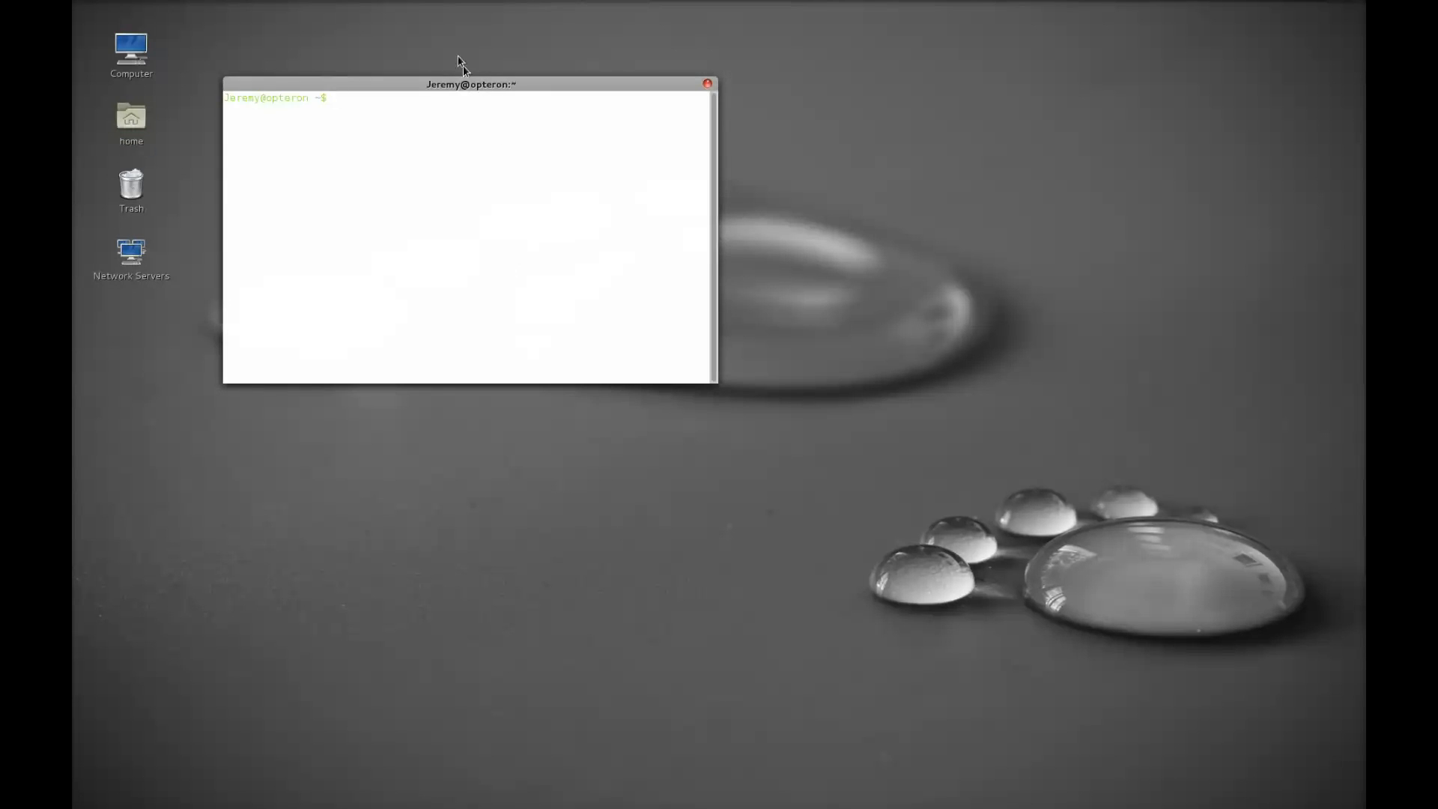
# Step: Enlarge the terminal window and change directory into /media
pyautogui.moveTo(470, 84); pyautogui.dragTo(544, 66)
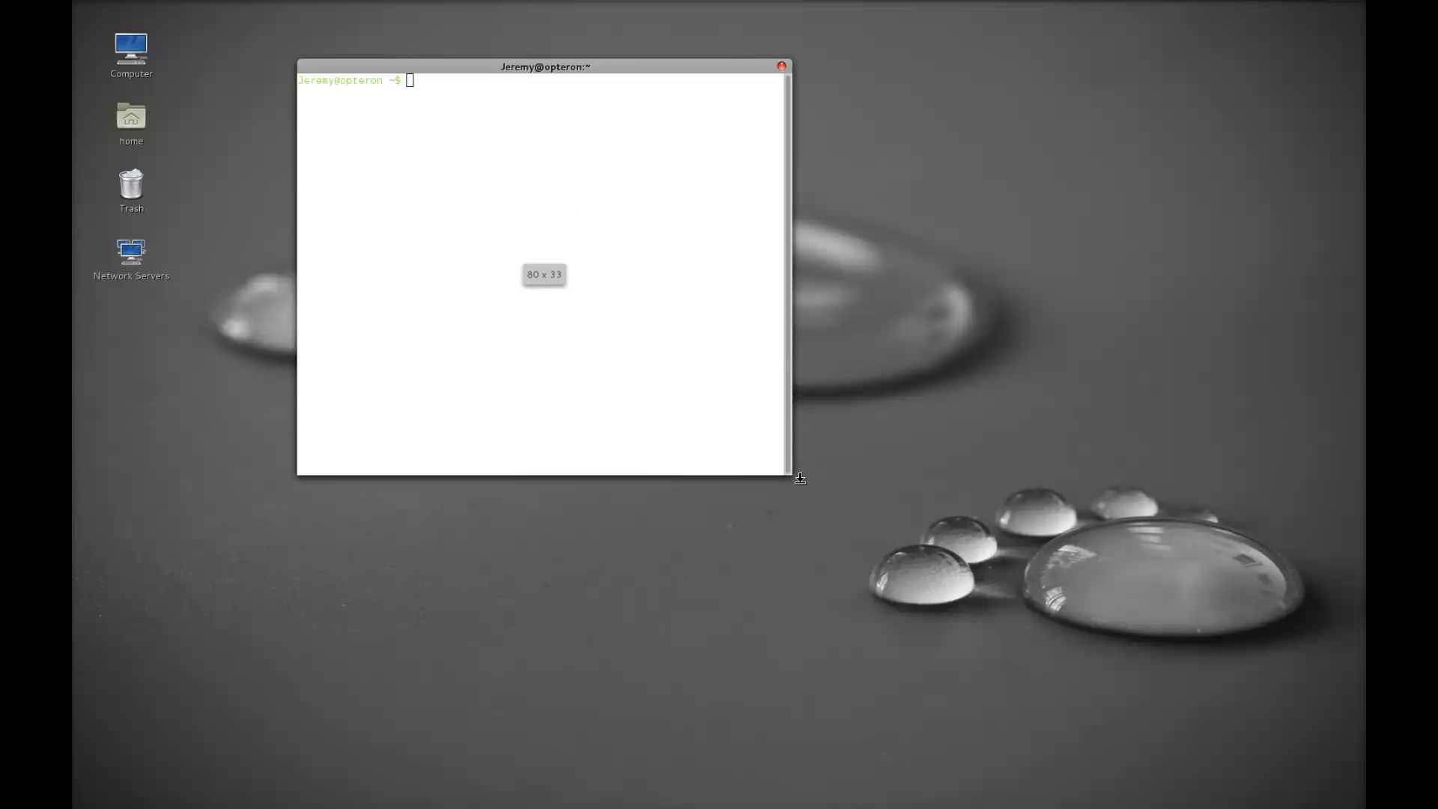
pyautogui.write('c')
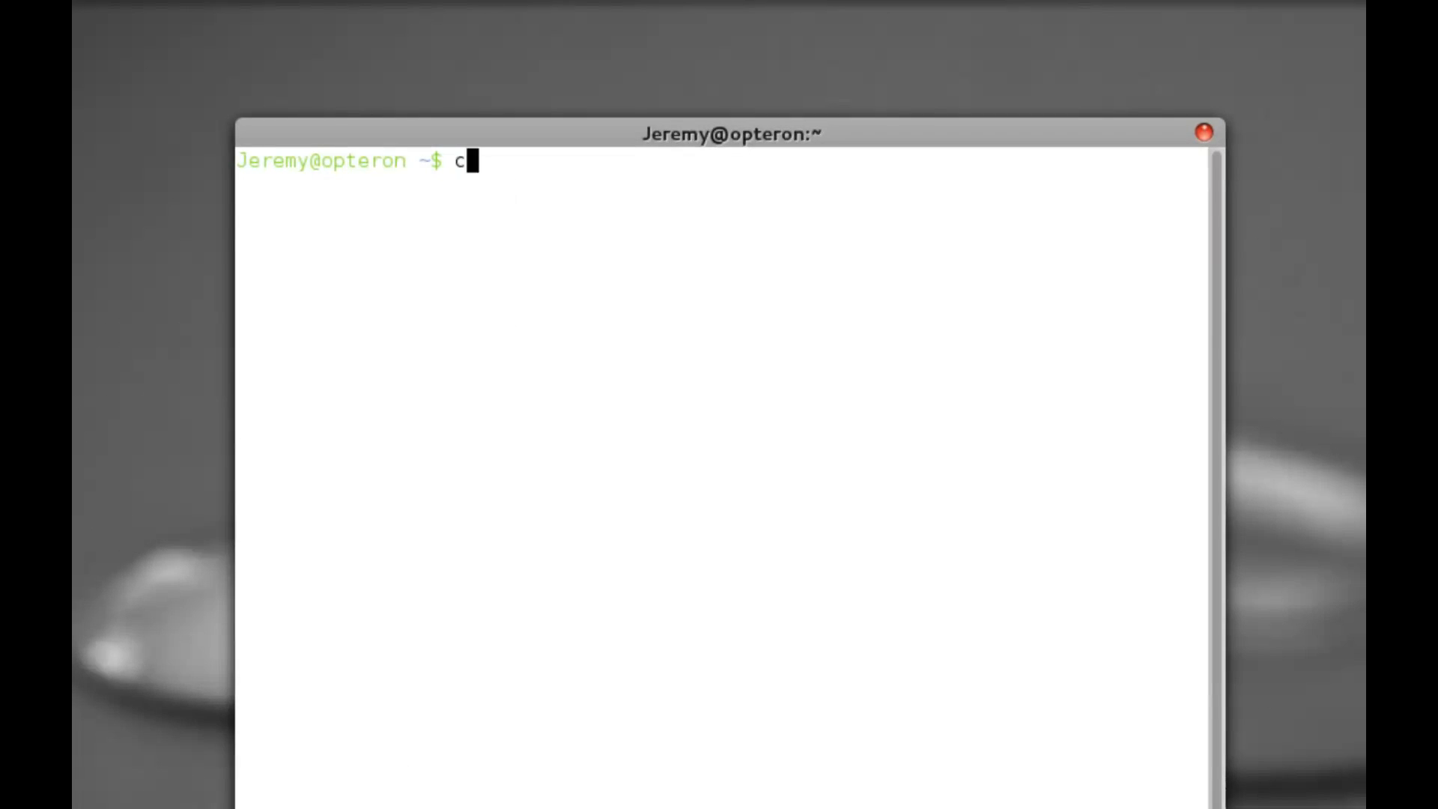
pyautogui.press('Return')
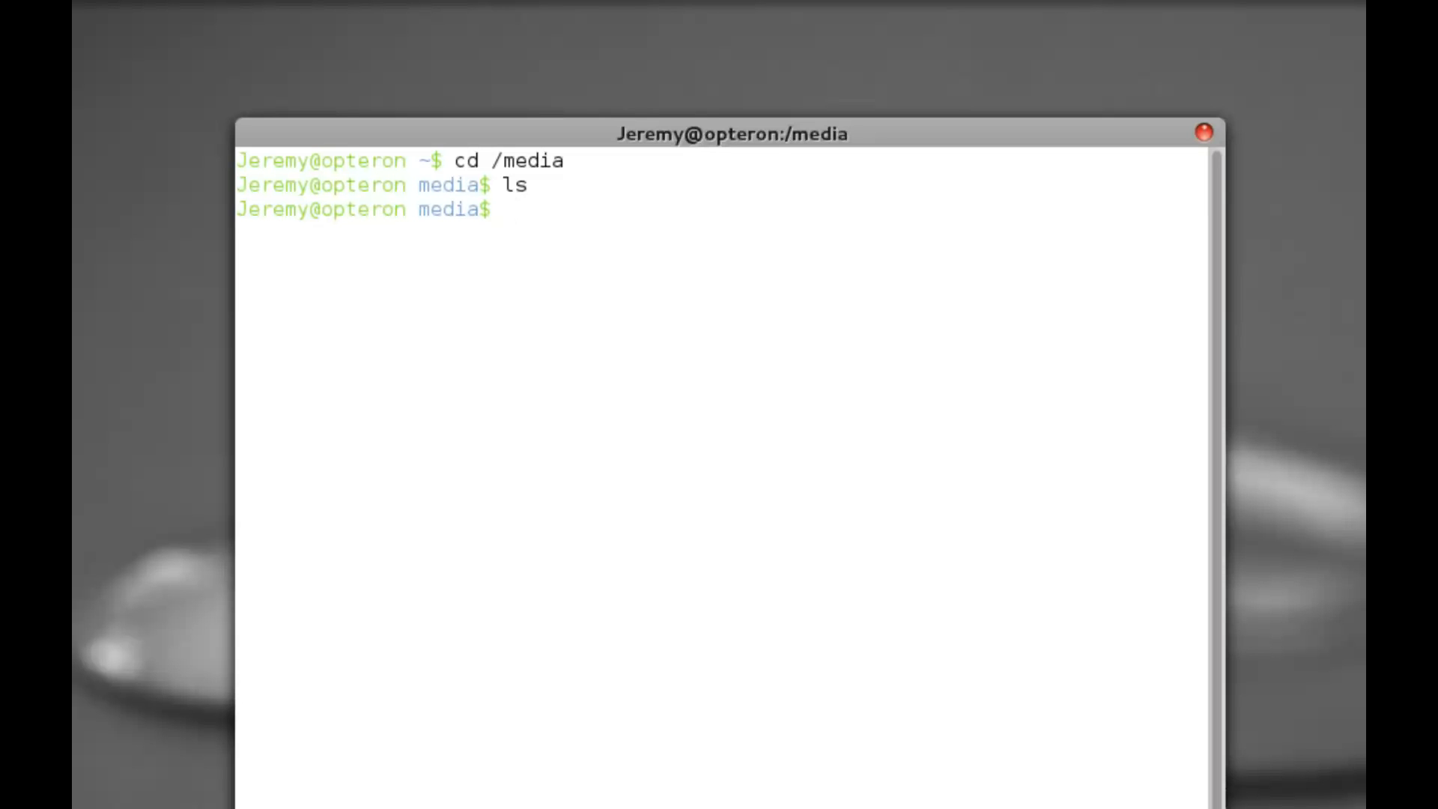
# Step: Become root with su and create a USB directory inside /media
pyautogui.write('mkdir')
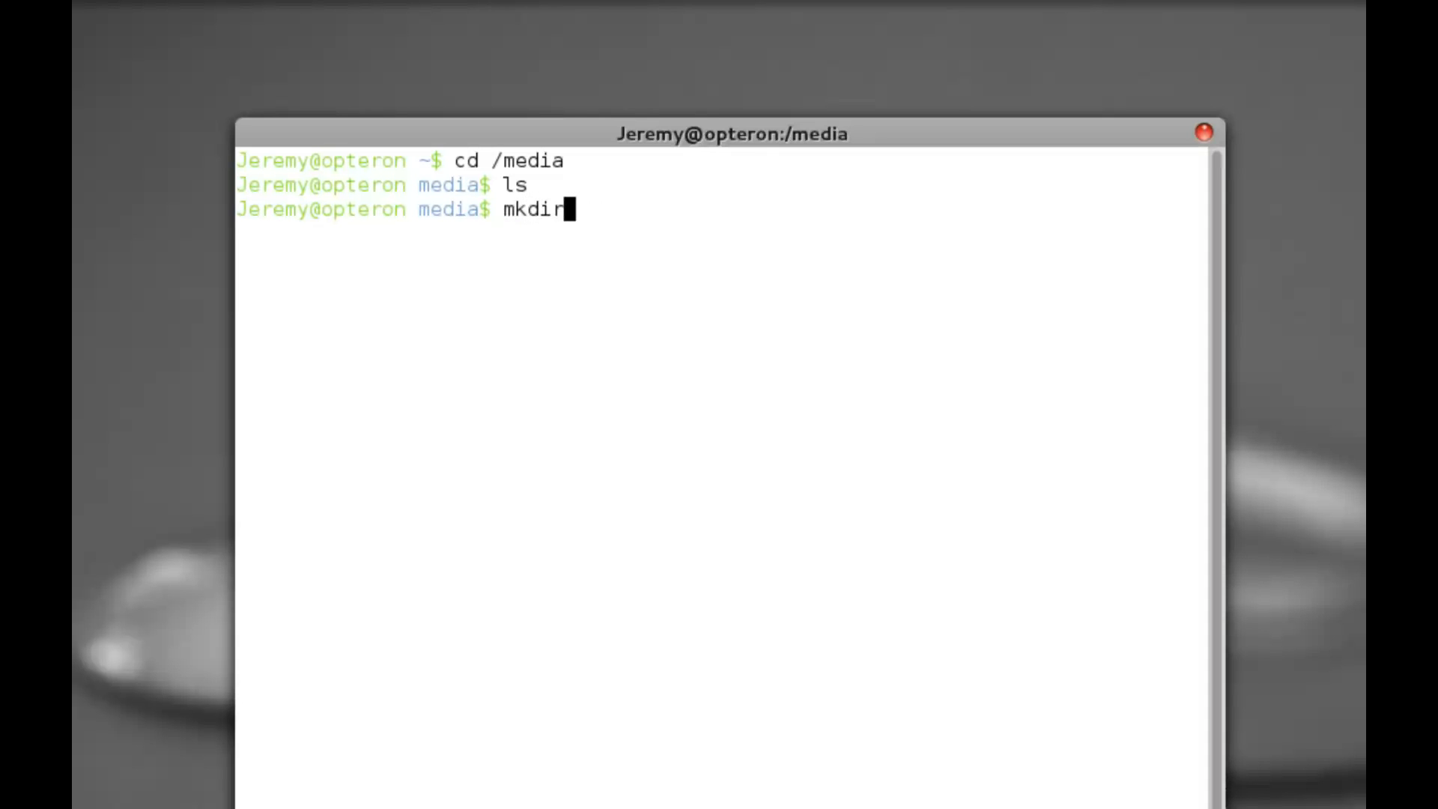
pyautogui.write('su')
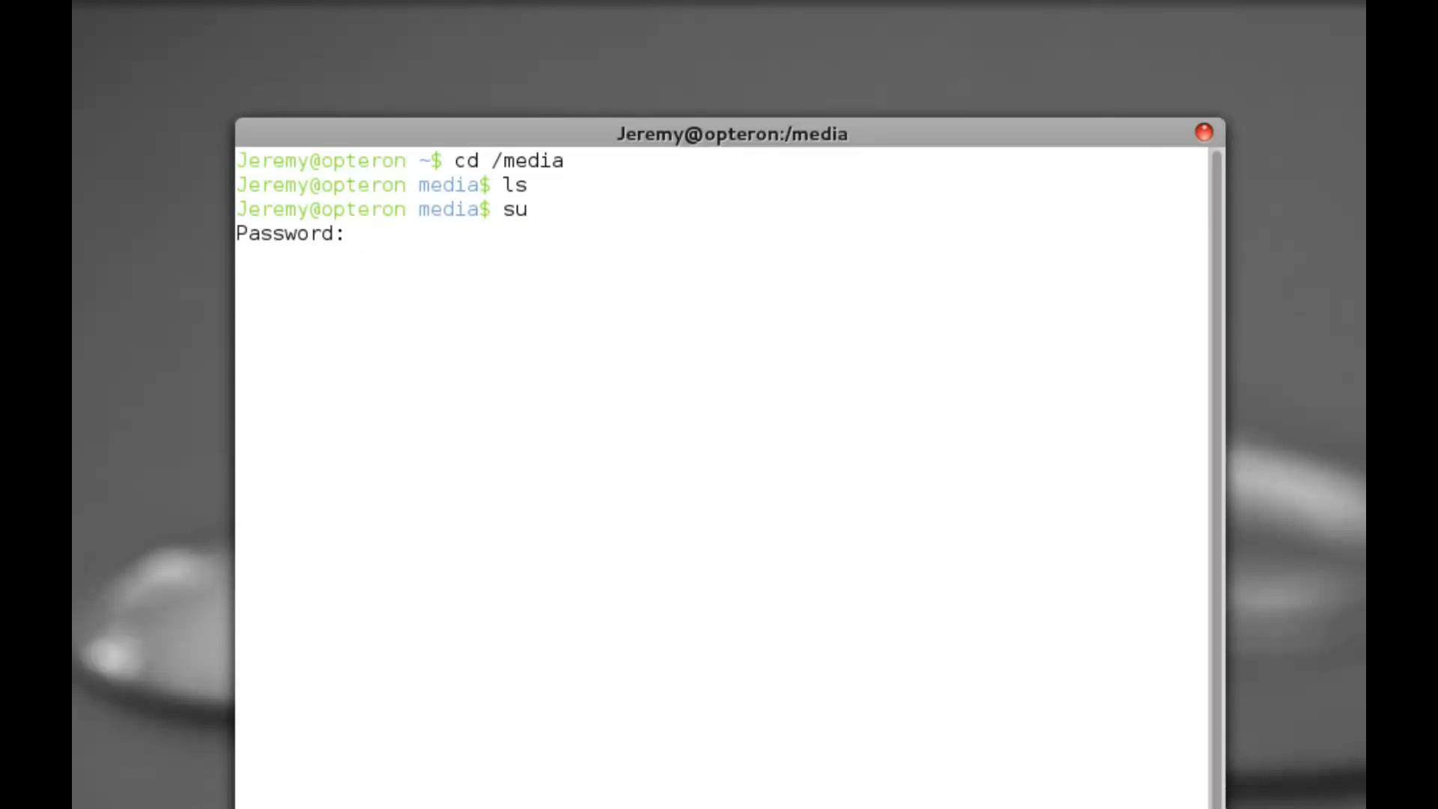
pyautogui.press('Return')
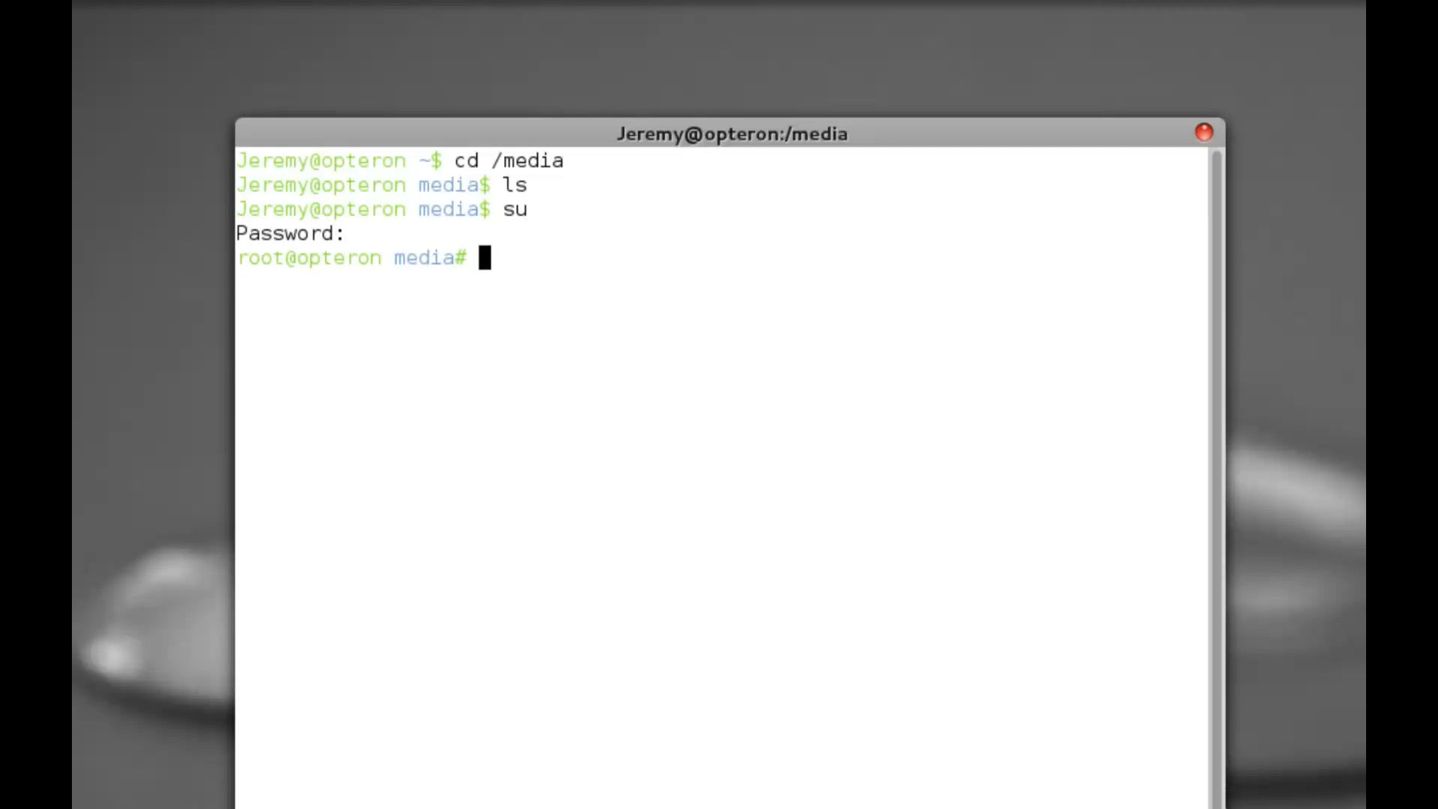
pyautogui.write('mk')
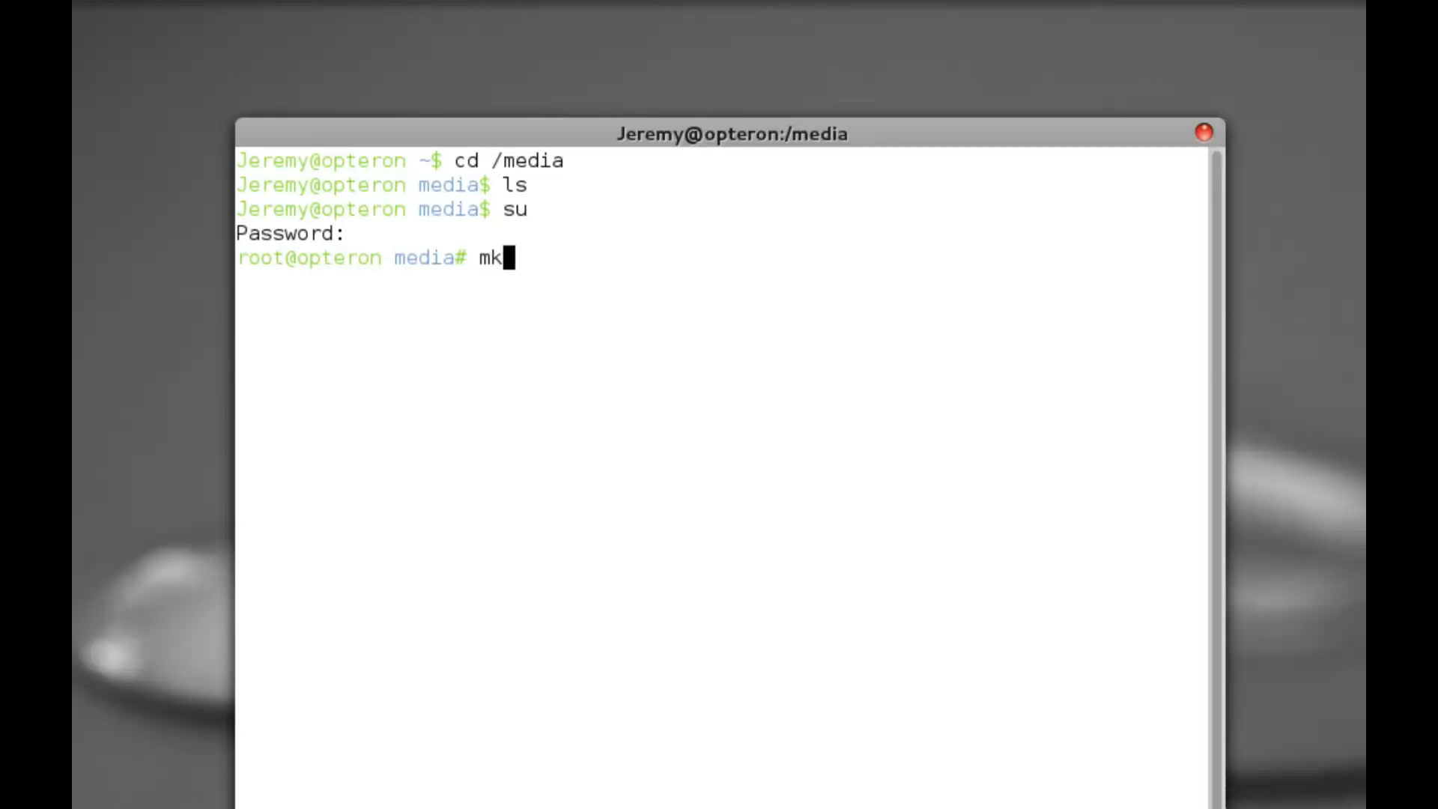
pyautogui.press('Return')
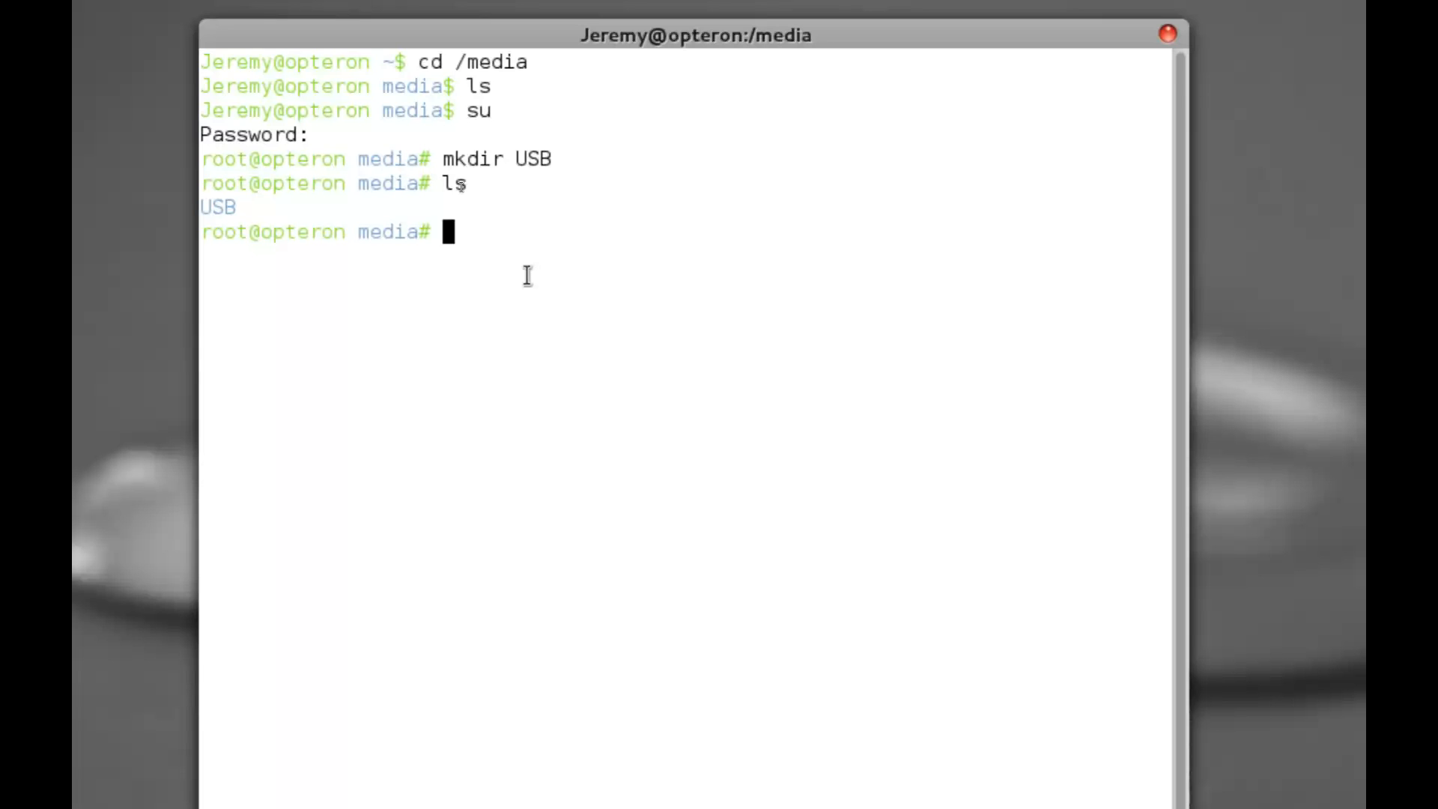
# Step: Run pvscan to list the LVM physical volumes /dev/sdb2 (VolGroup00) and /dev/sda2 (vg_opteron)
pyautogui.write('pvscan')
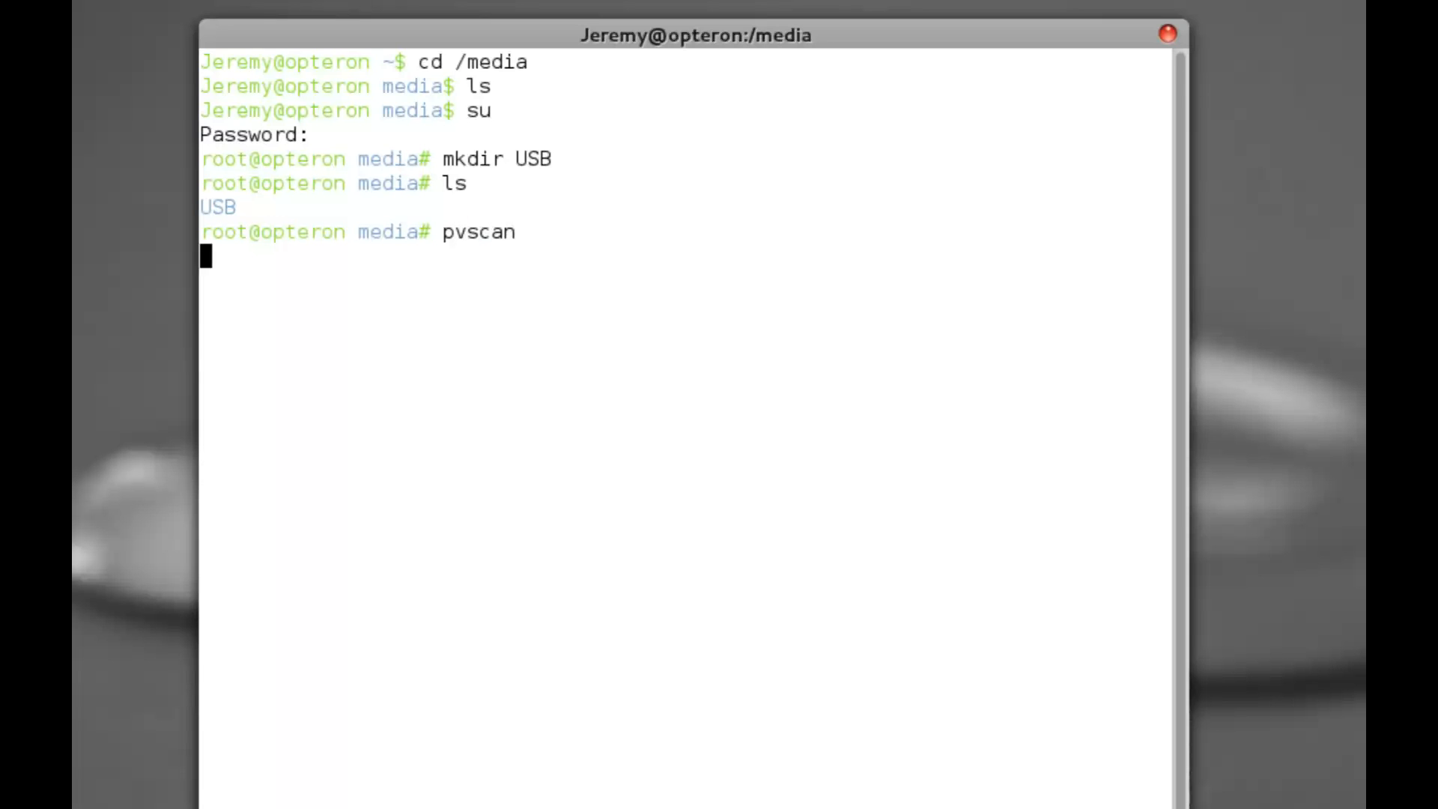
pyautogui.press('Return')
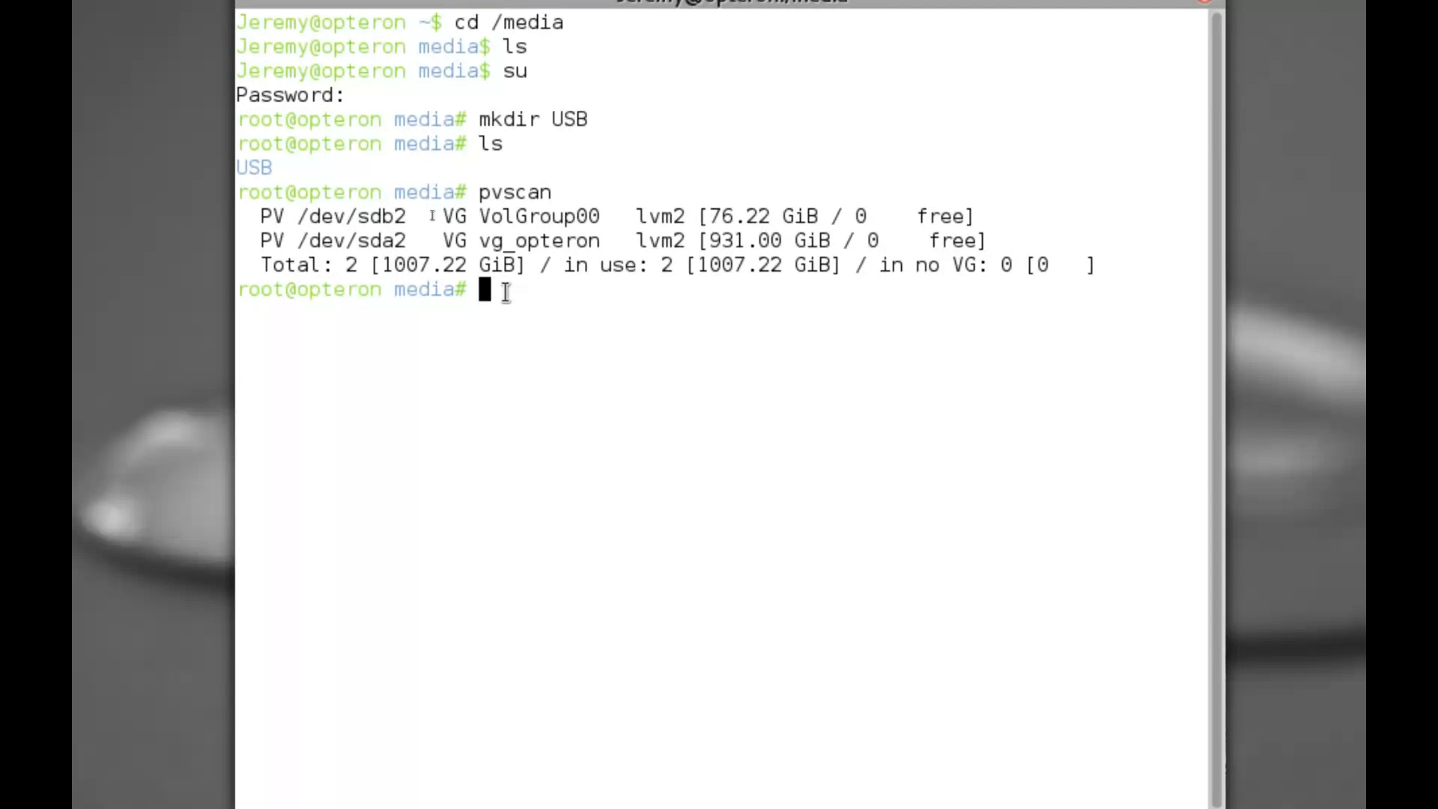
# Step: Run 'vgchange VolGroup00 -a y' to activate the VolGroup00 volume group
pyautogui.write('vg')
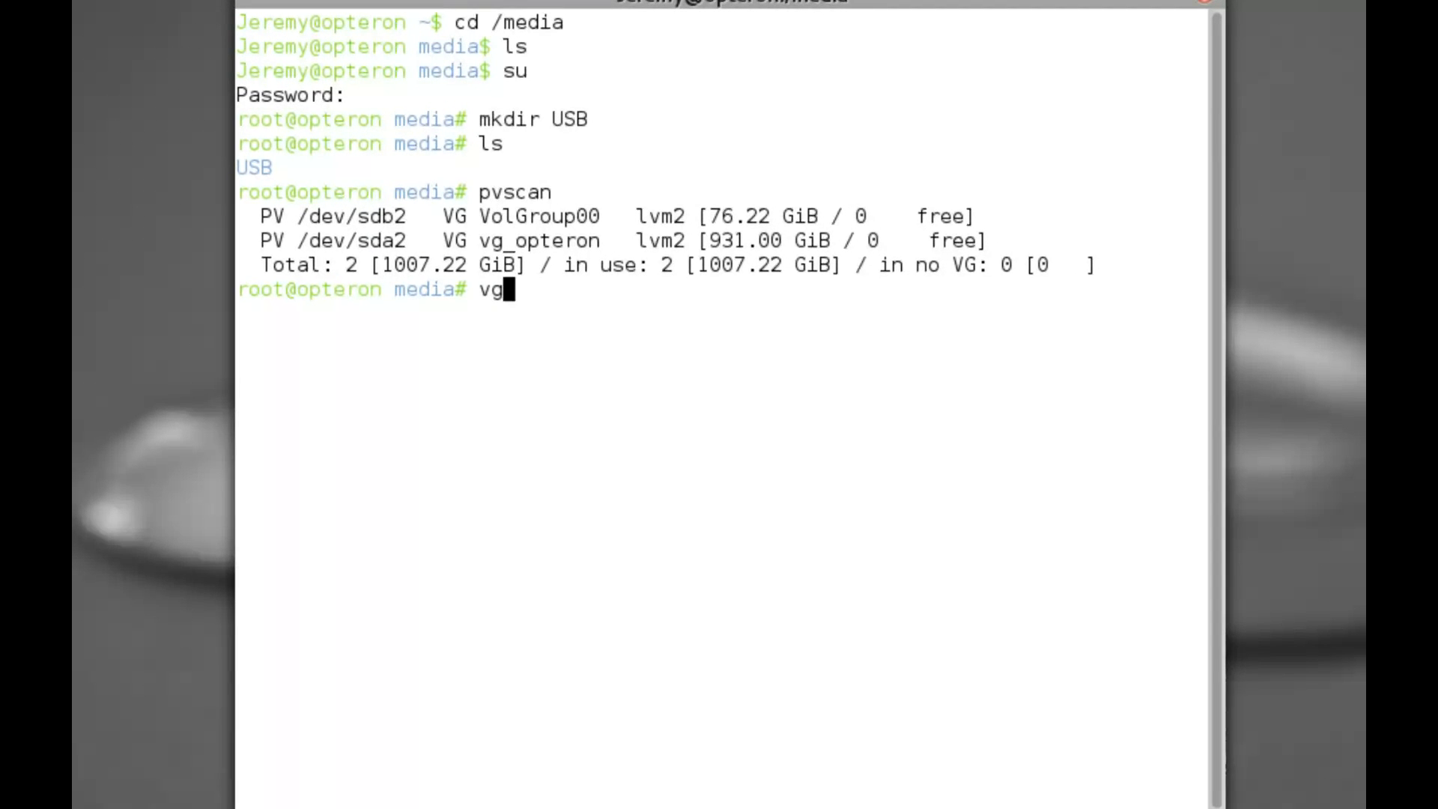
pyautogui.write('change')
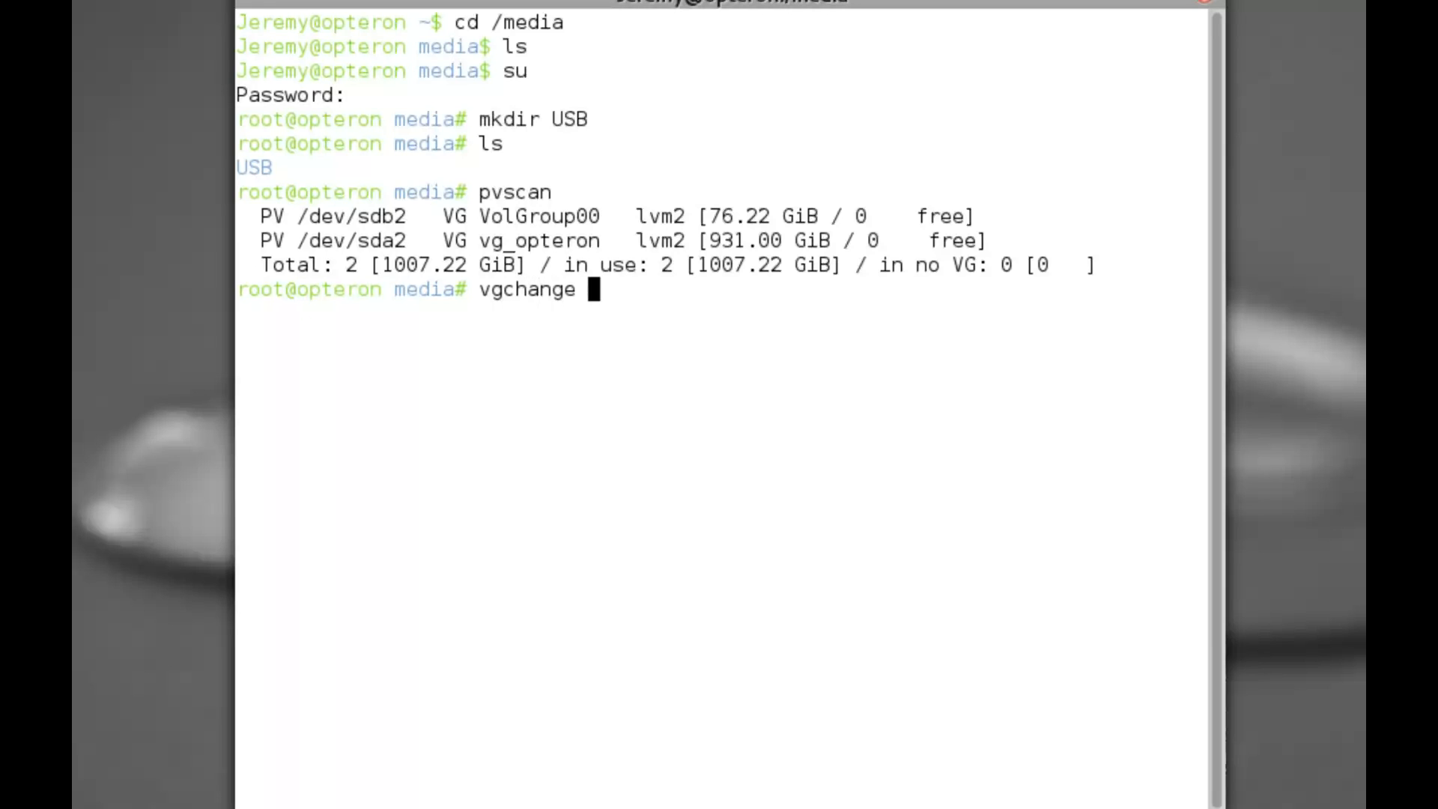
pyautogui.write('V')
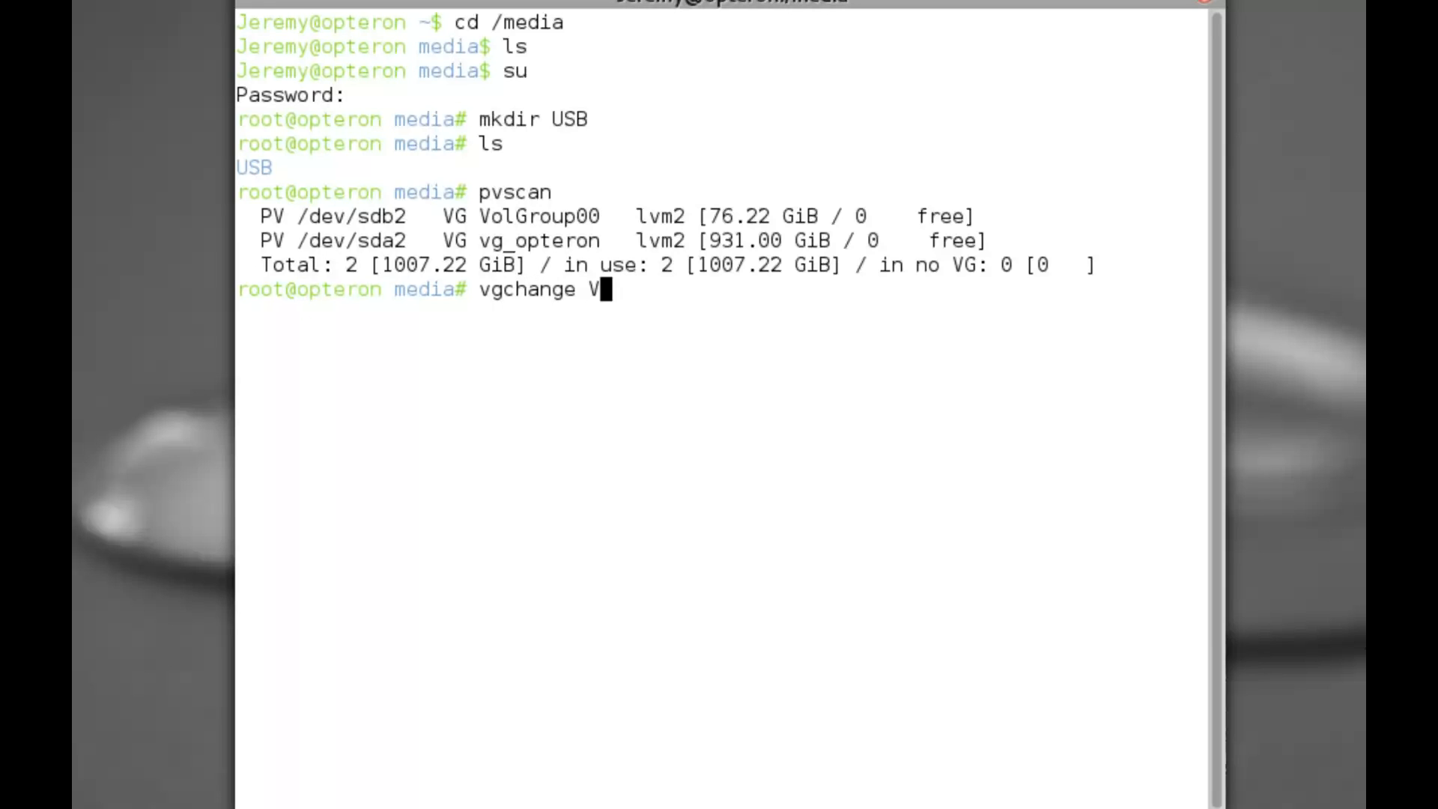
pyautogui.write('olGroup00')
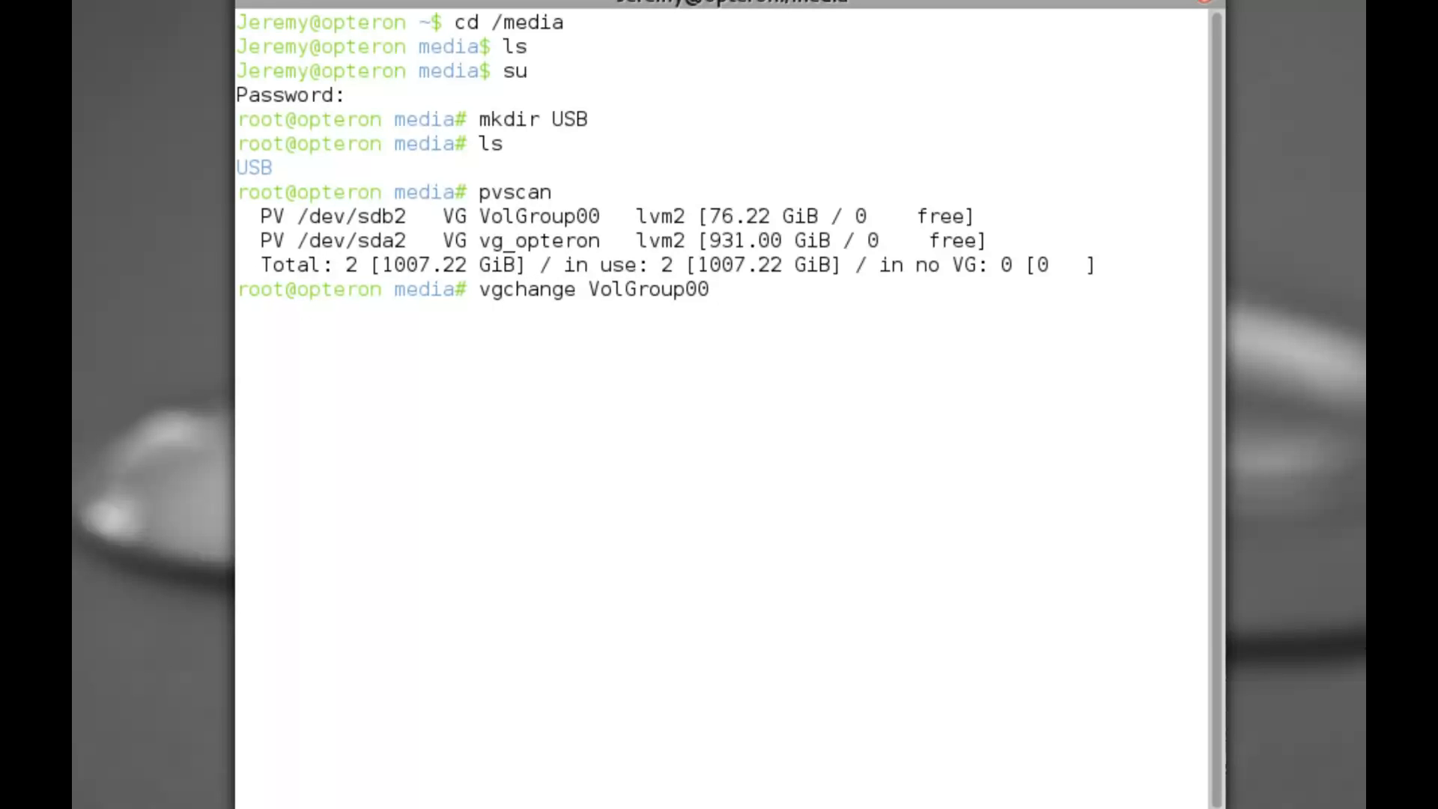
pyautogui.write('-a y')
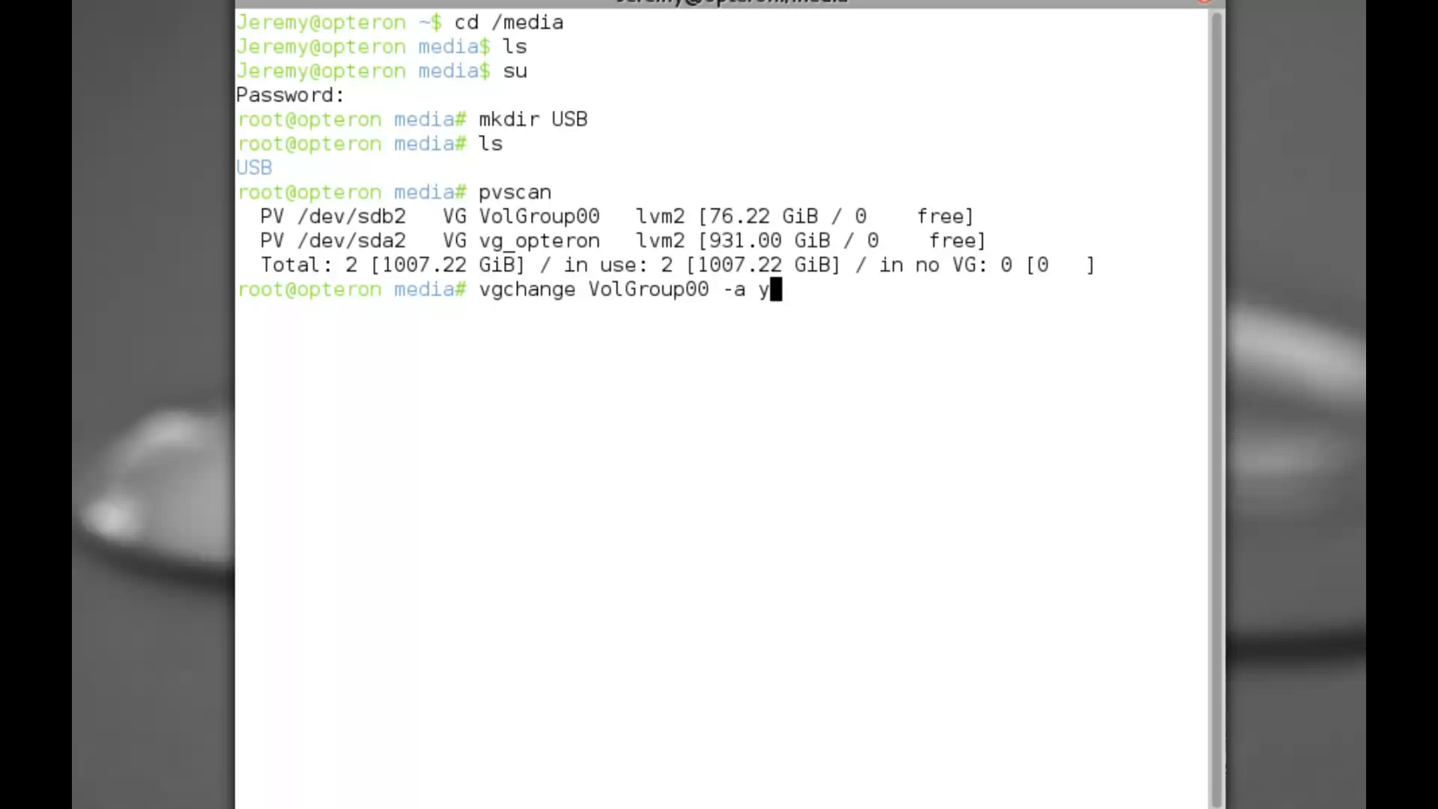
pyautogui.press('Return')
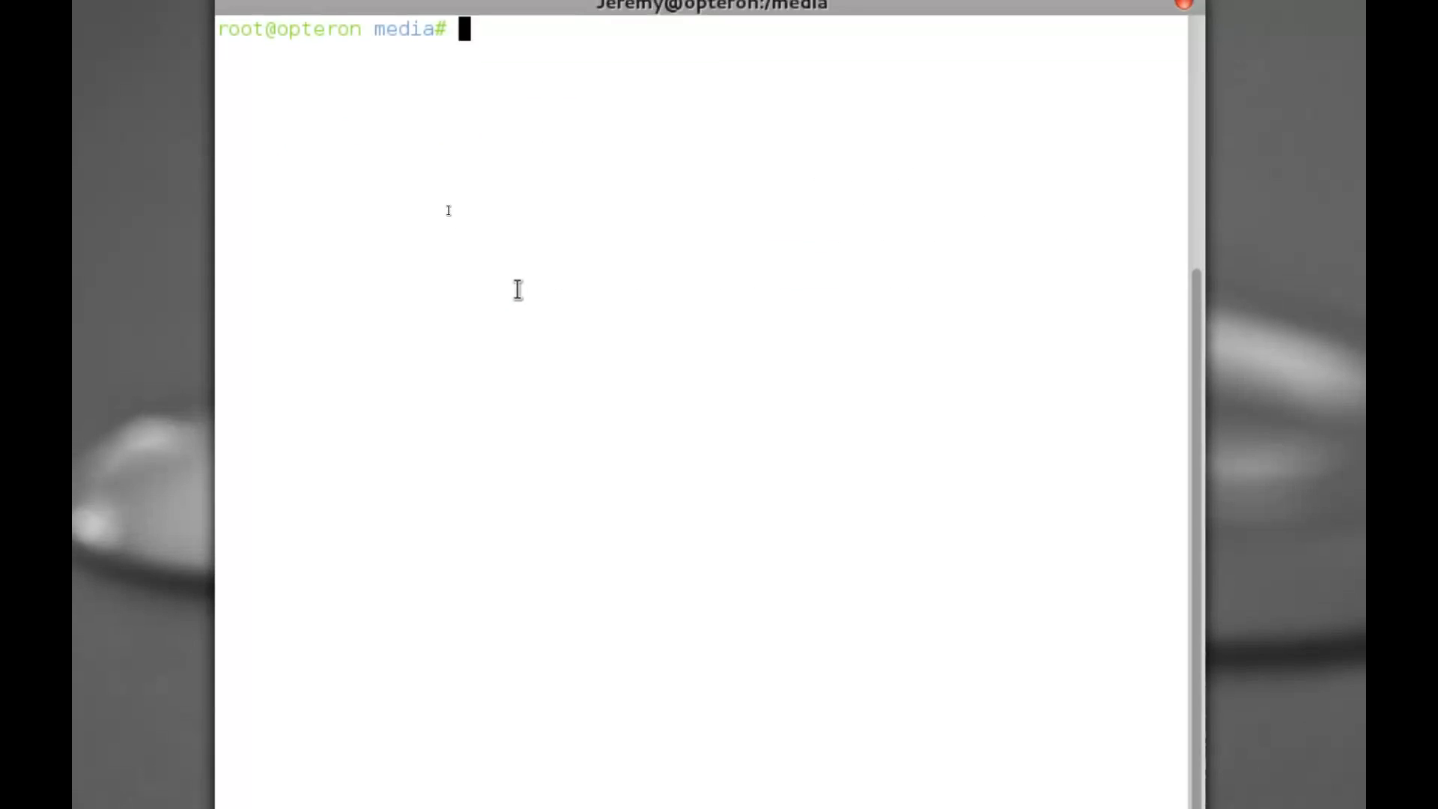
# Step: Run lvscan to show VolGroup00's LogVol00 and LogVol01 as active
pyautogui.write('lvsa')
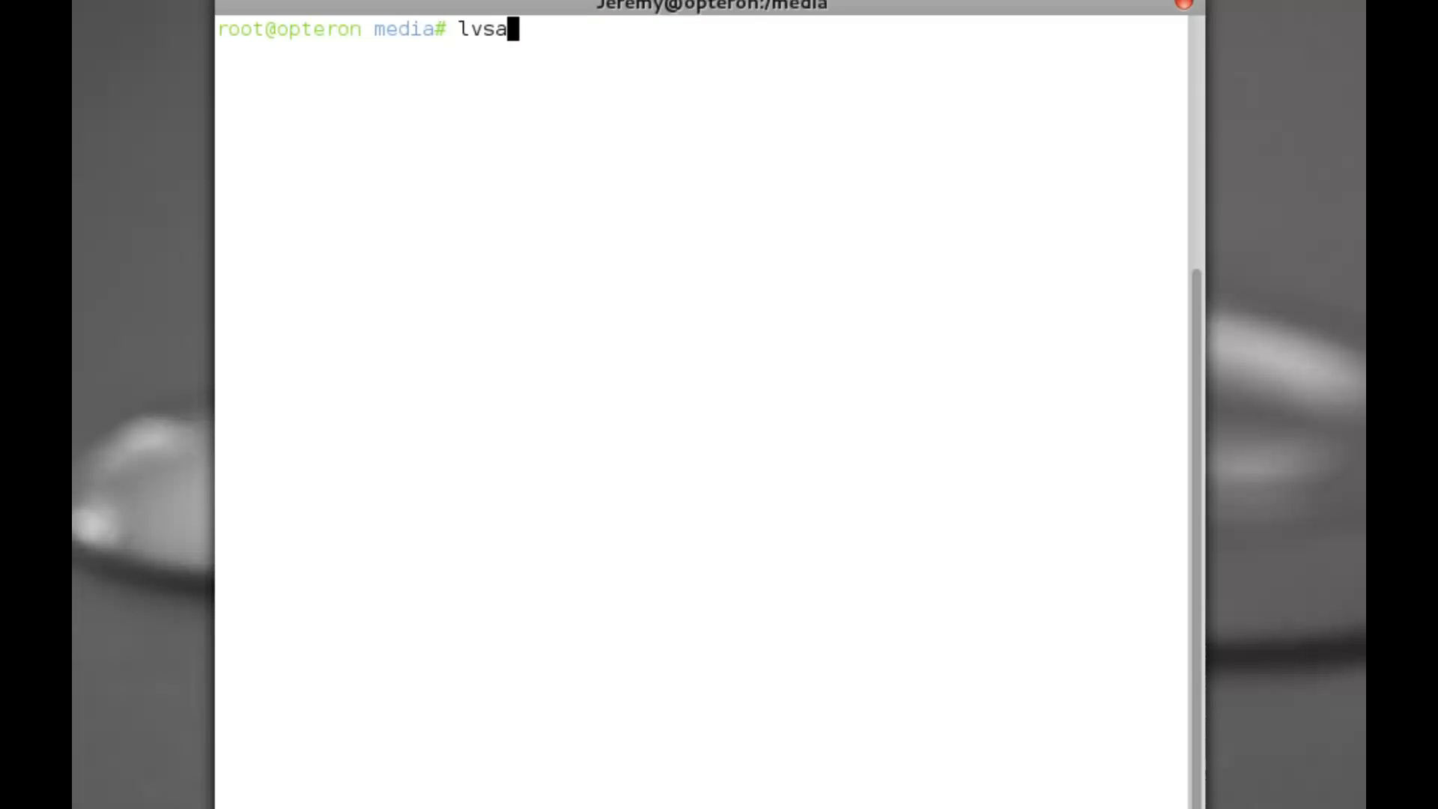
pyautogui.press('Return')
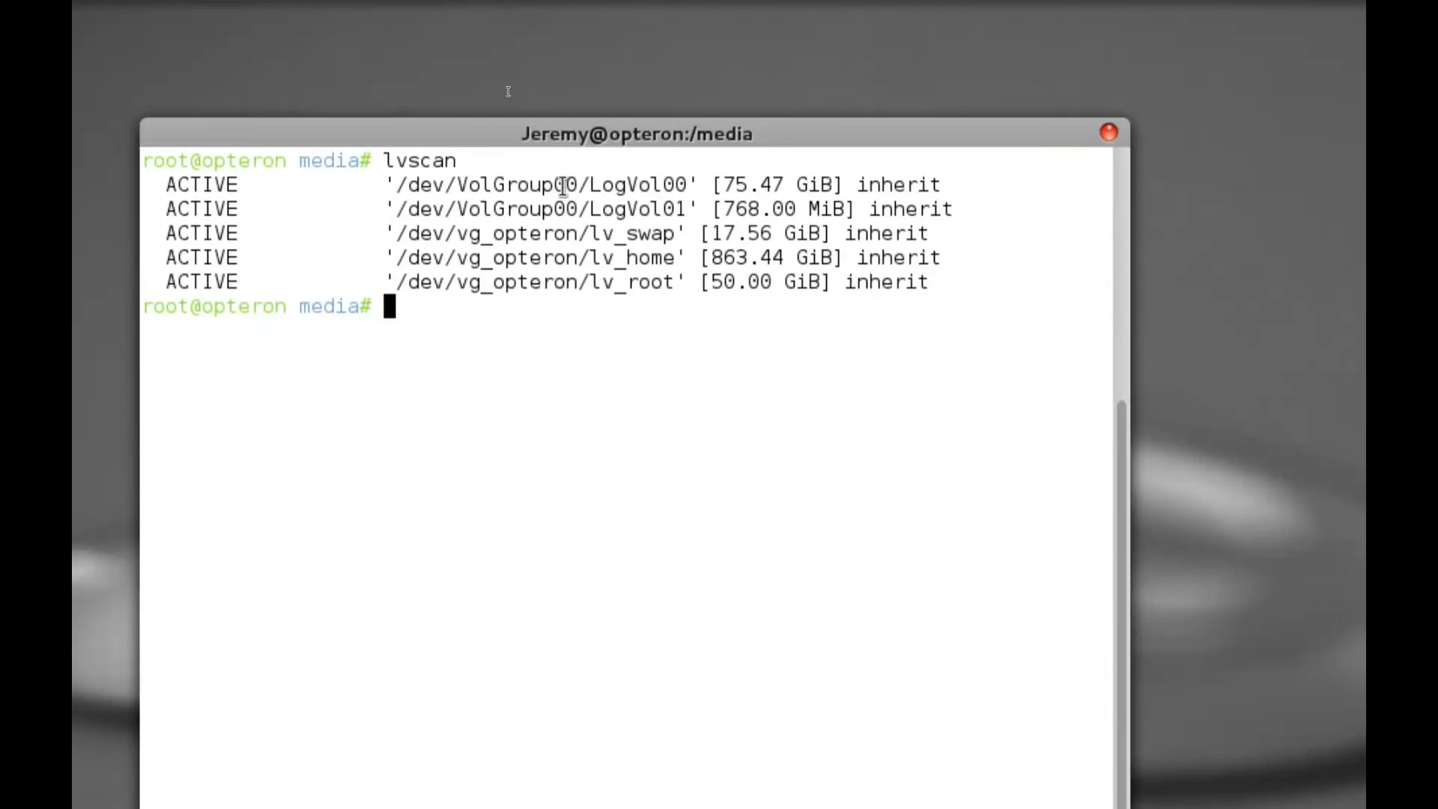
pyautogui.click(557, 189)
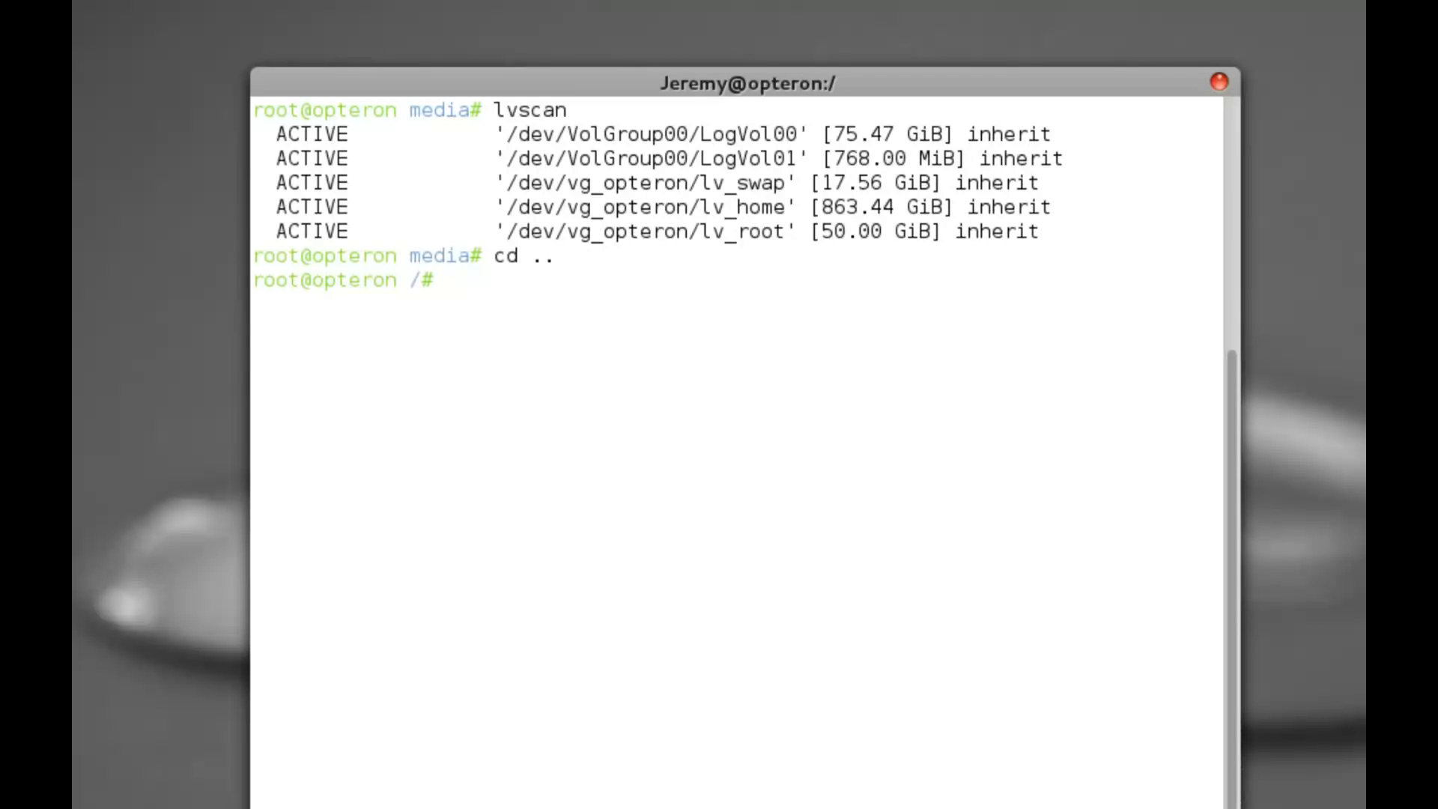
# Step: Run 'mount /dev/VolGroup00/LogVol00 /media/USB/' to mount the 81 GB volume
pyautogui.write('mo')
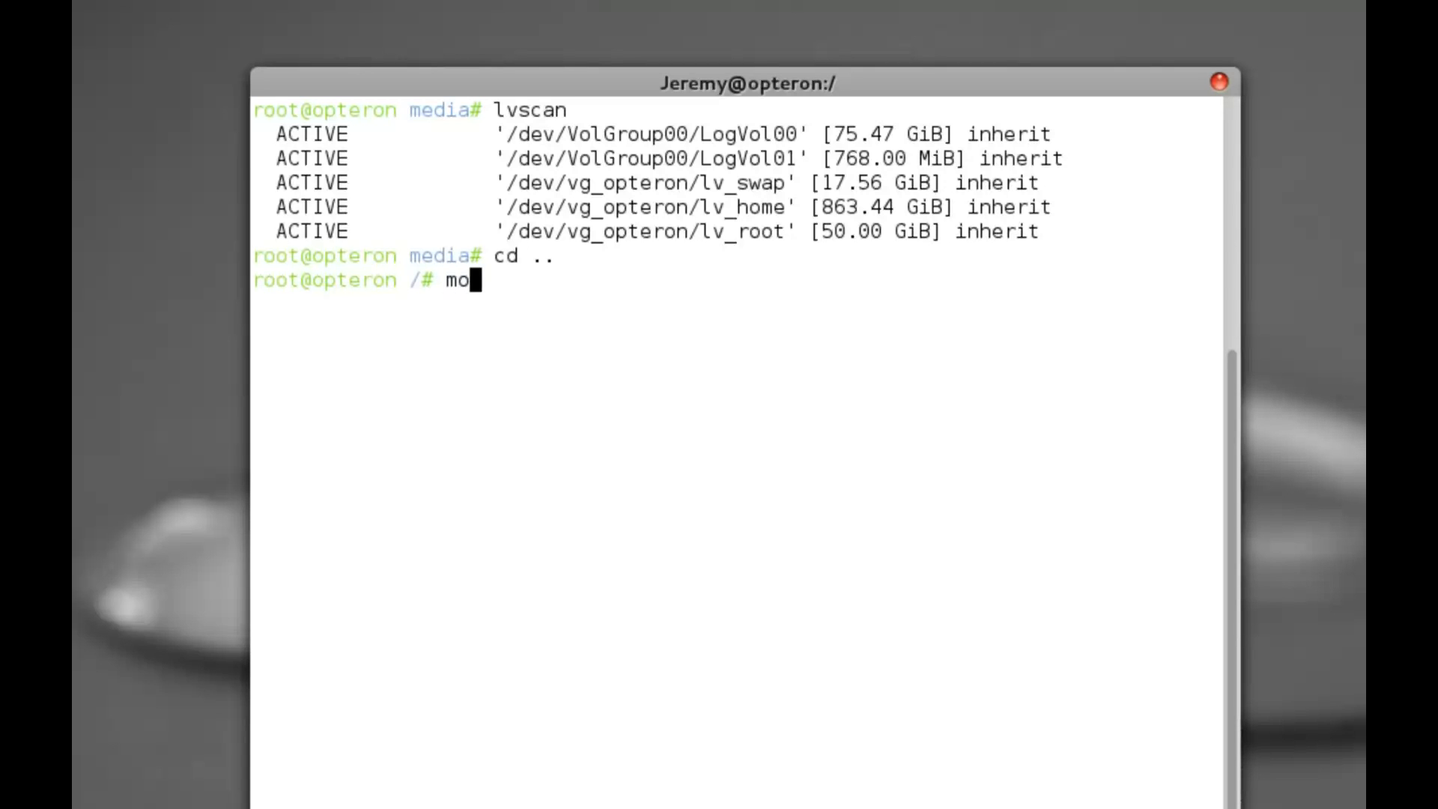
pyautogui.write('unt /dev/V')
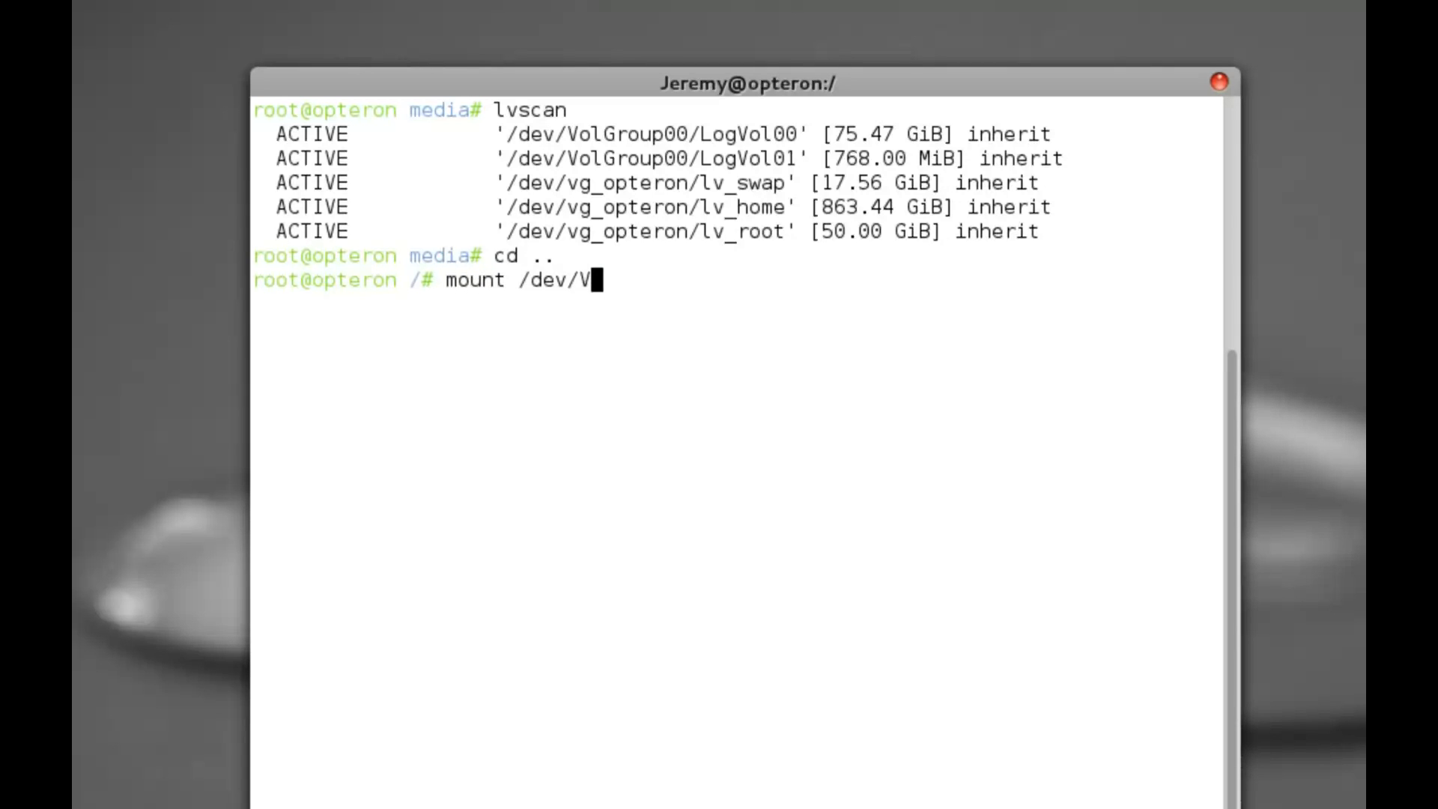
pyautogui.write('olGroup00/')
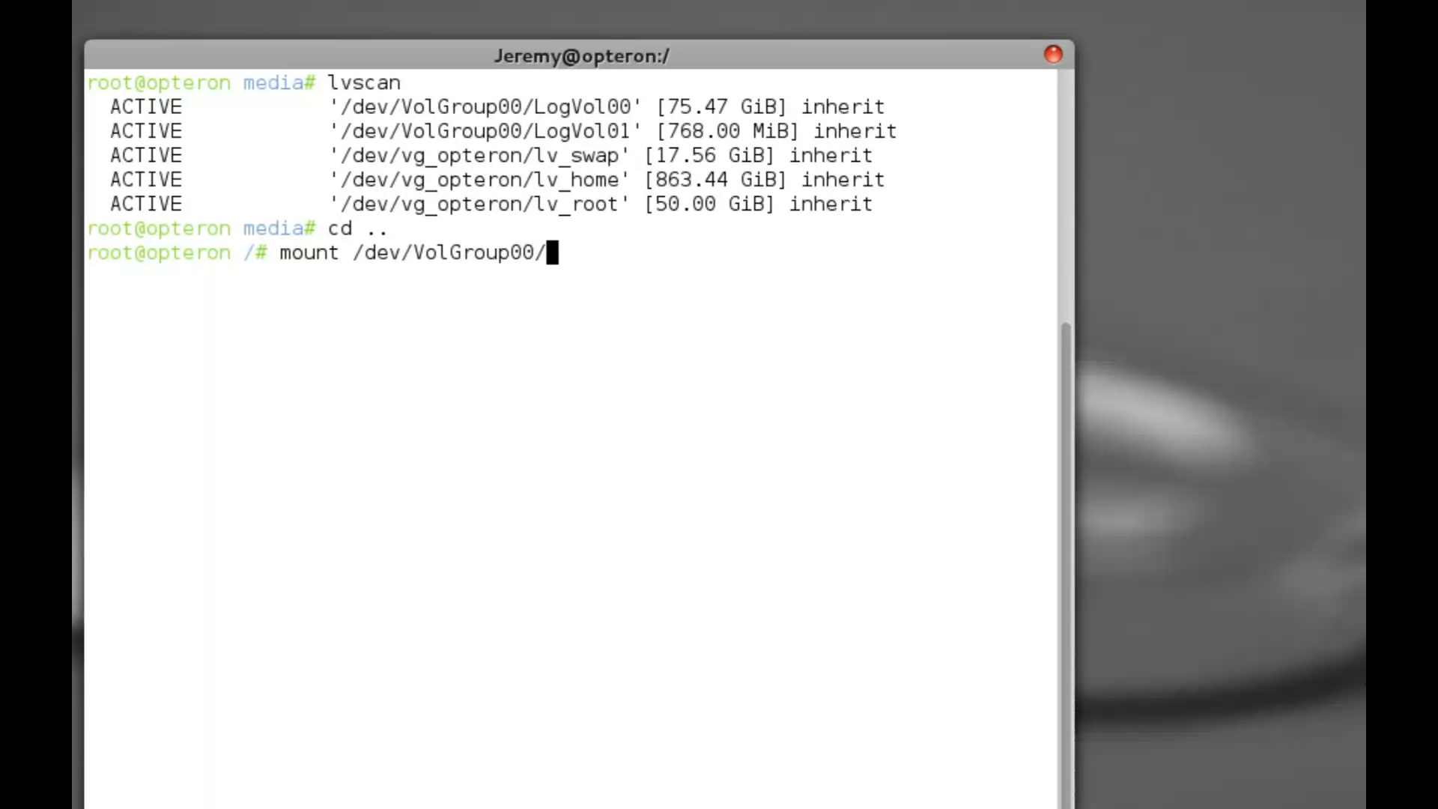
pyautogui.write('Log')
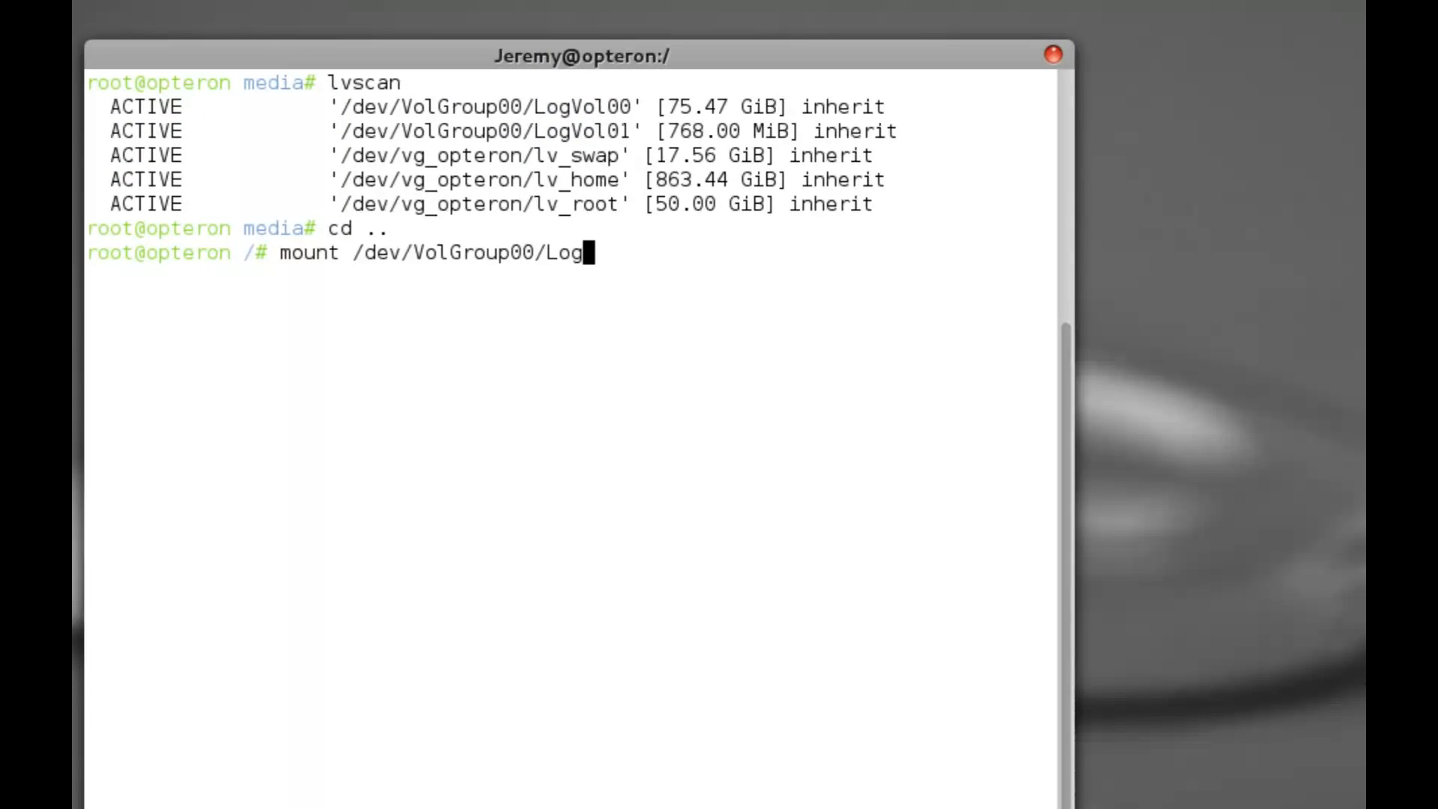
pyautogui.write('ol00')
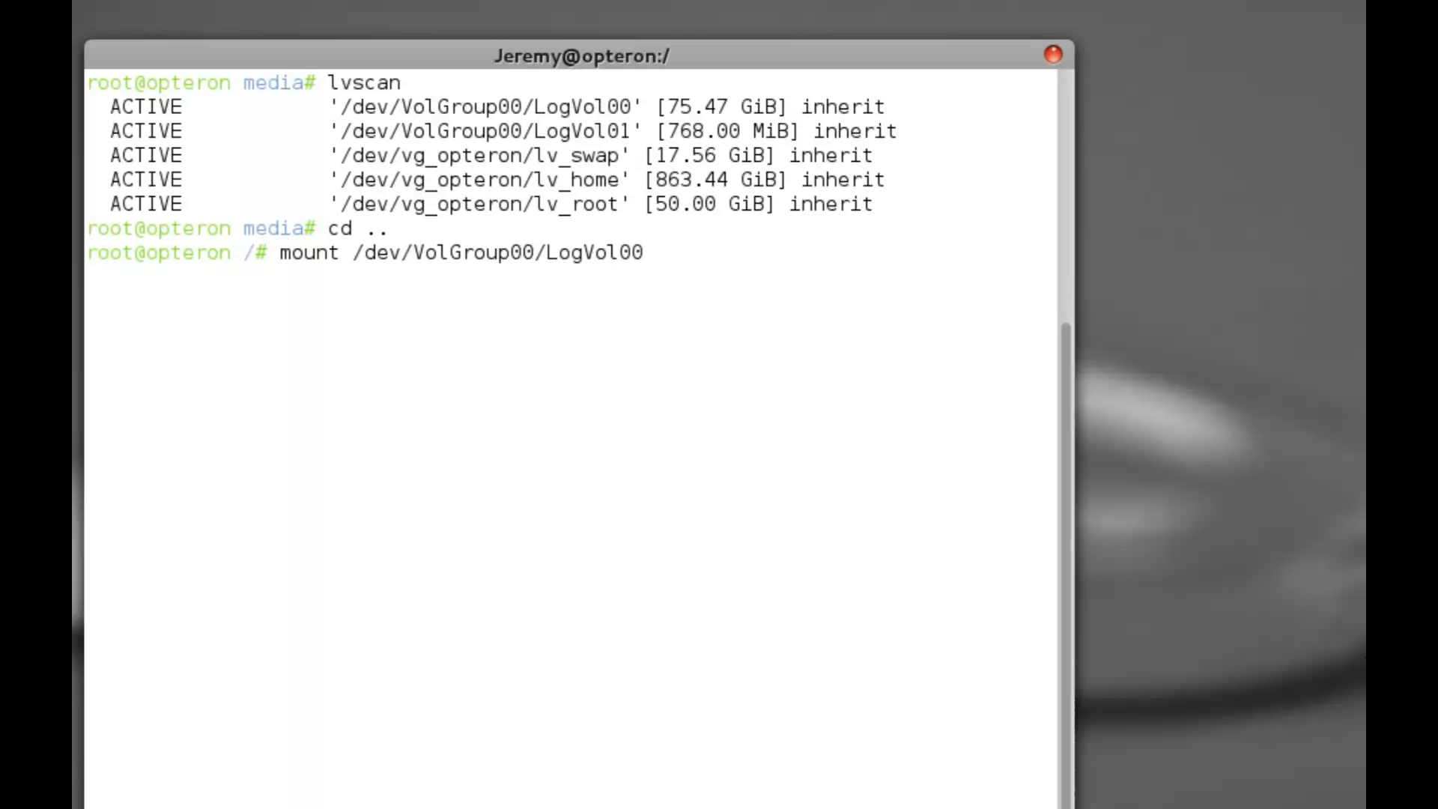
pyautogui.write('/me')
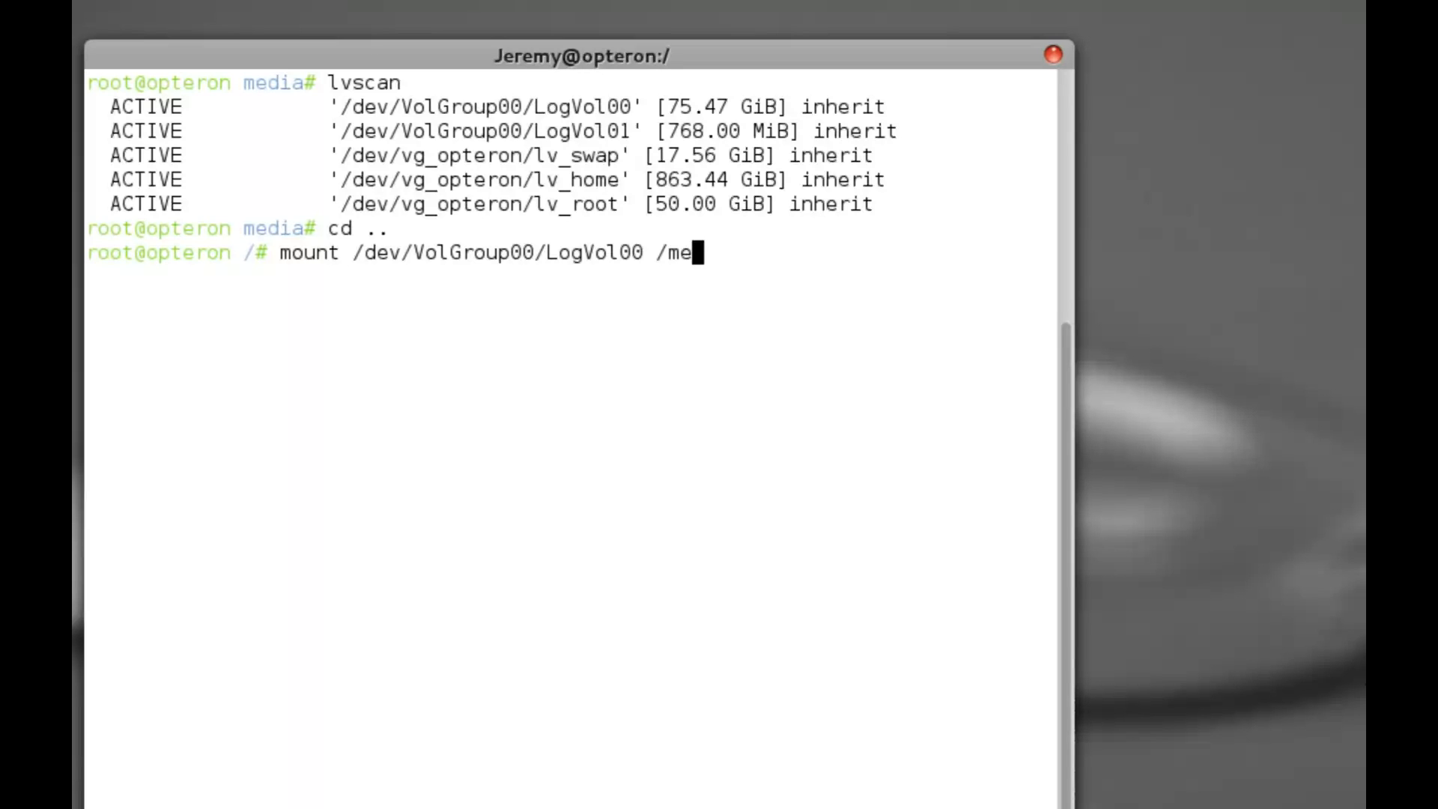
pyautogui.write('dia/USB/')
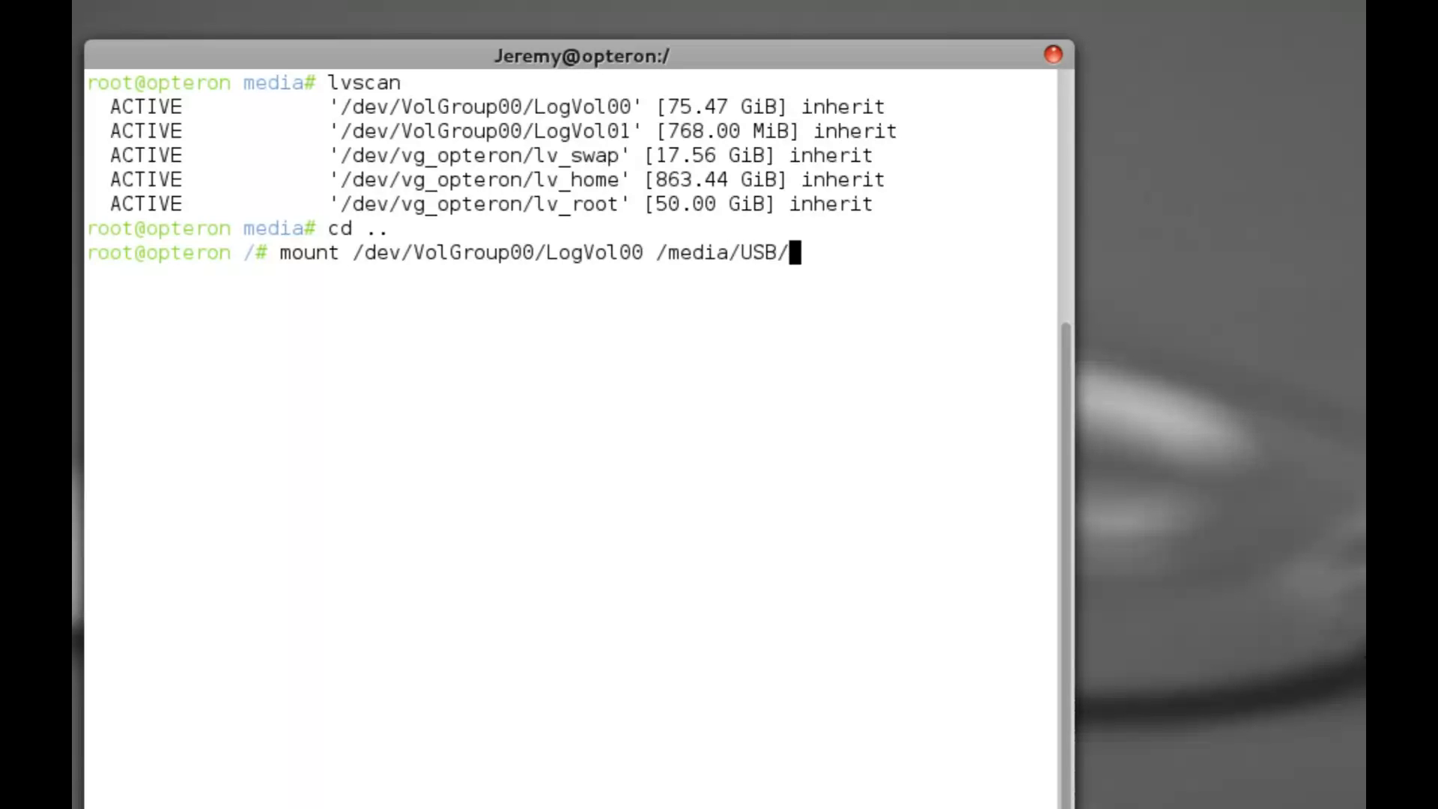
pyautogui.press('Return')
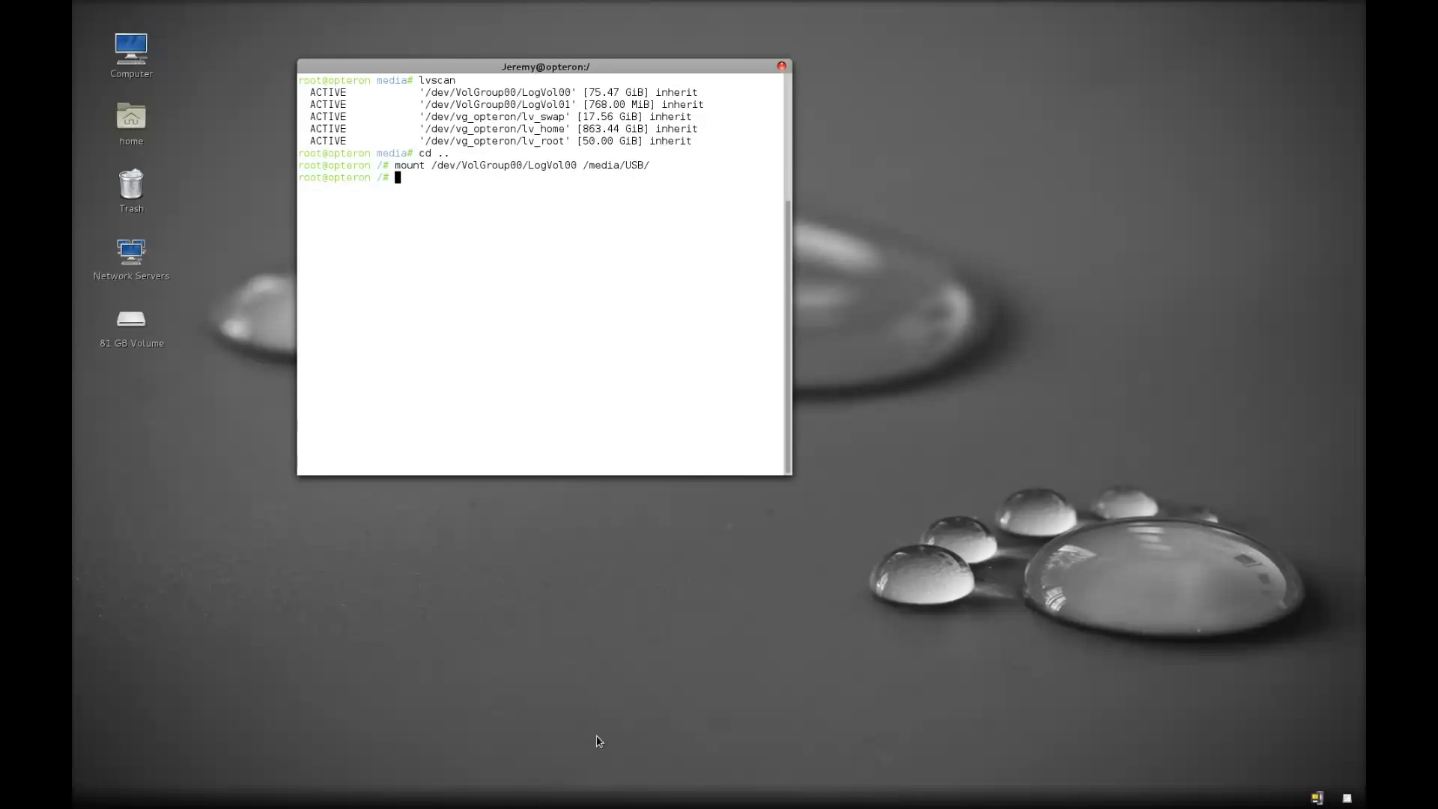
pyautogui.moveTo(313, 561)
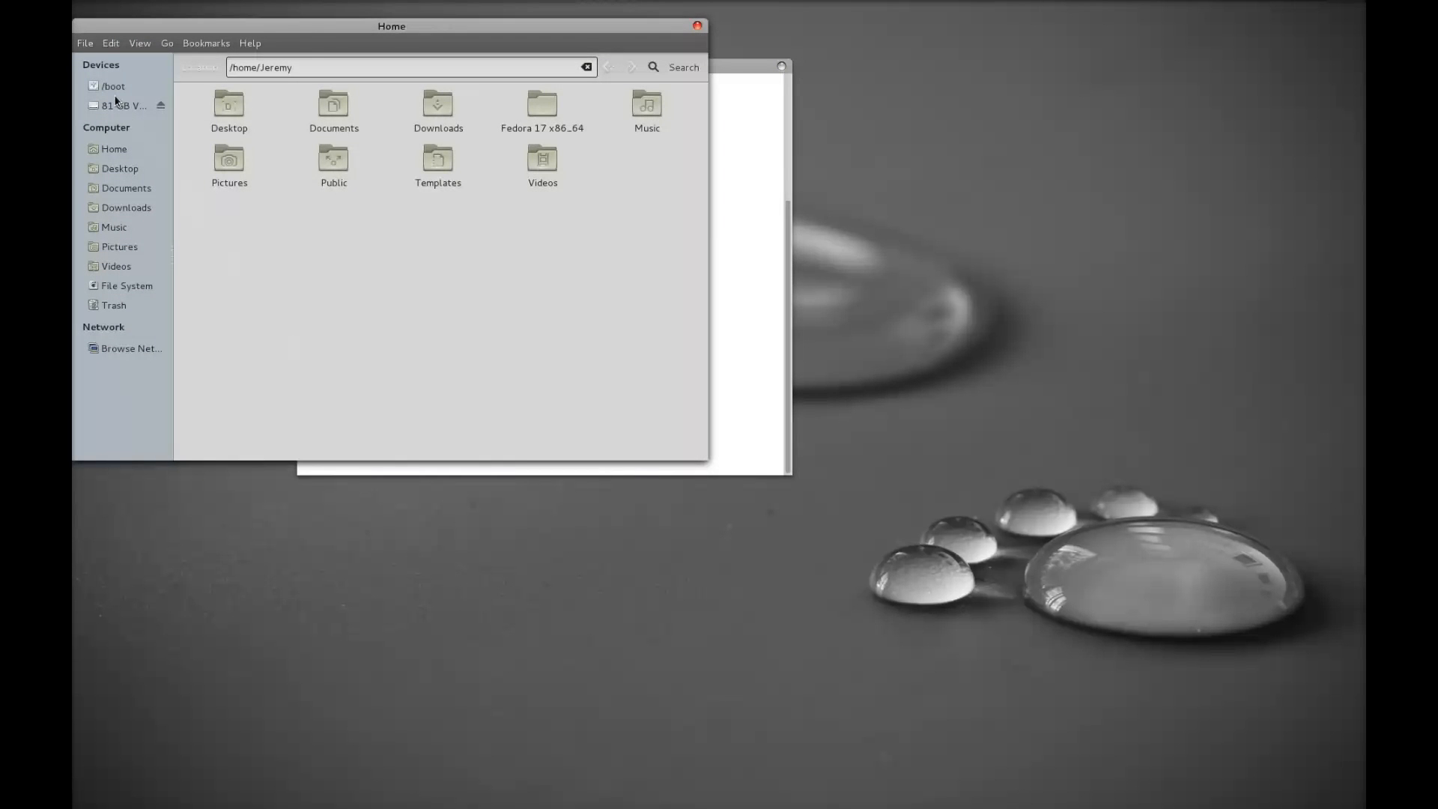
# Step: Browse into the home folder of the mounted 81 GB volume in Nautilus
pyautogui.click(120, 105)
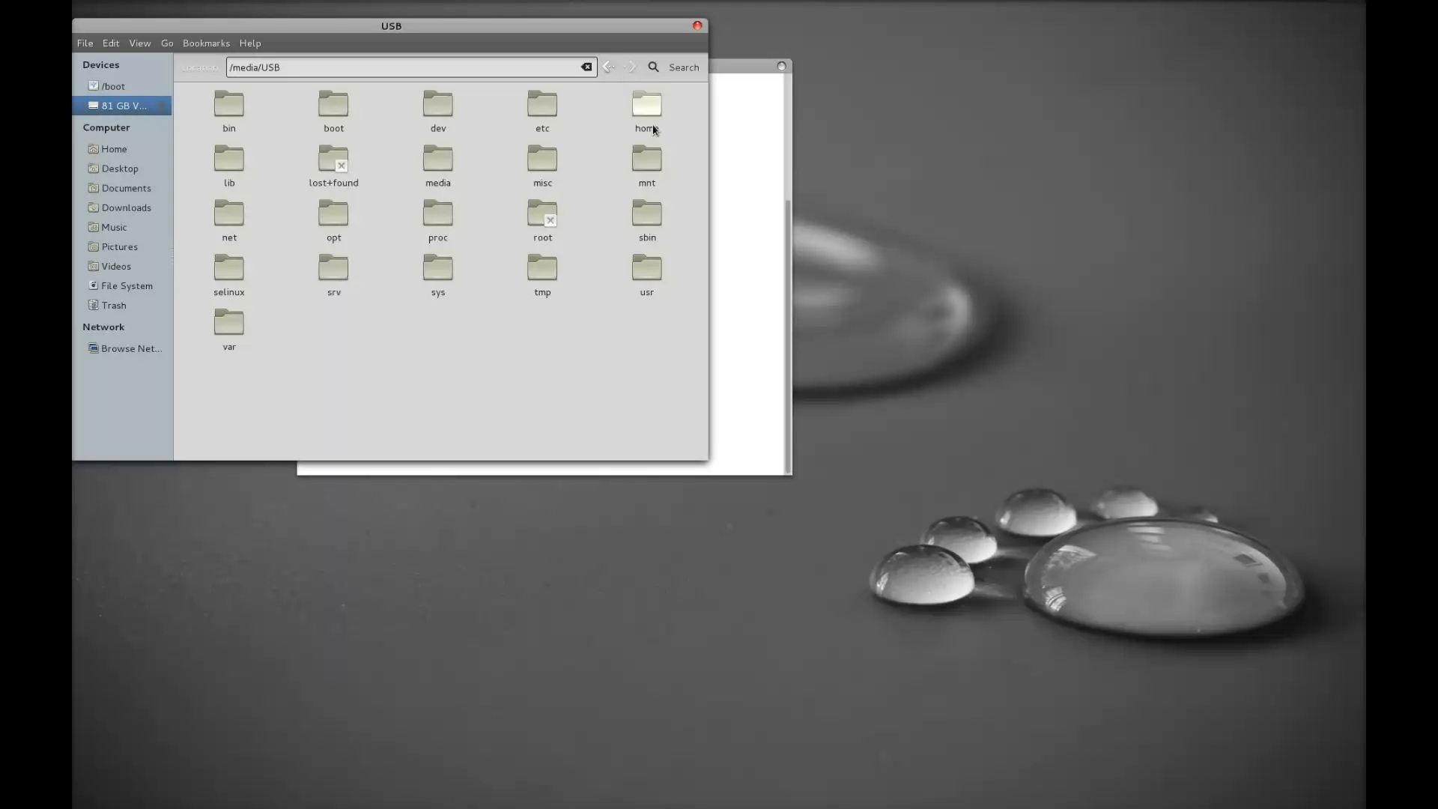
pyautogui.moveTo(390, 25); pyautogui.dragTo(579, 65)
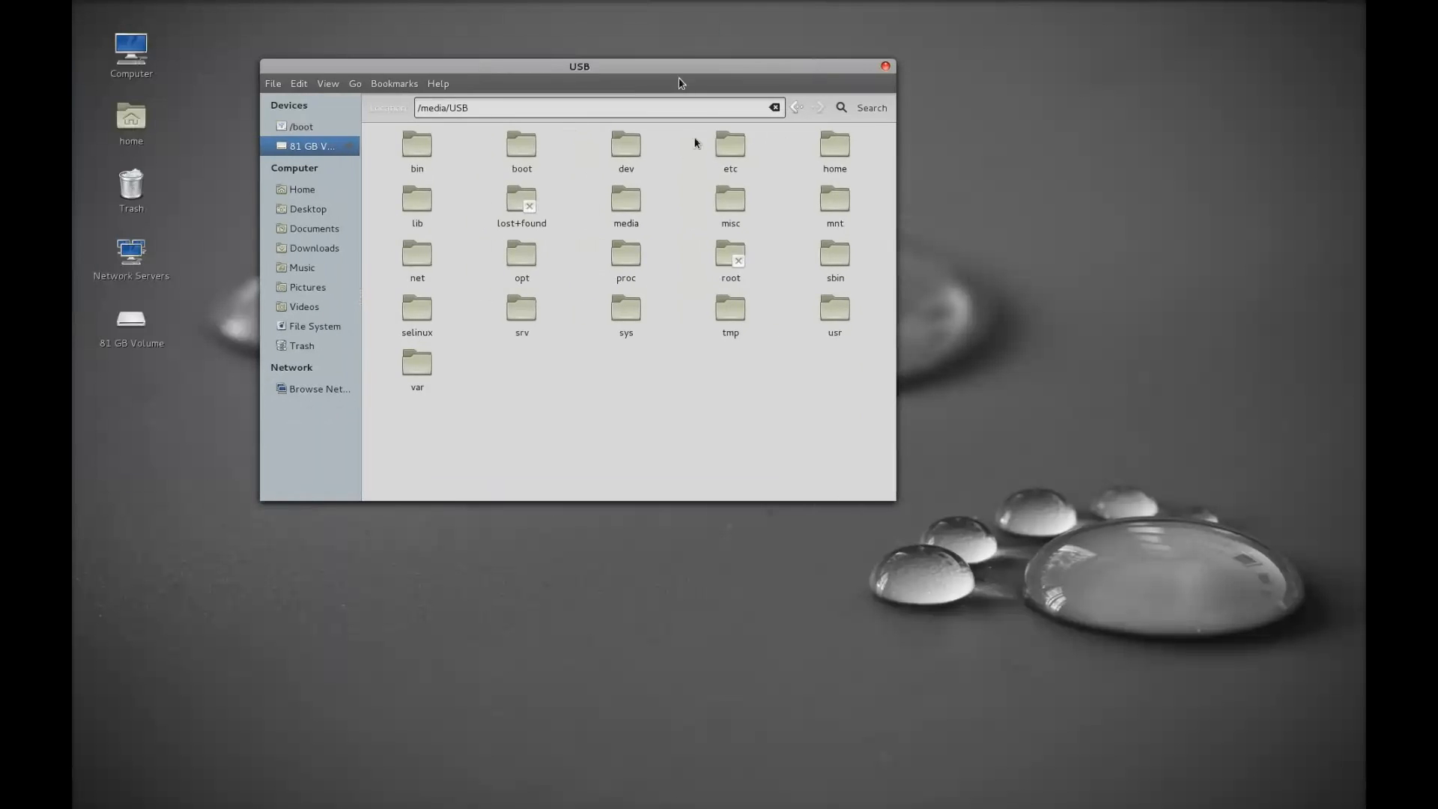
pyautogui.doubleClick(834, 147)
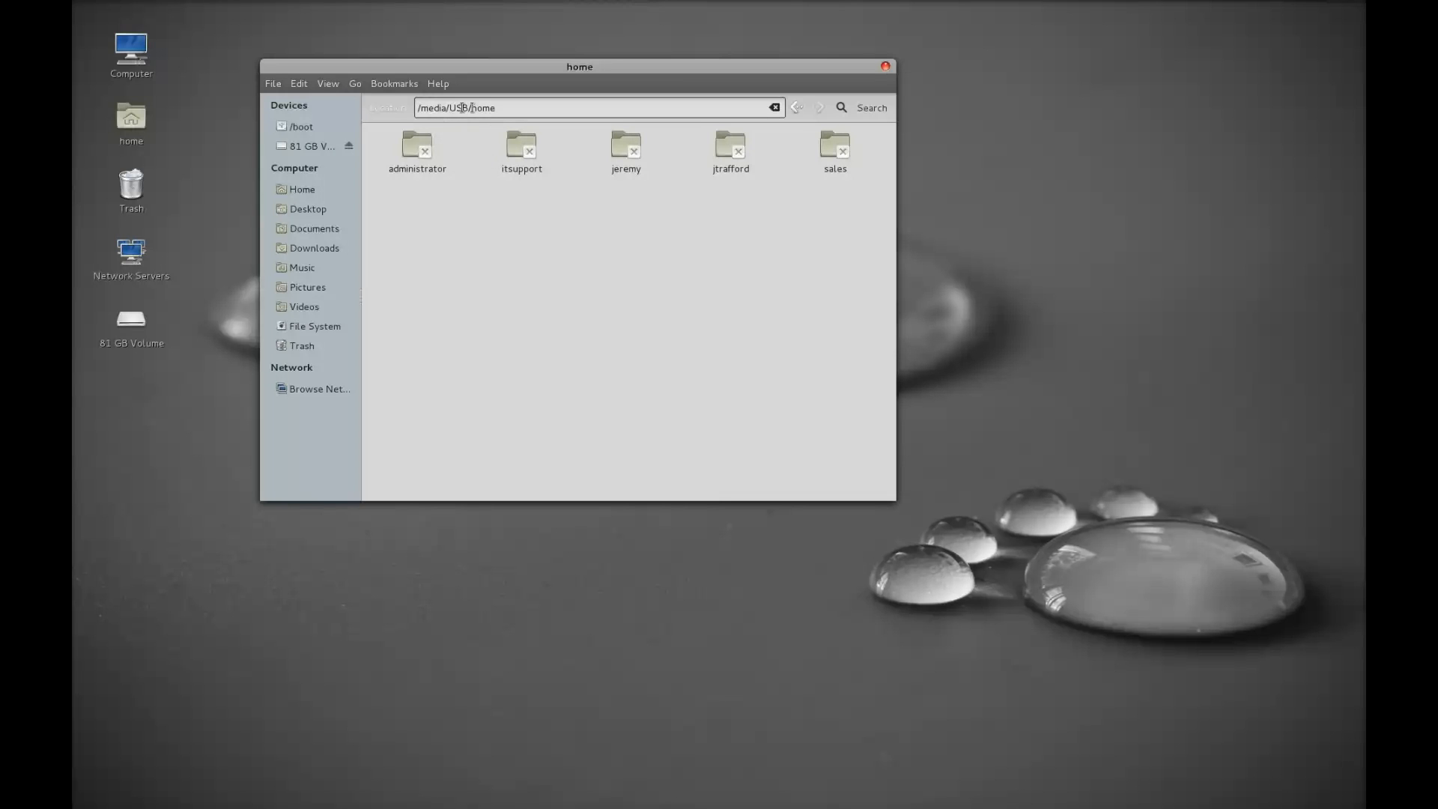
pyautogui.moveTo(448, 162)
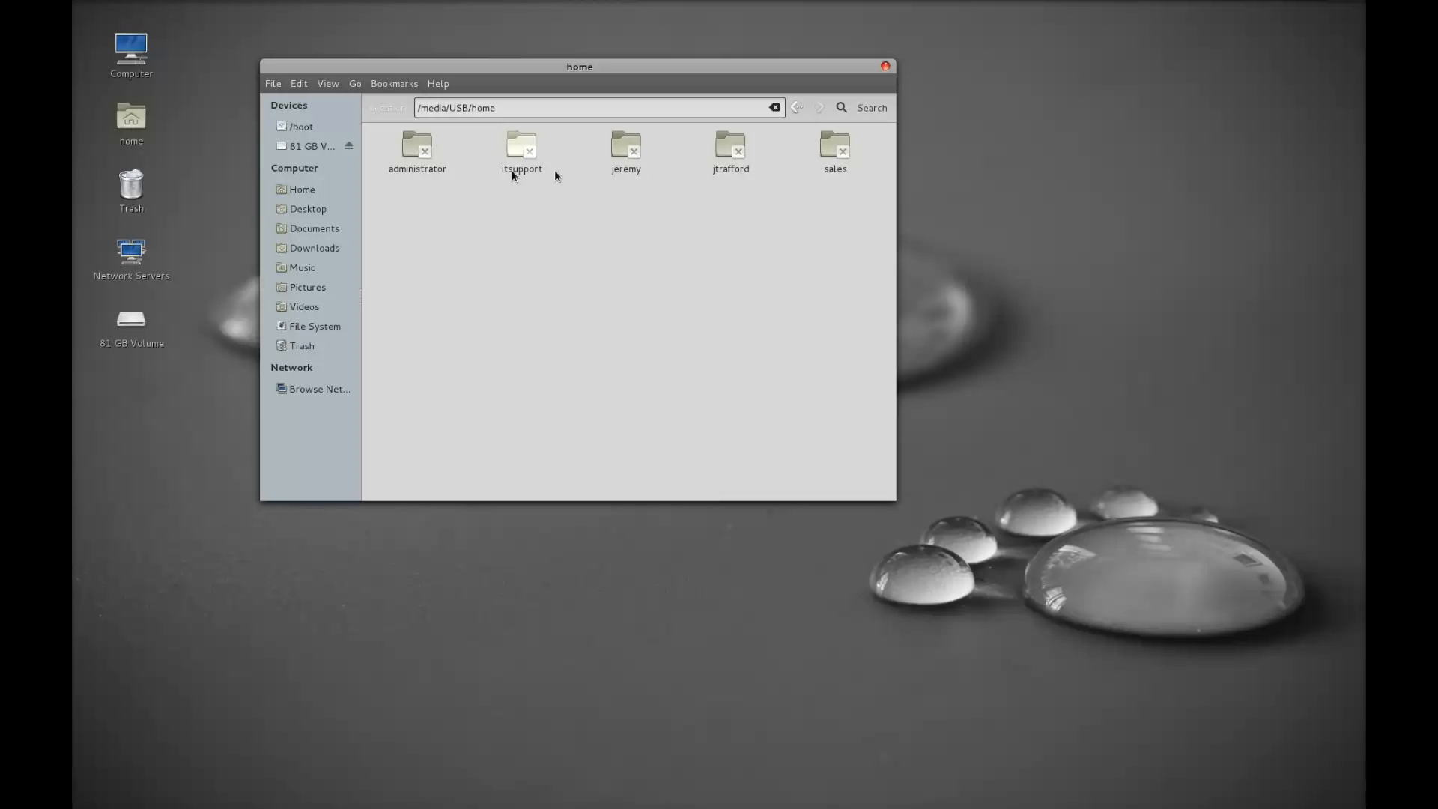
pyautogui.moveTo(626, 146)
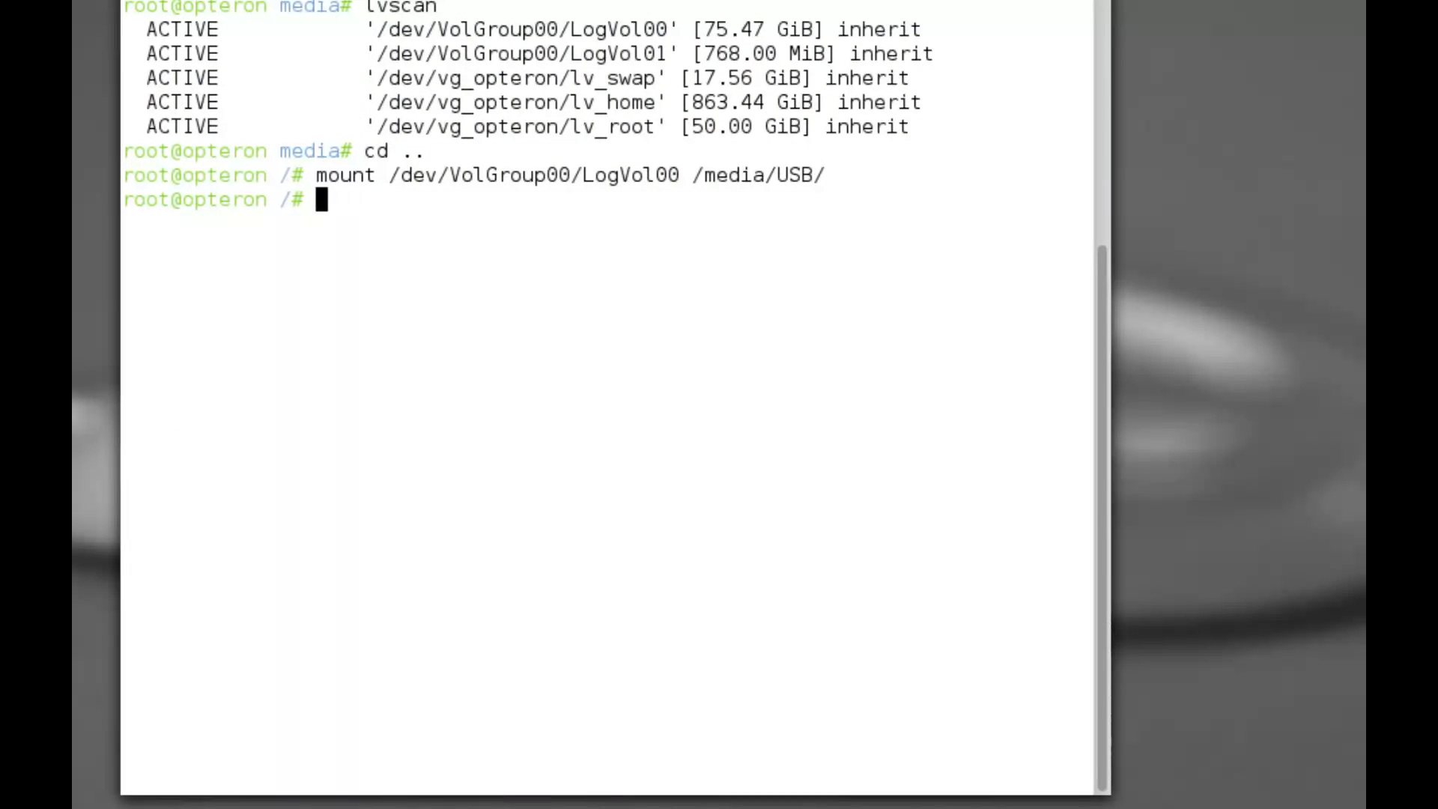
# Step: Change to /media/USB and list its root file system folders, starting an ls -la of home
pyautogui.write('cd /')
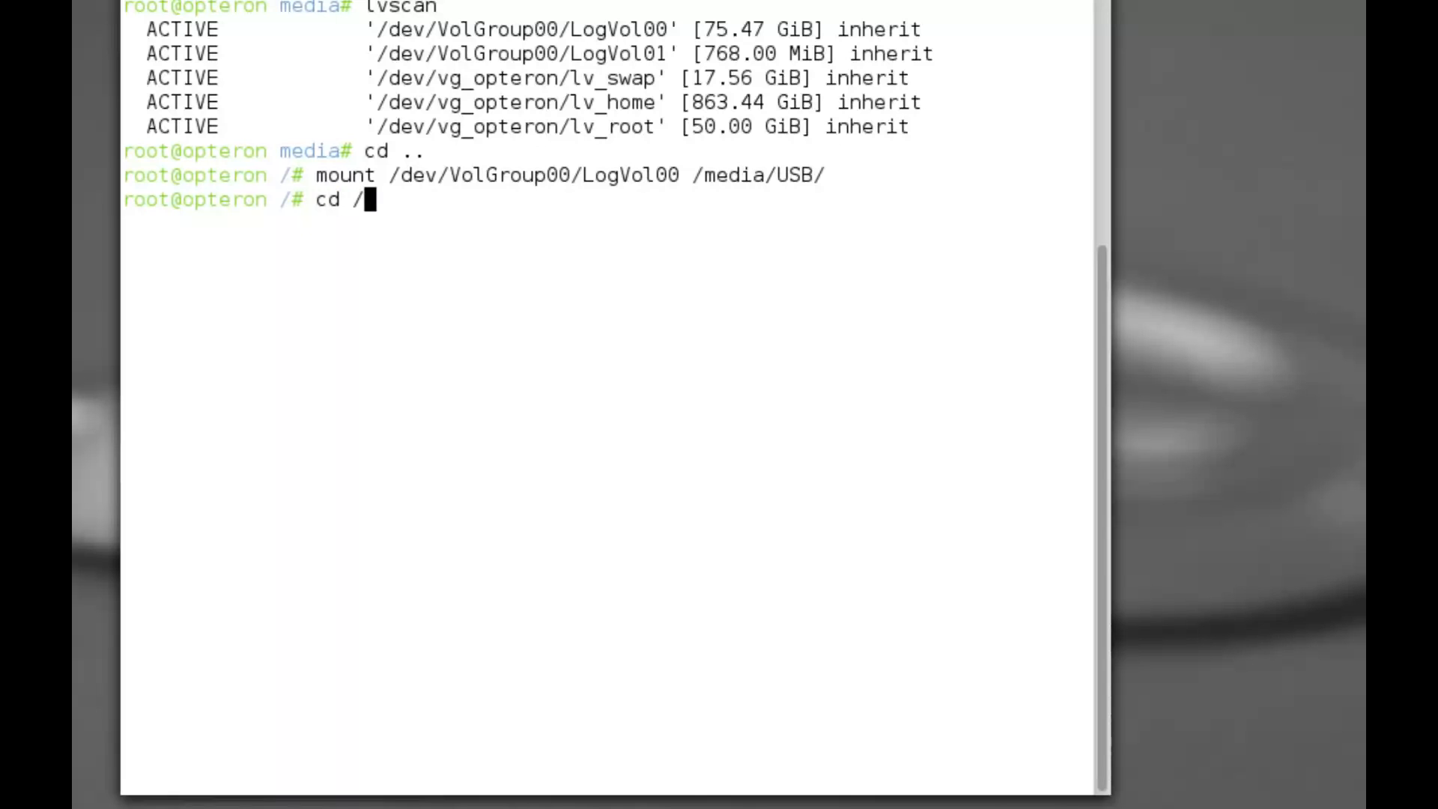
pyautogui.write('media/USB/')
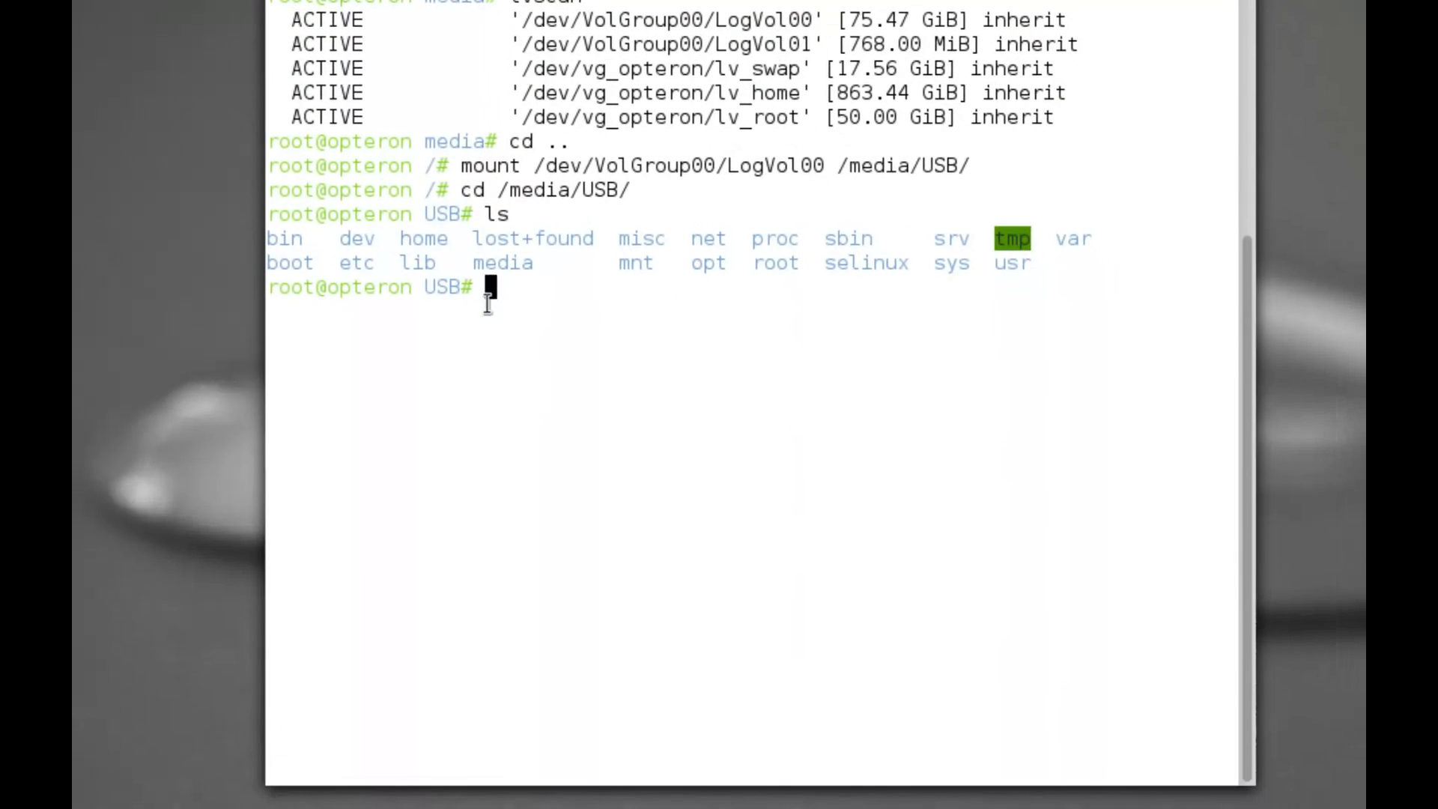
pyautogui.write('ls -la h')
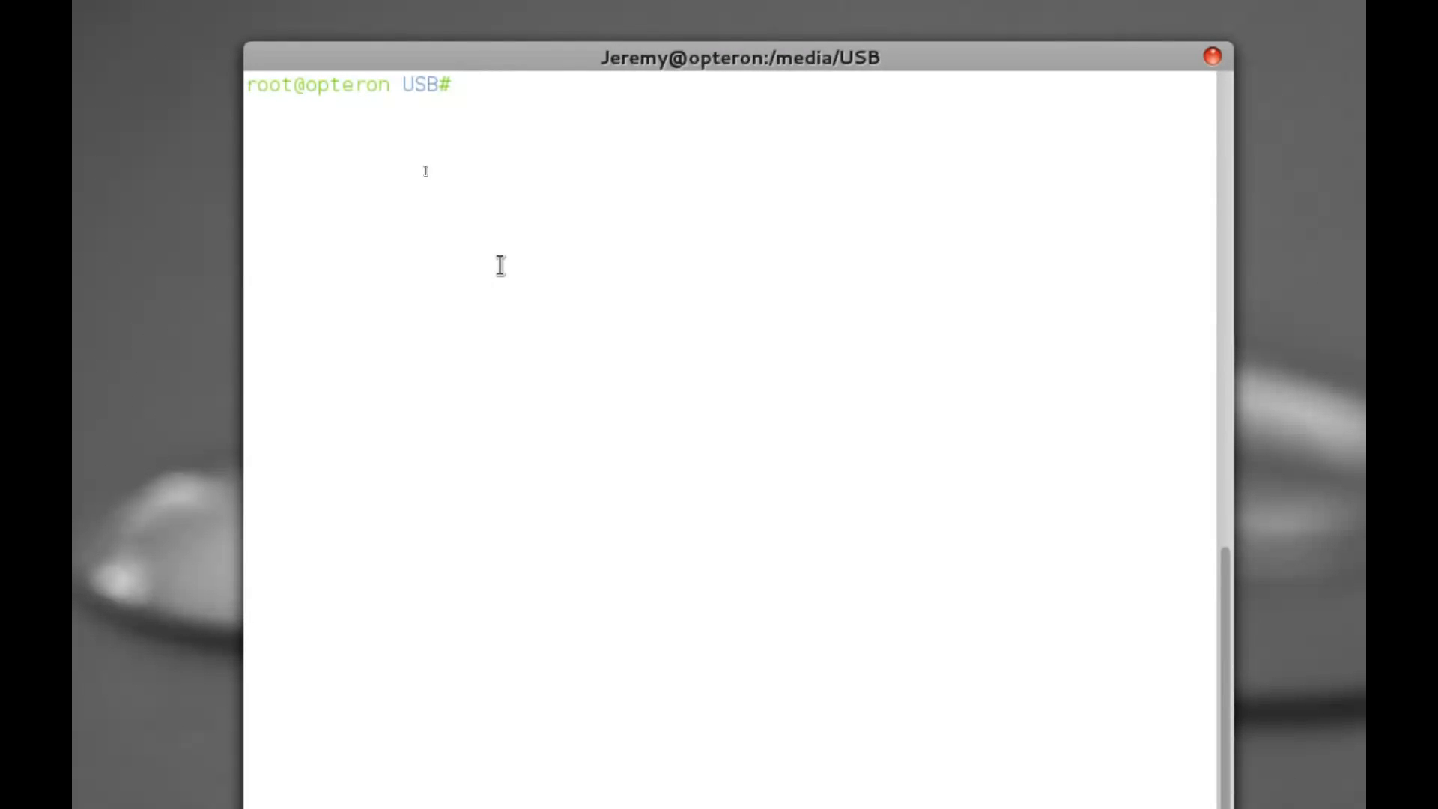
# Step: Run tar -zcvf /root/old_home.tar.gz home to pack the home directory into a compressed archive
pyautogui.write('tar -')
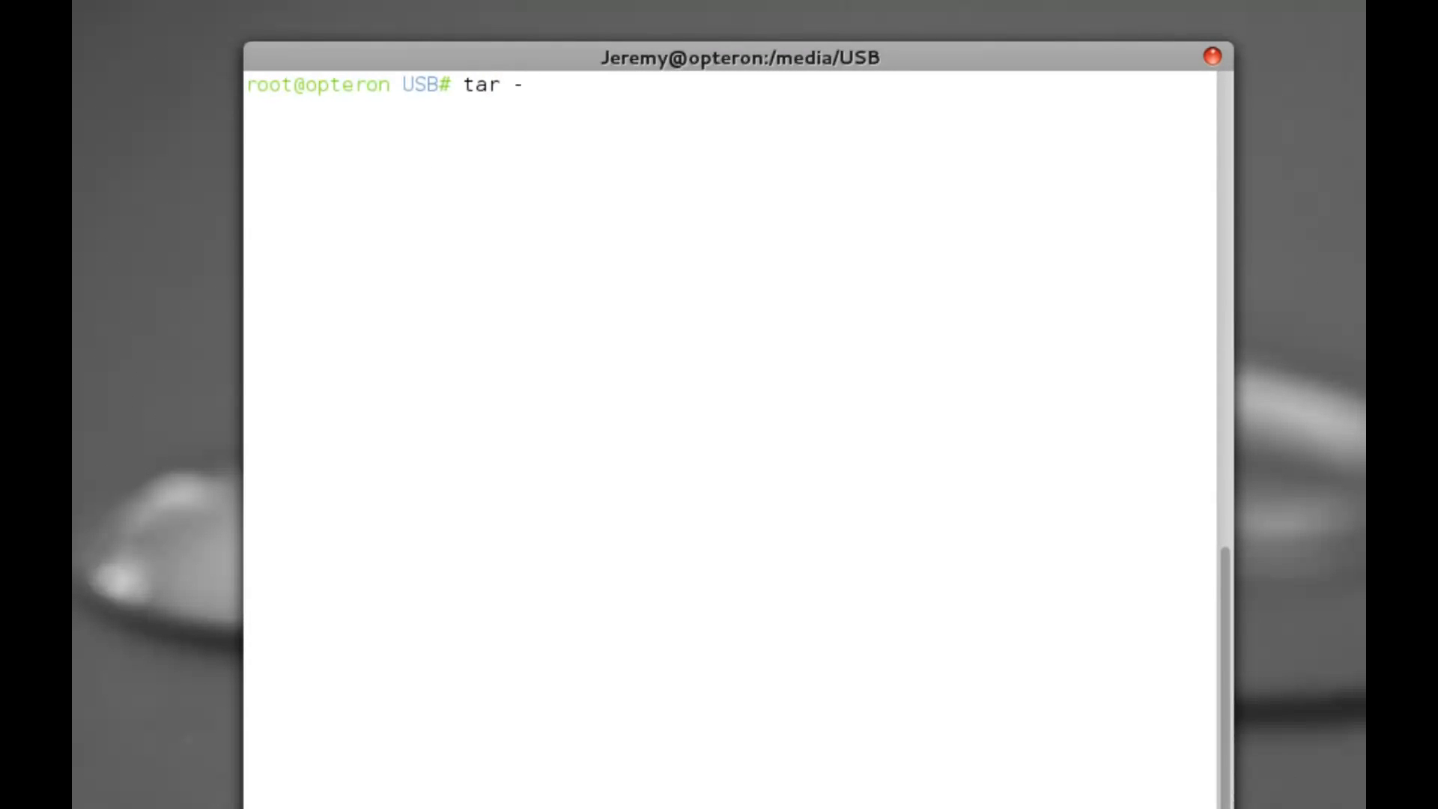
pyautogui.write('zcvf')
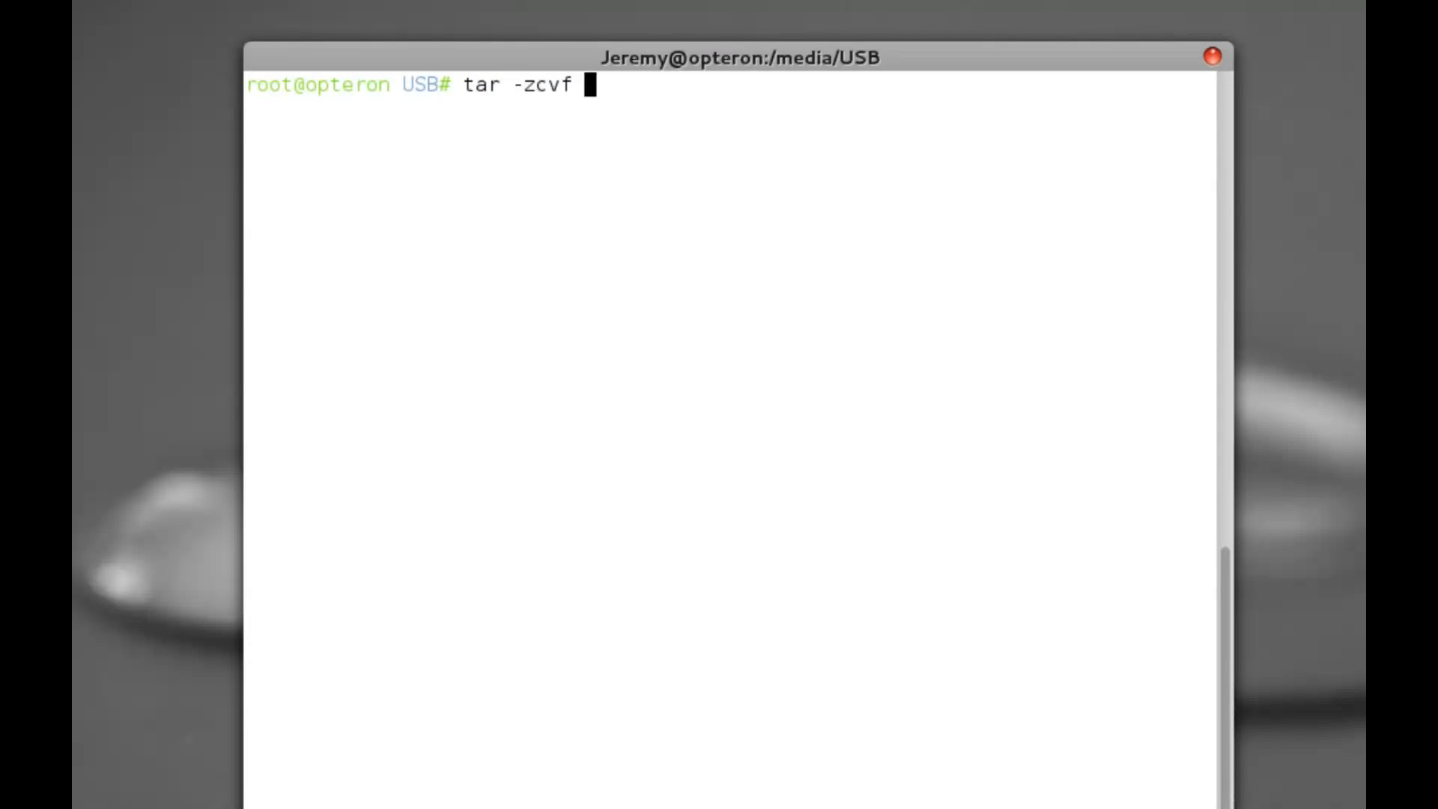
pyautogui.write('/h')
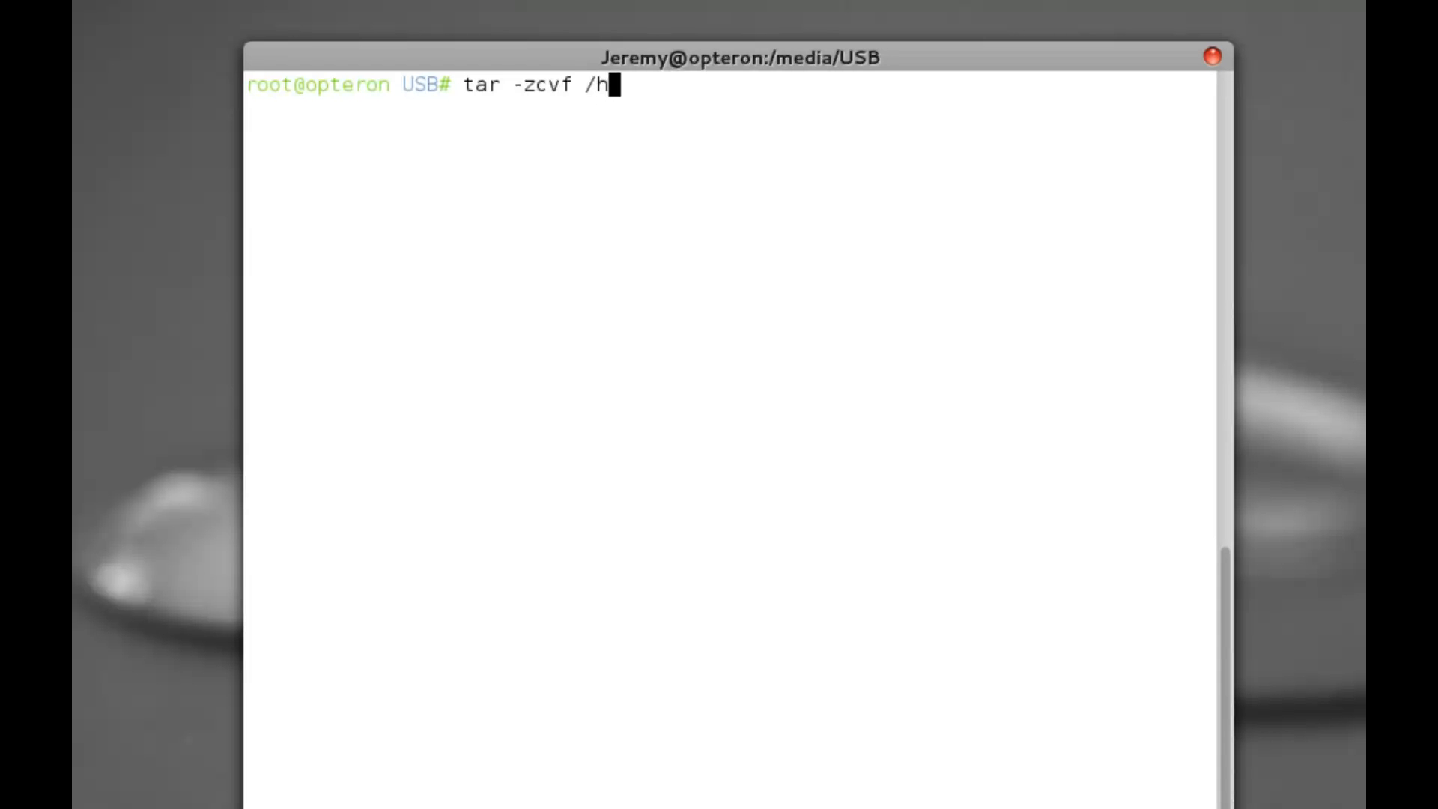
pyautogui.write('oot/')
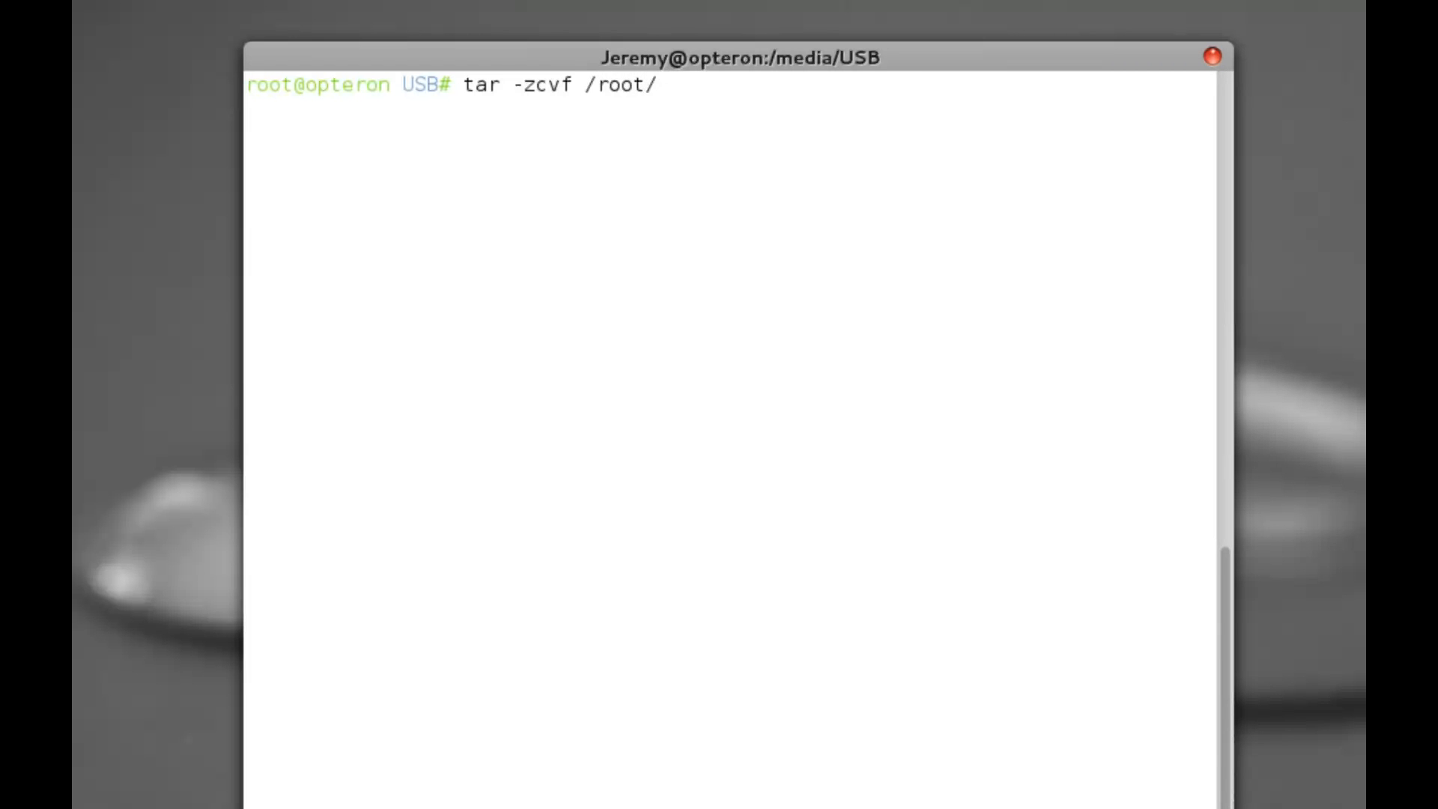
pyautogui.write('old')
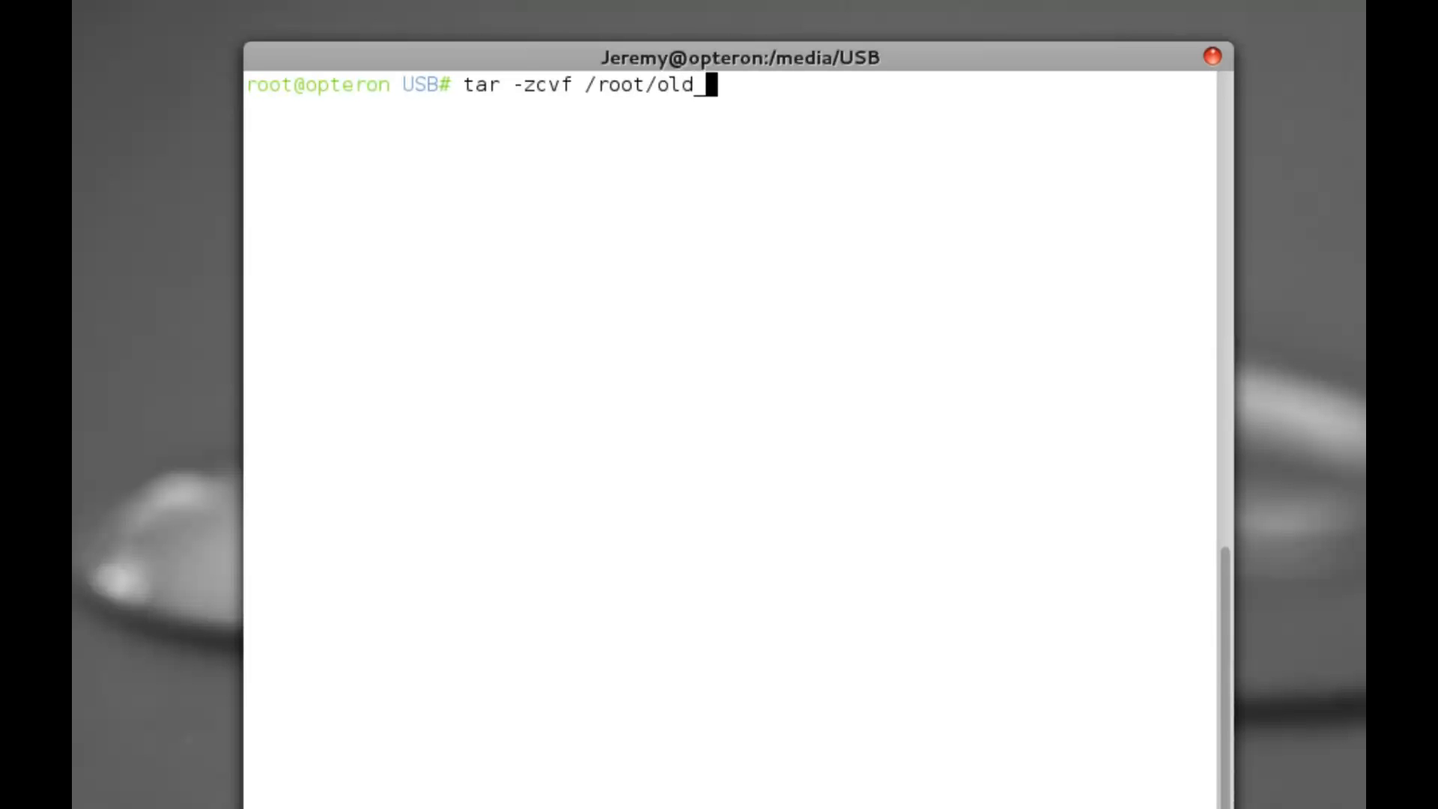
pyautogui.write('_home.tar')
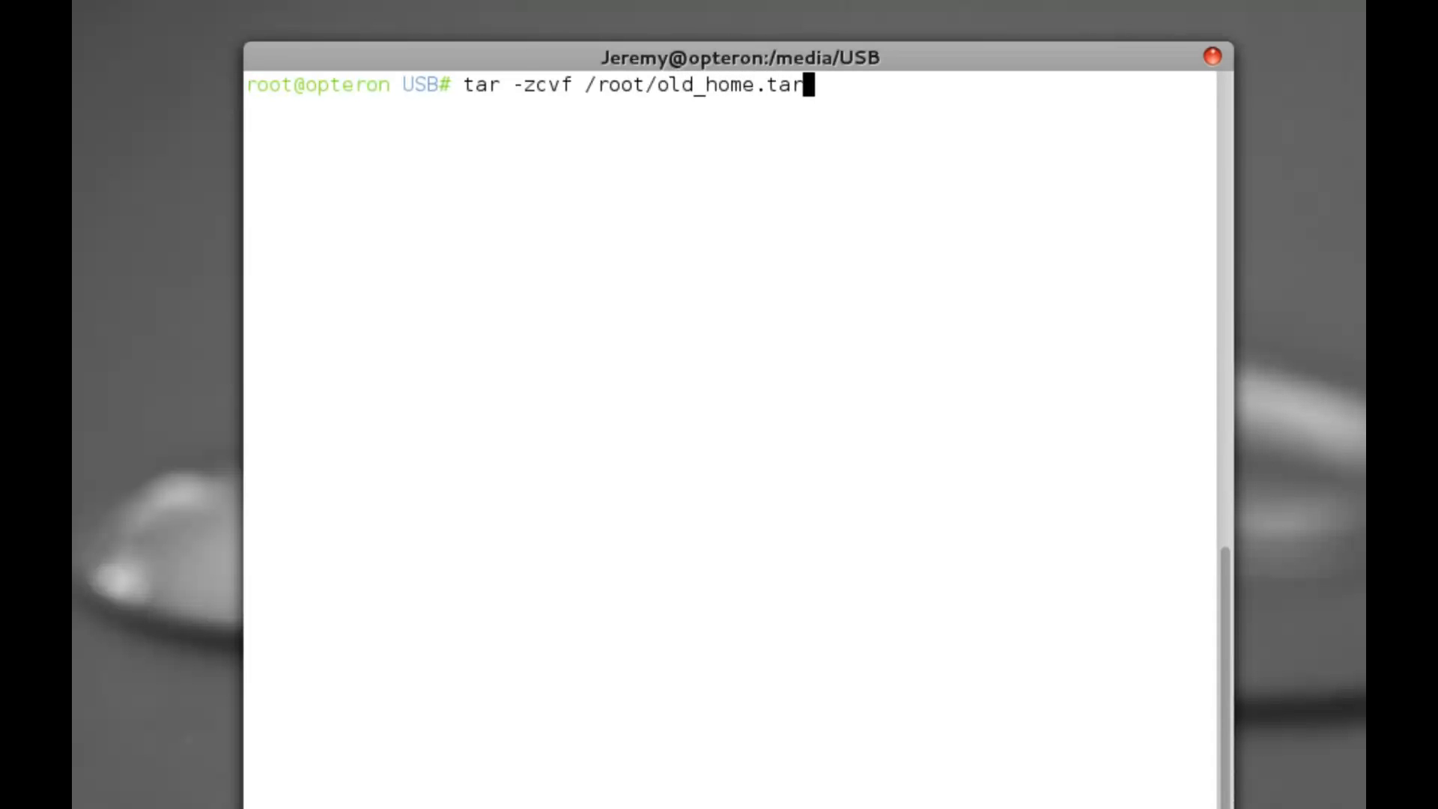
pyautogui.write('.gz ho')
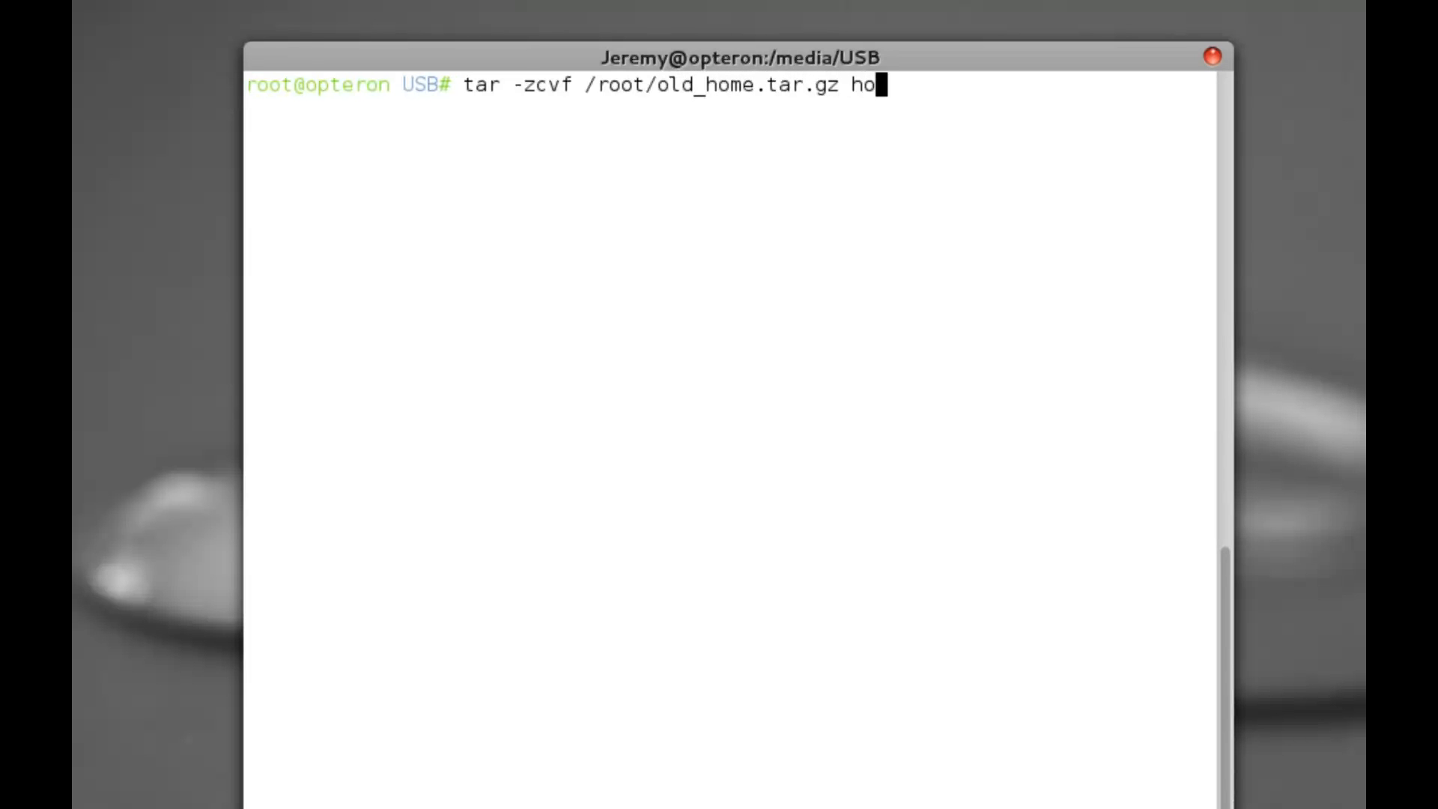
pyautogui.write('me')
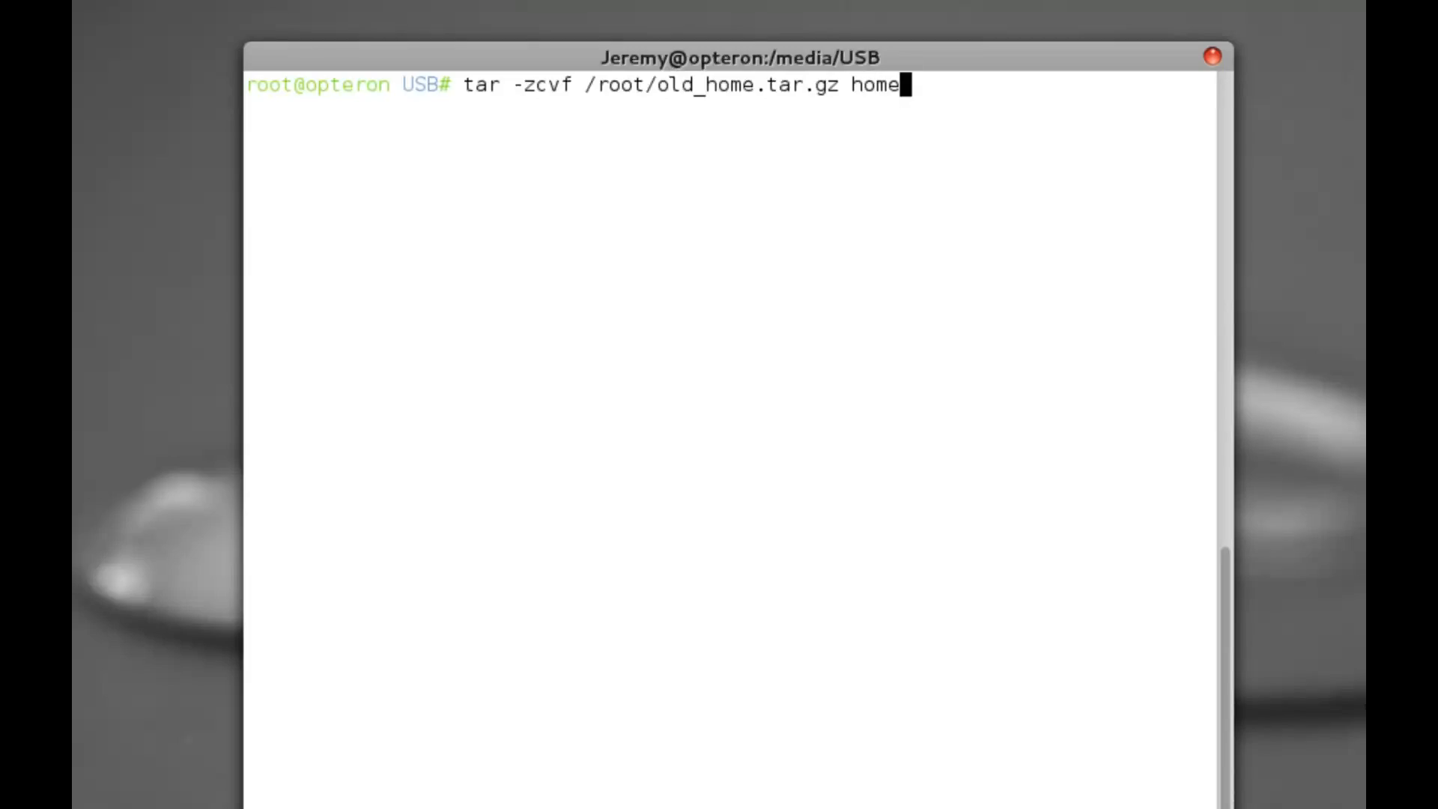
pyautogui.press('Return')
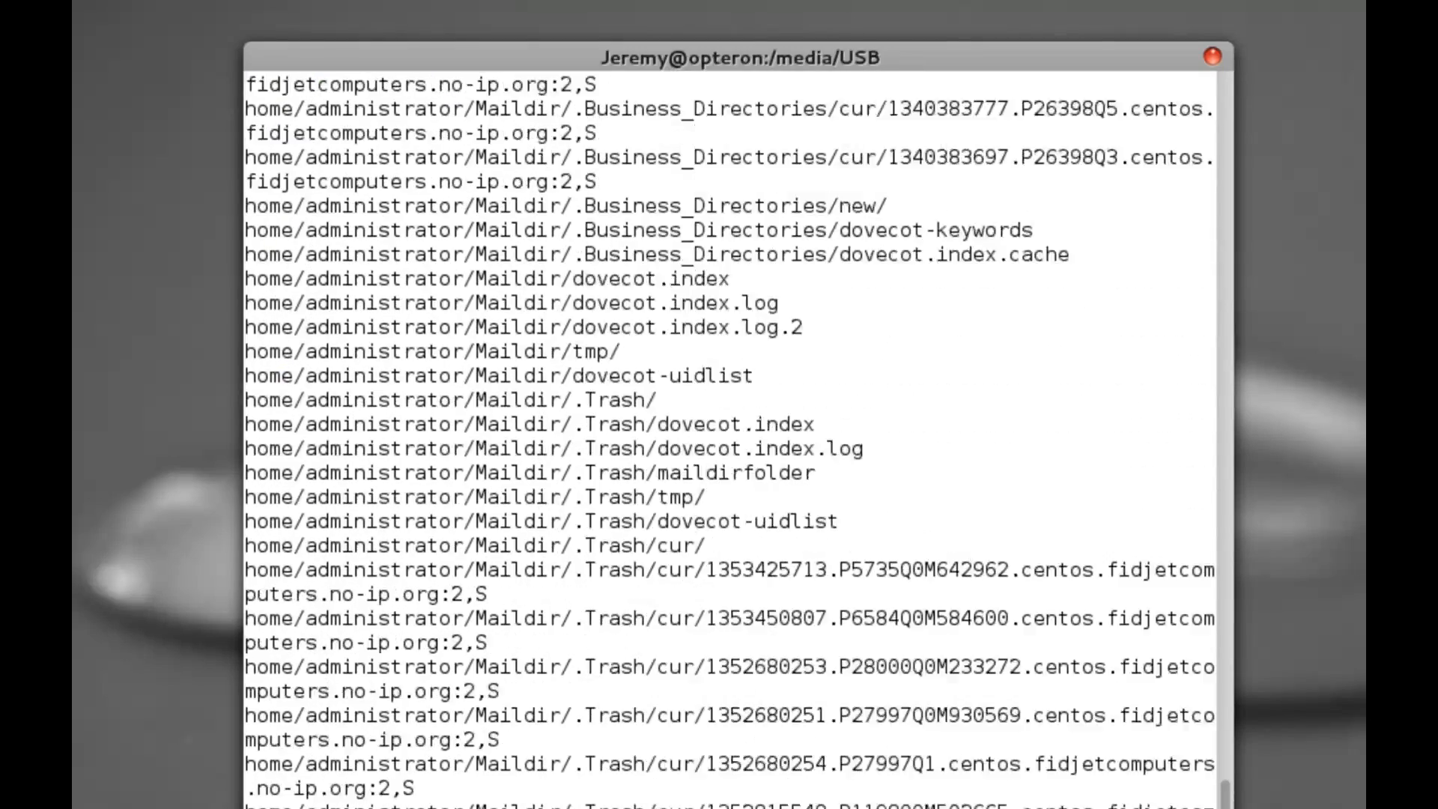
pyautogui.scroll(-3)
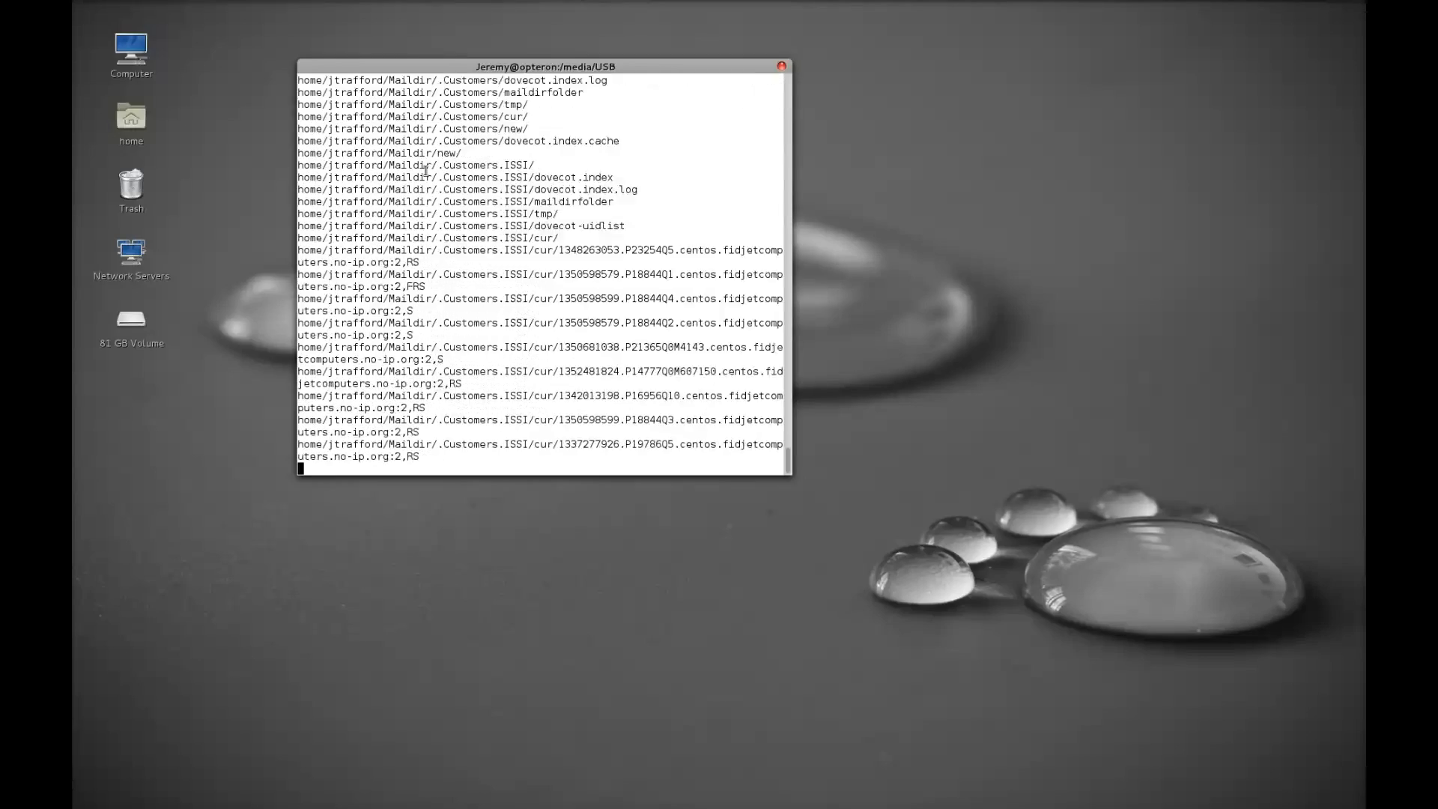
# Step: List /root with ls -l to confirm old_home.tar.gz was created
pyautogui.scroll(-3)
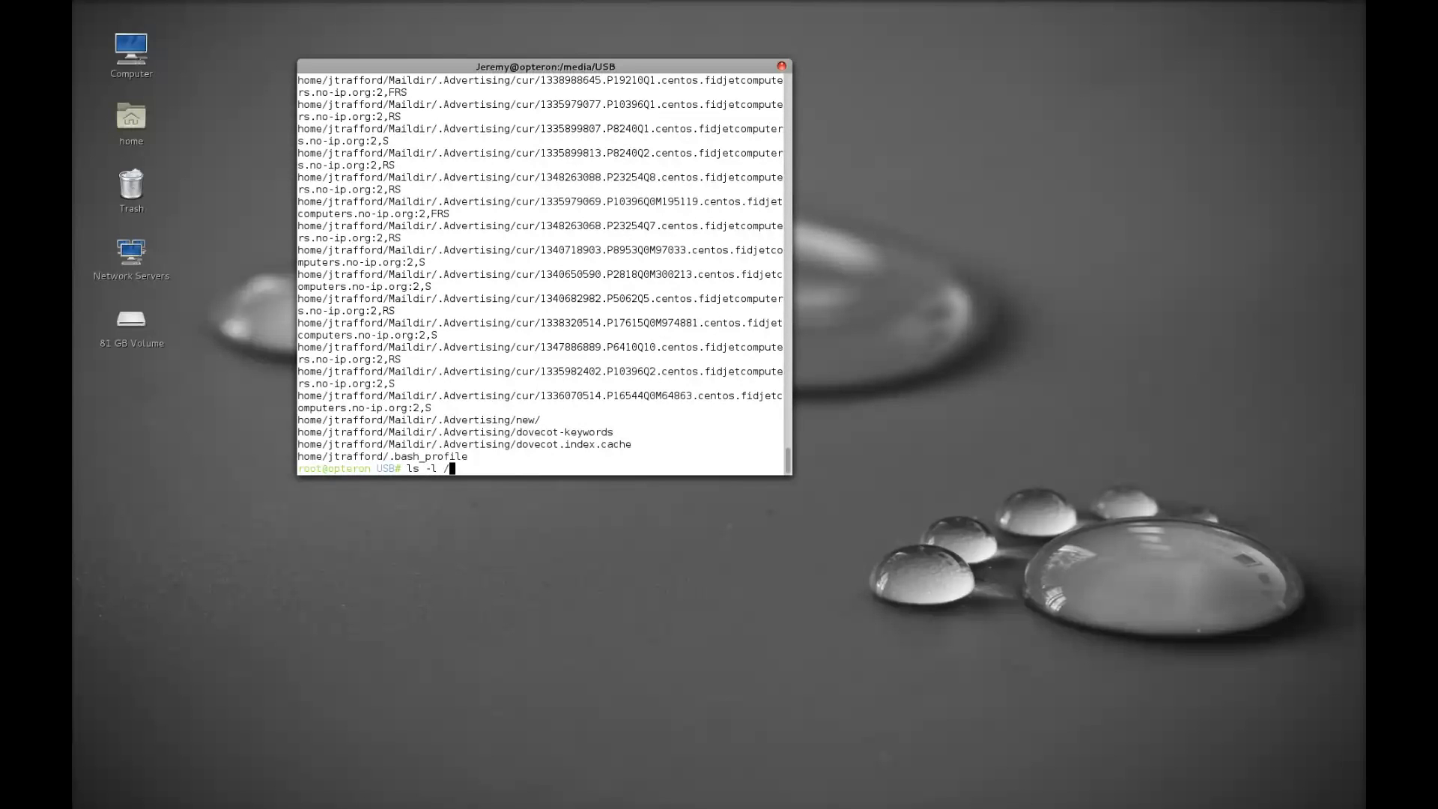
pyautogui.press('Return')
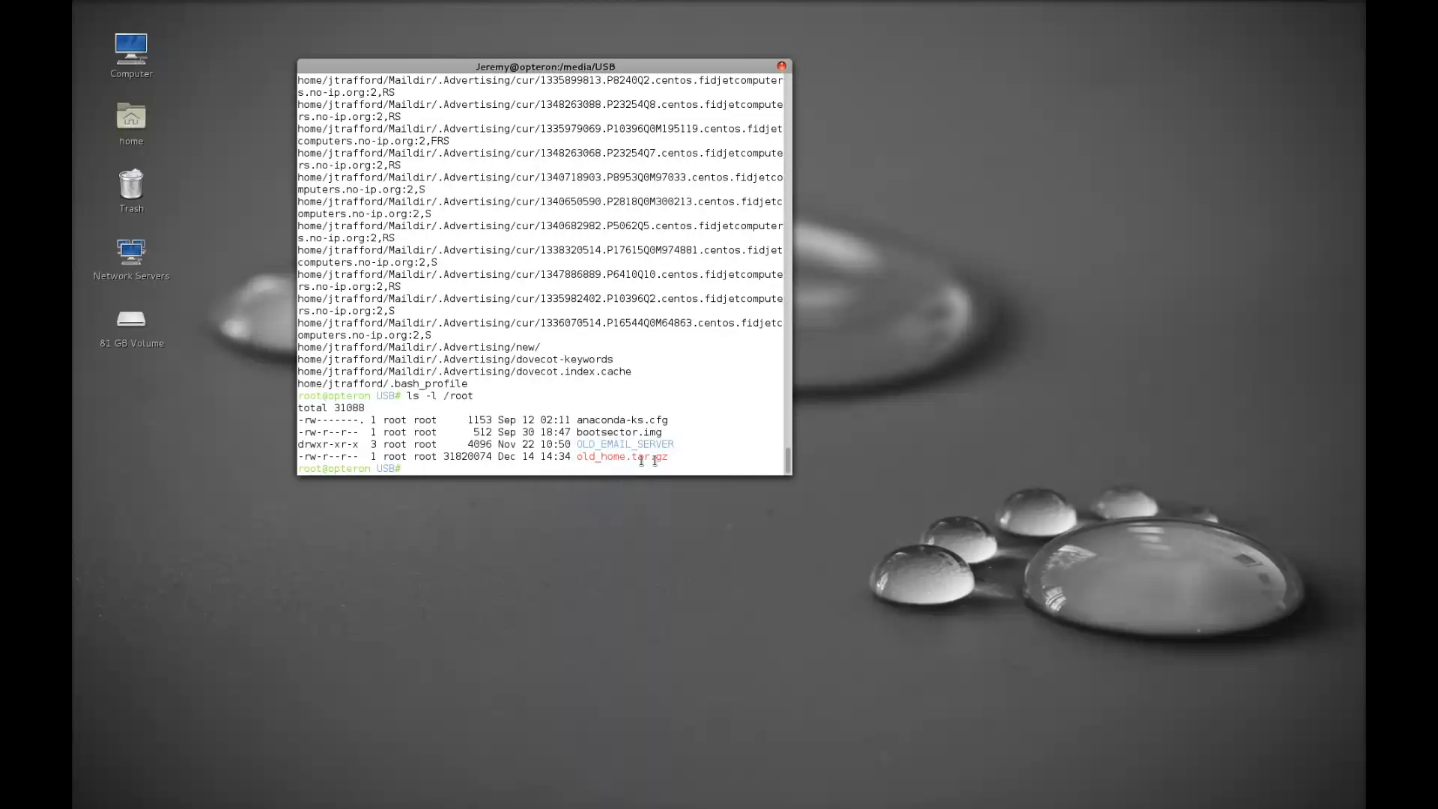
pyautogui.moveTo(445, 464)
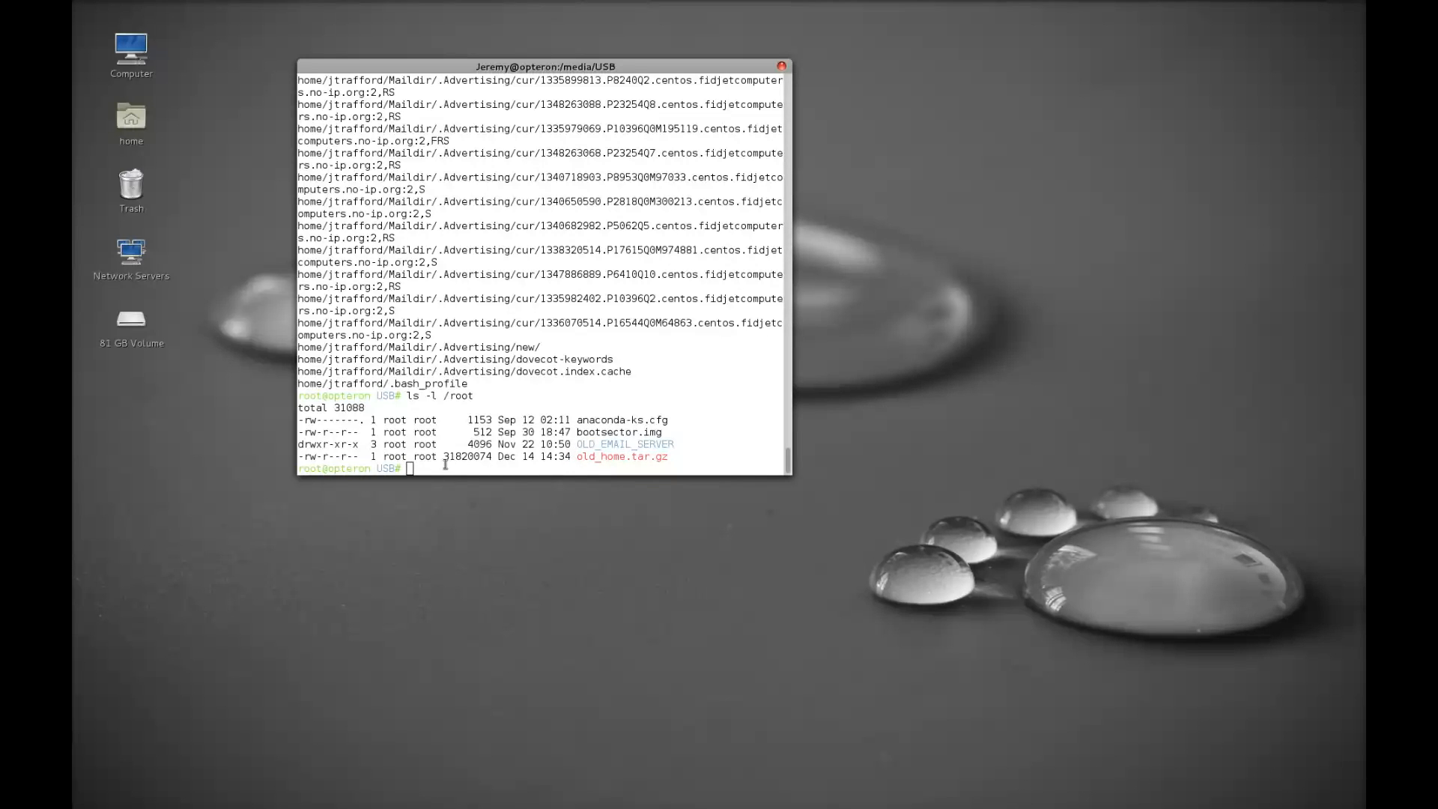
# Step: Compare sizes with du -sh: old_home.tar.gz at 31M versus the home directory at 51M
pyautogui.write('d')
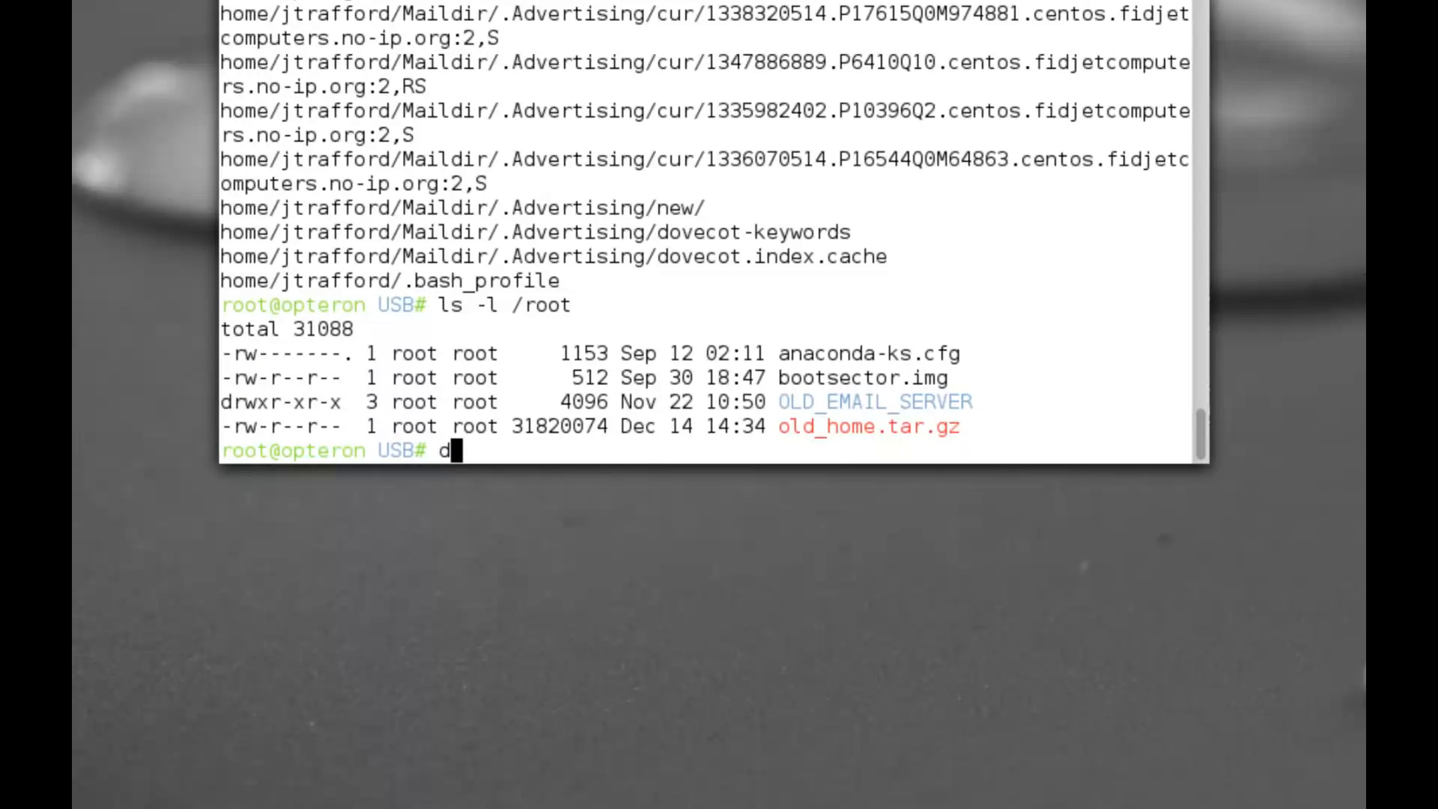
pyautogui.write('u -')
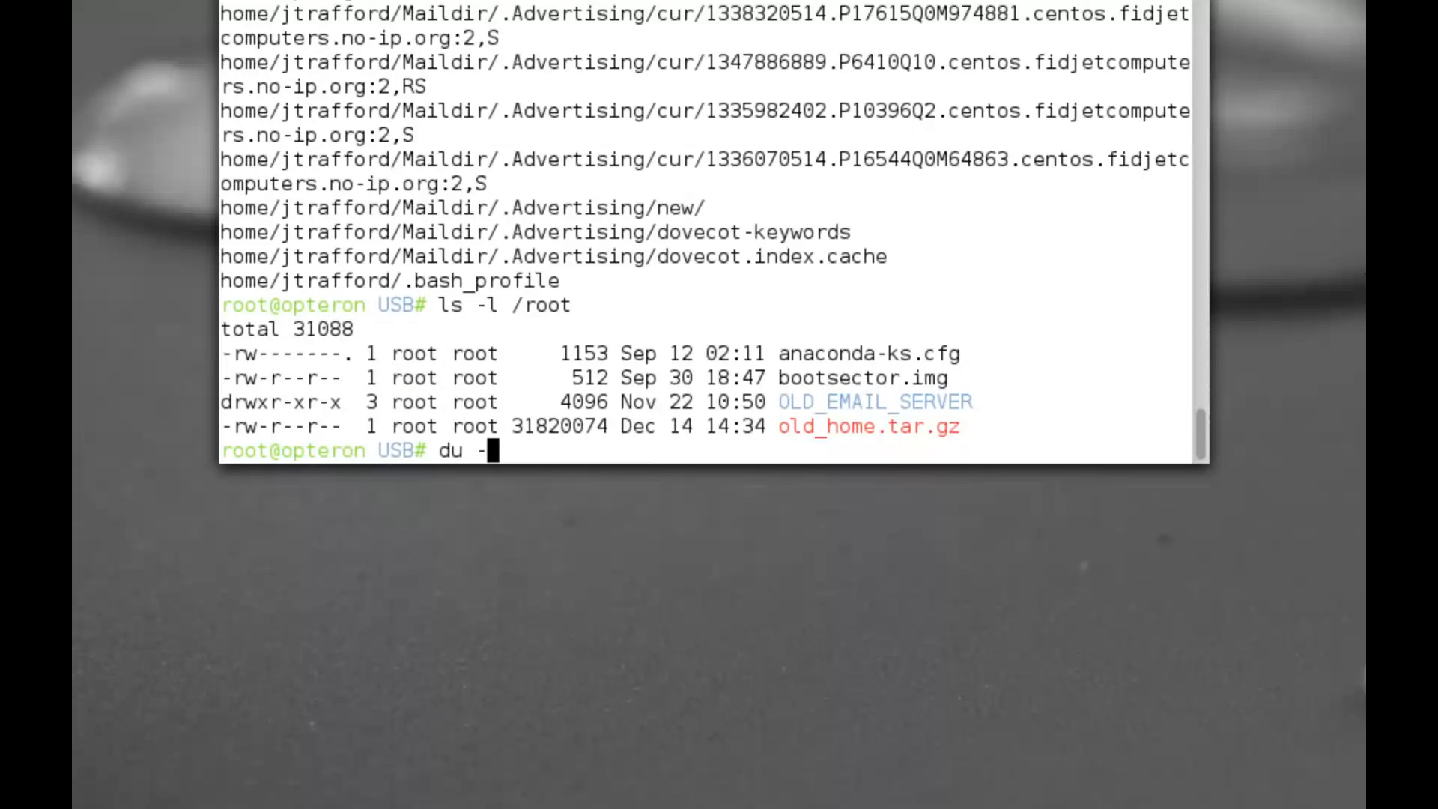
pyautogui.write('sh')
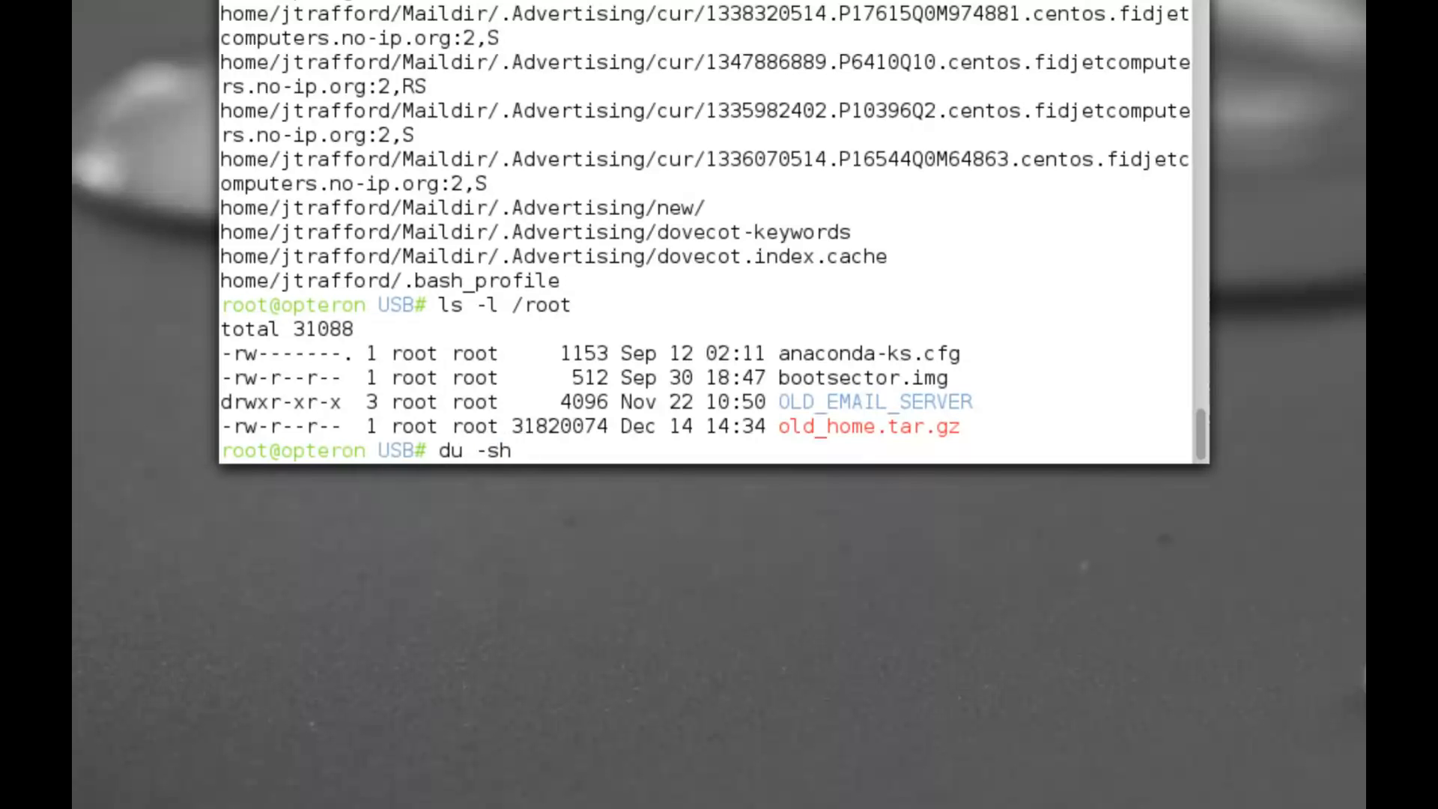
pyautogui.write('/roo/')
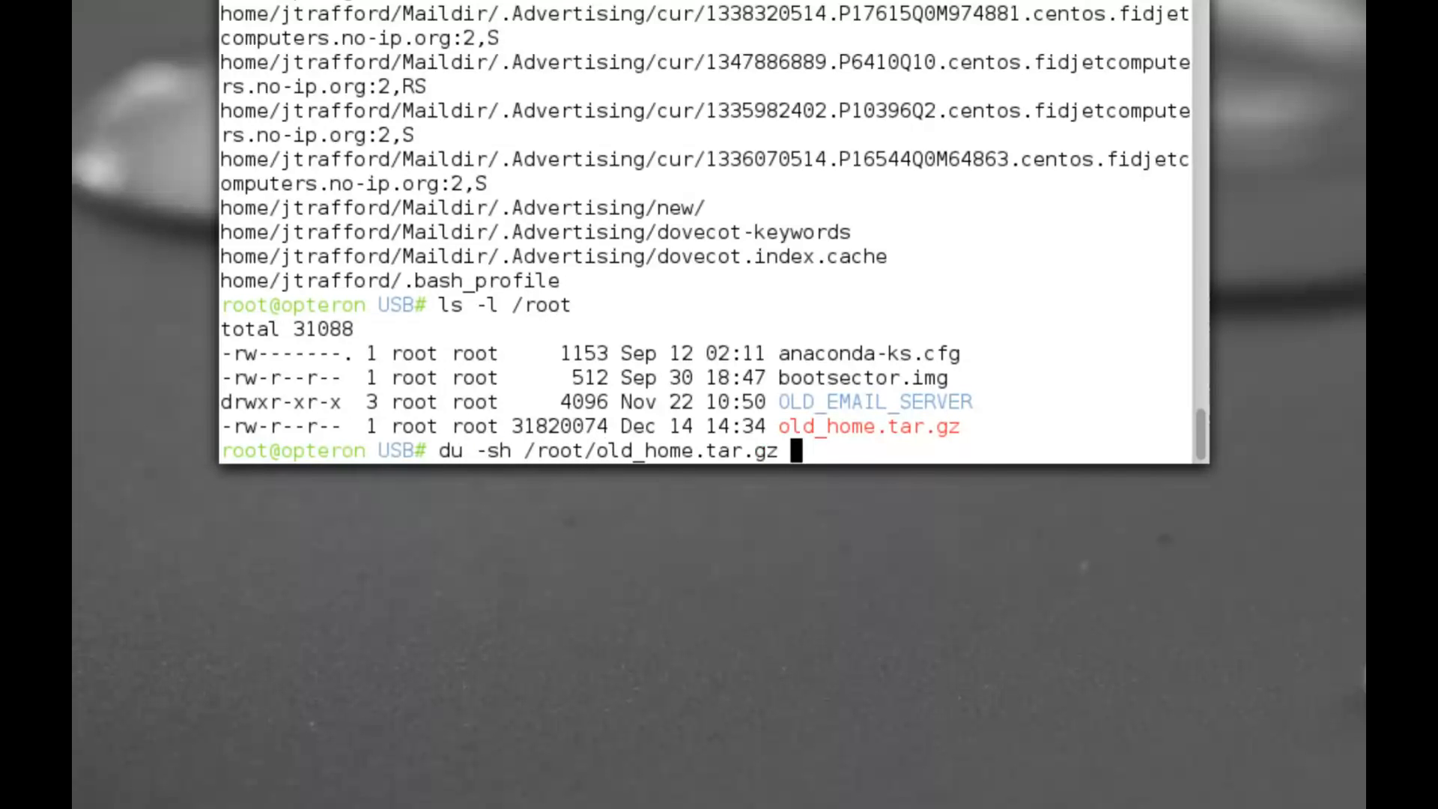
pyautogui.press('Return')
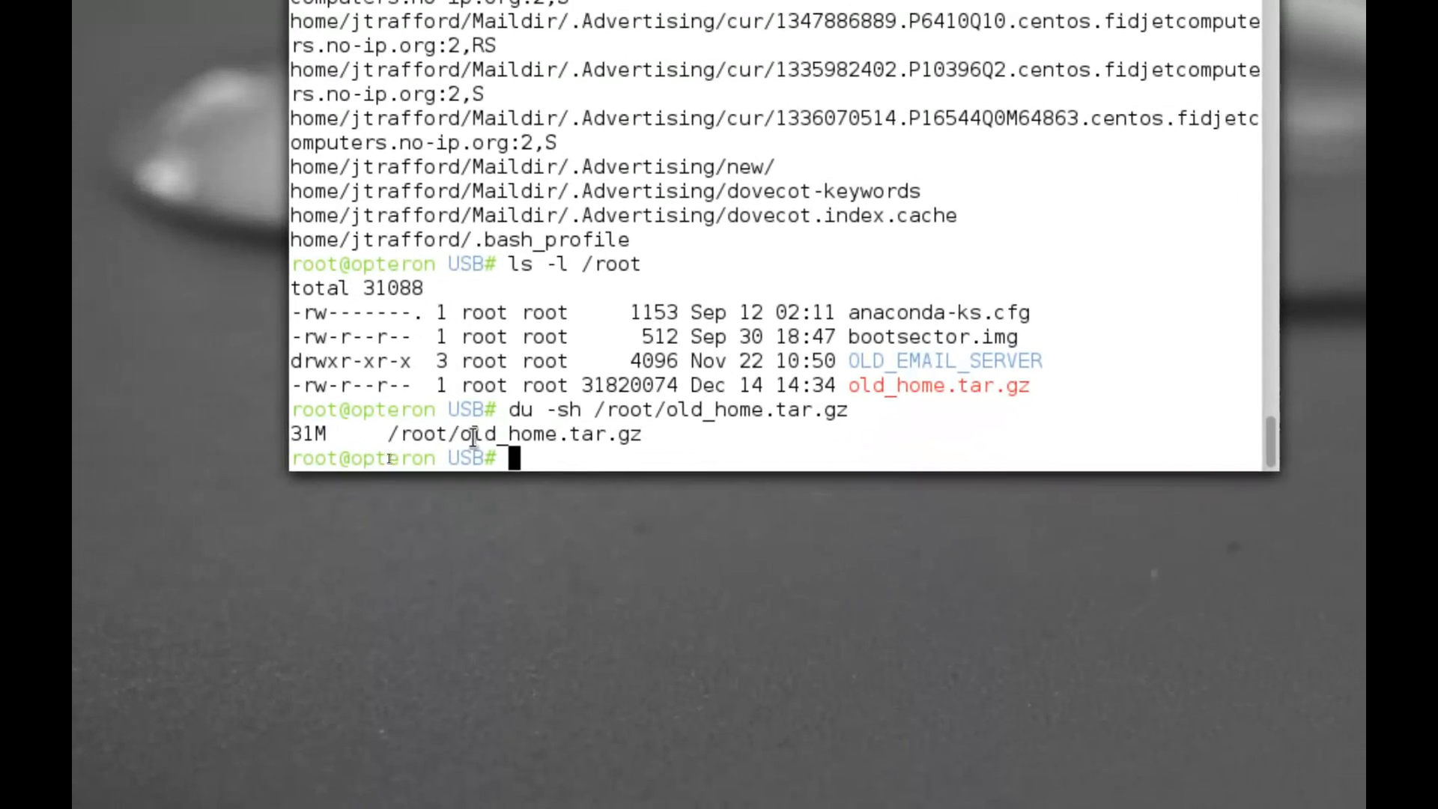
pyautogui.write('ls')
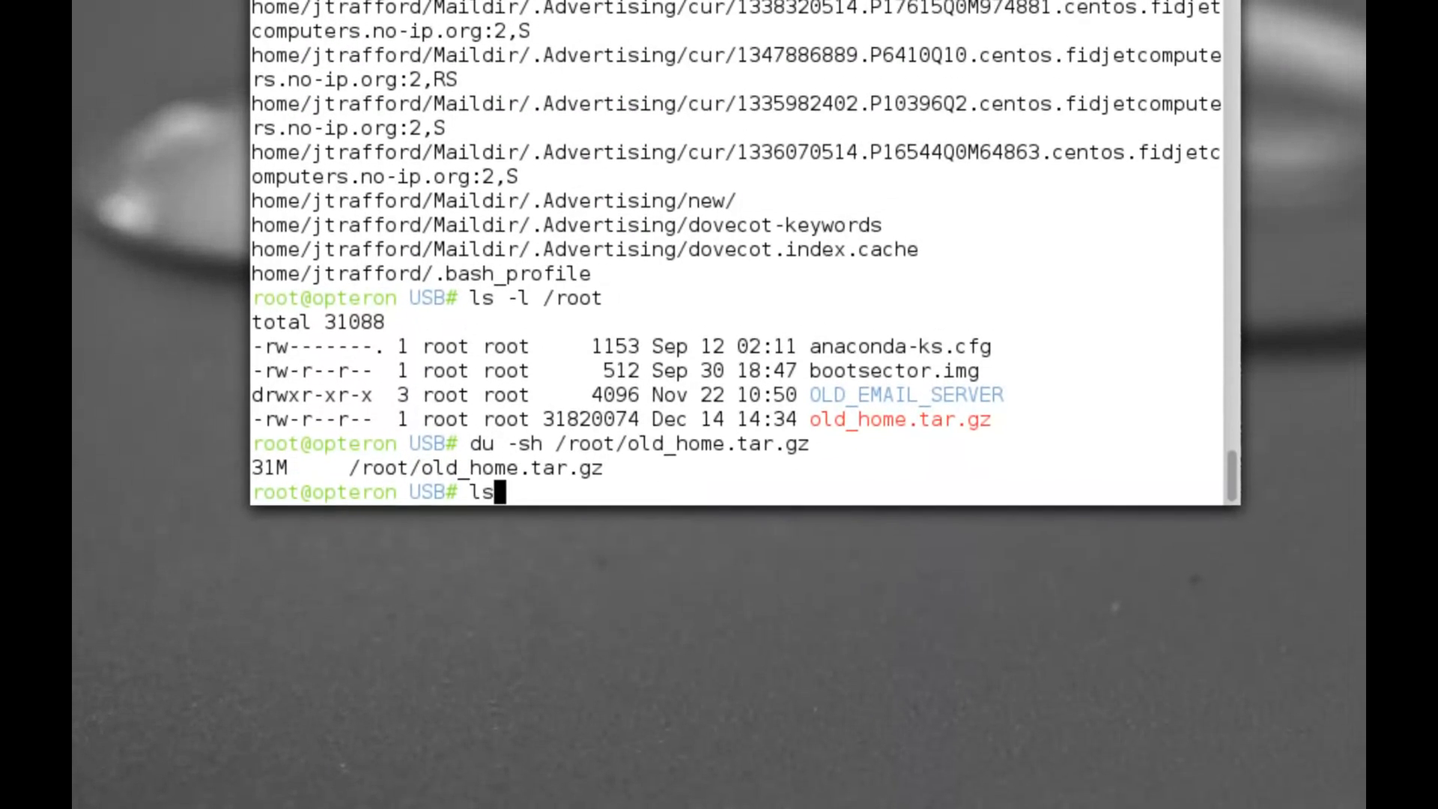
pyautogui.write('du -sh home')
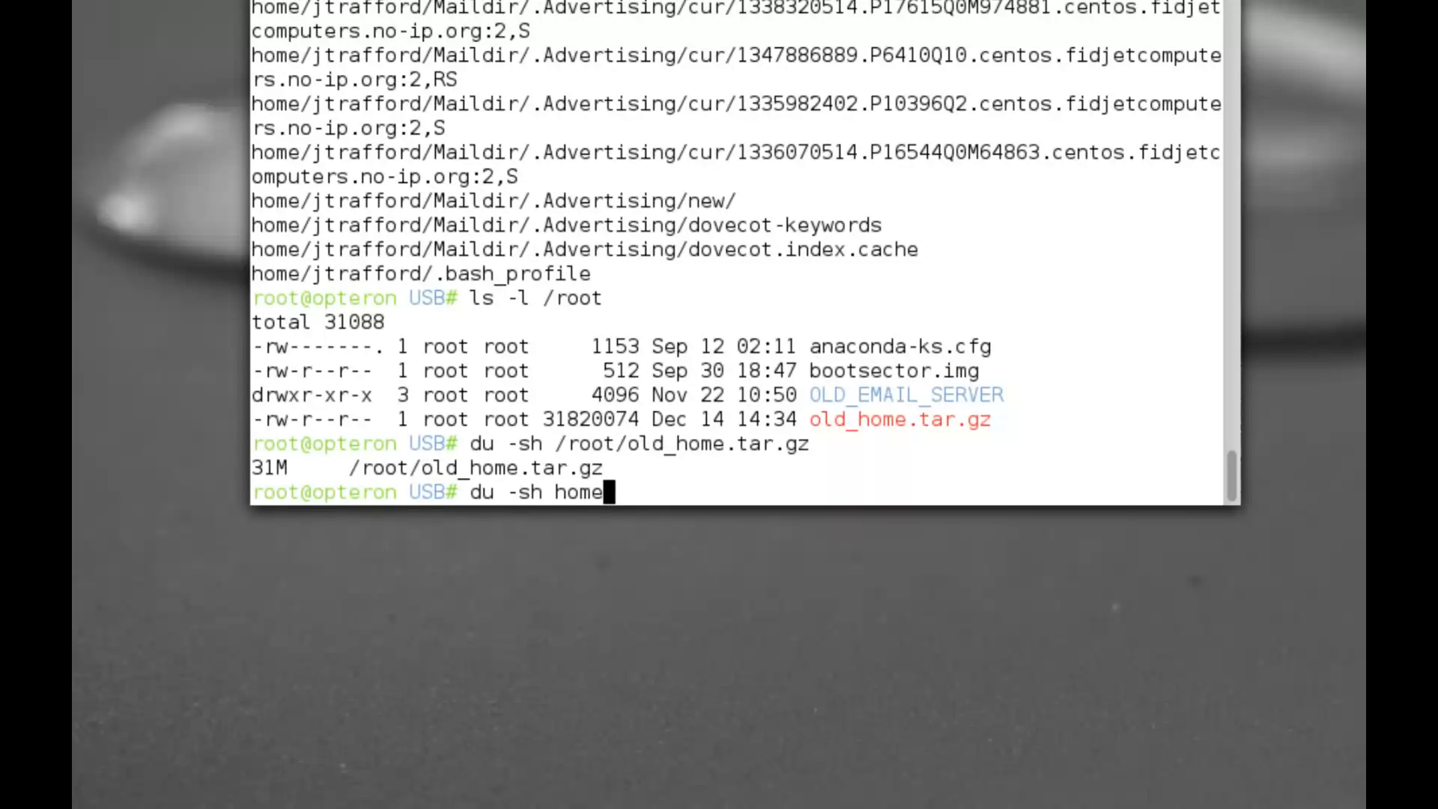
pyautogui.press('Return')
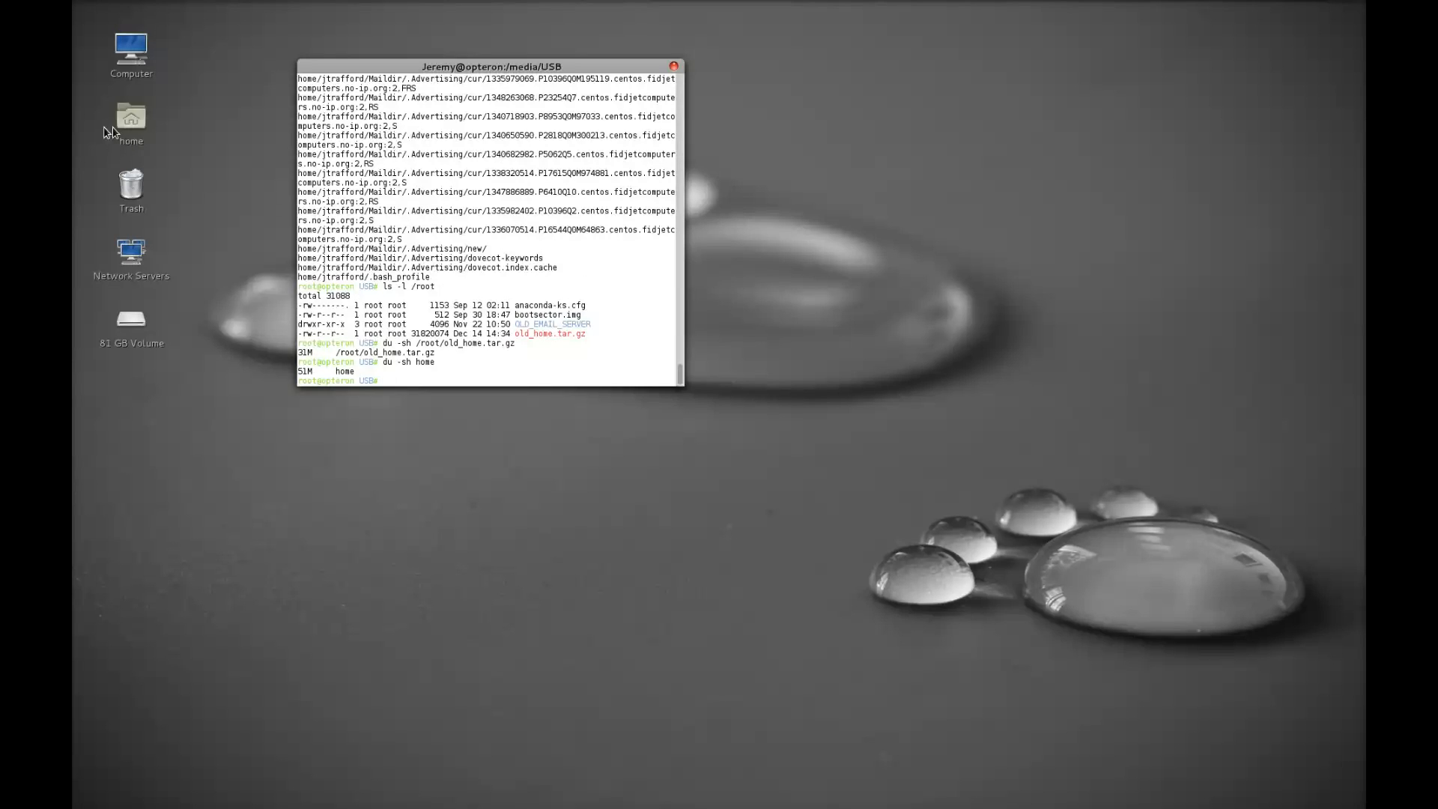
# Step: Move out to /media and unmount the external volume with umount /media/USB
pyautogui.doubleClick(130, 116)
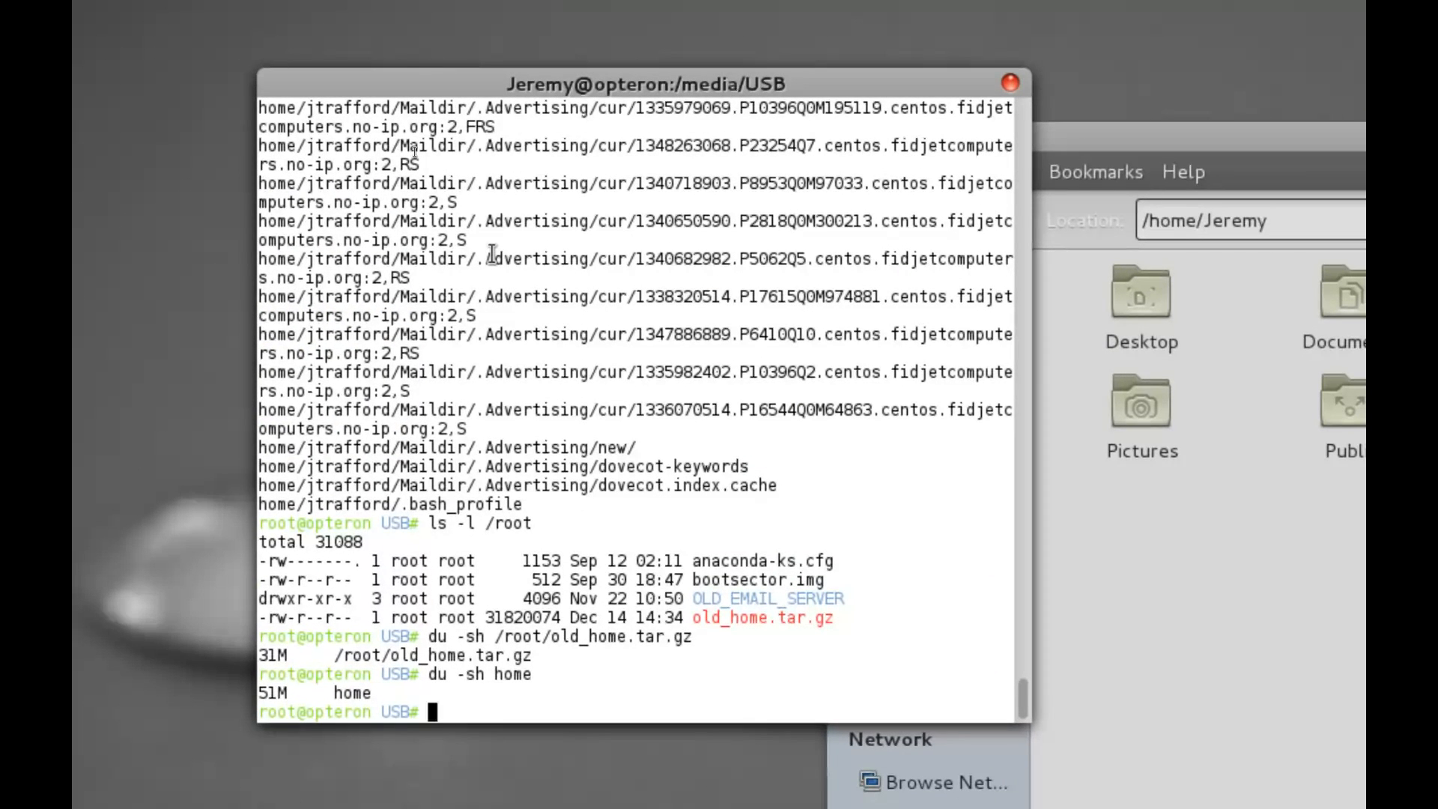
pyautogui.write('cd /media')
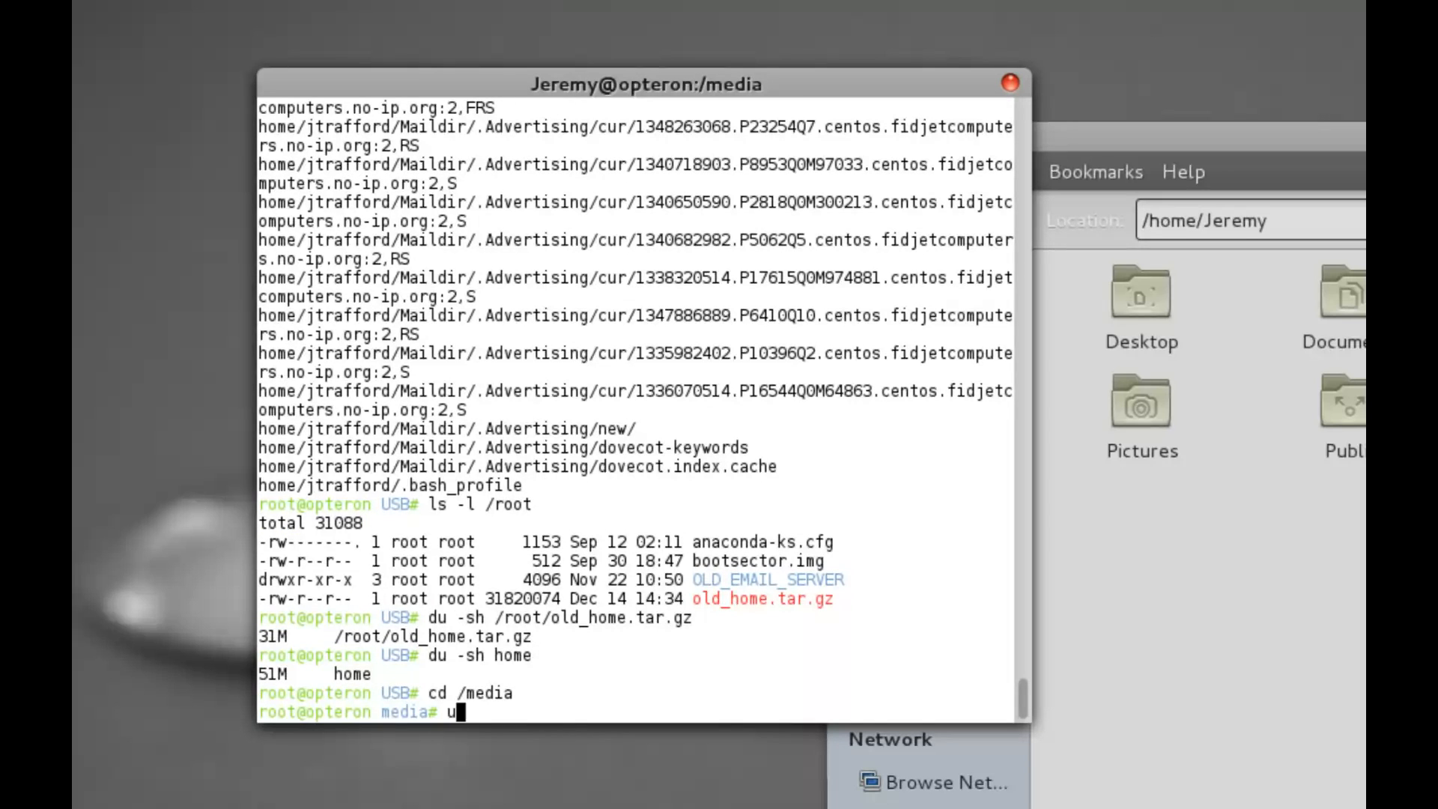
pyautogui.write('mount')
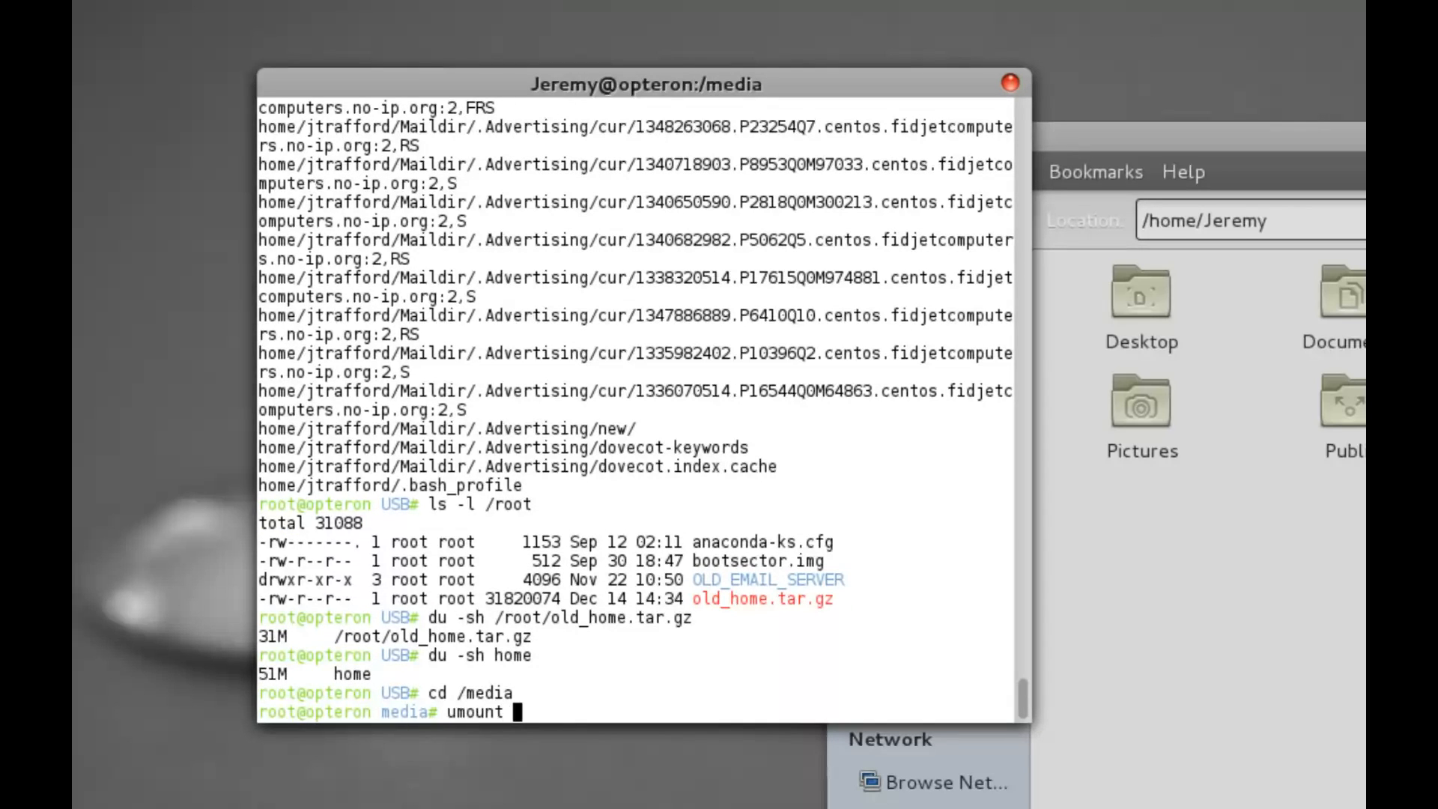
pyautogui.write('/me')
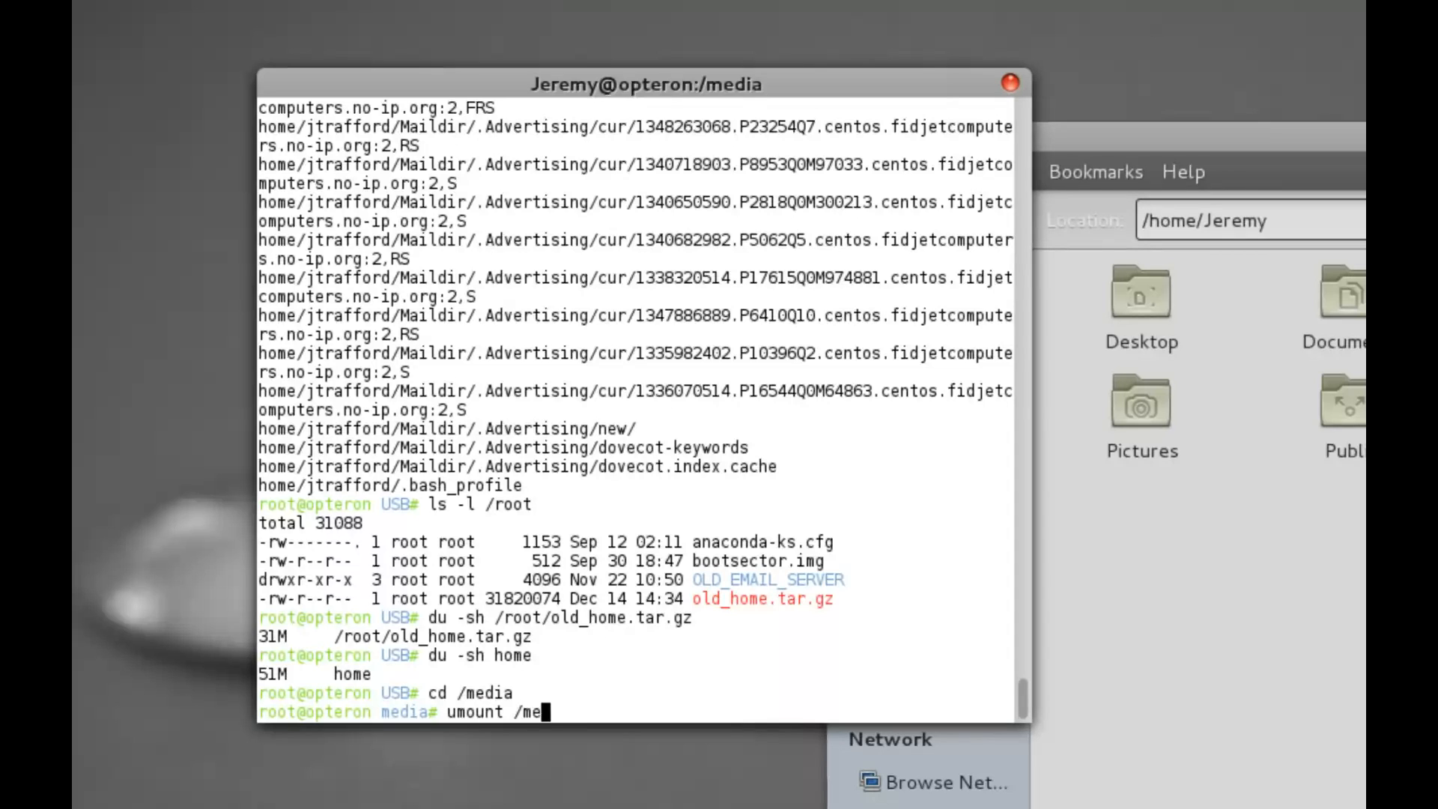
pyautogui.press('Return')
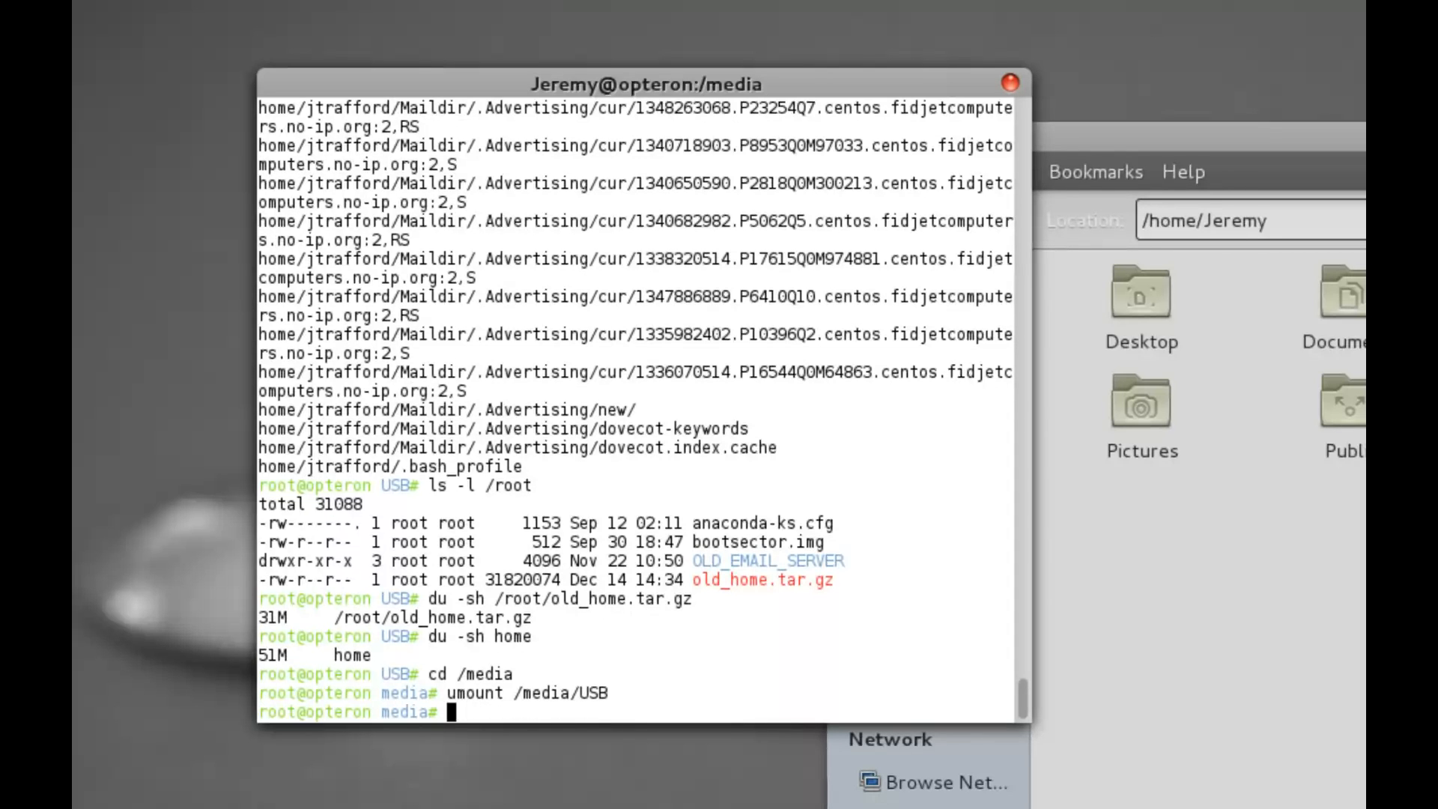
pyautogui.press('Return')
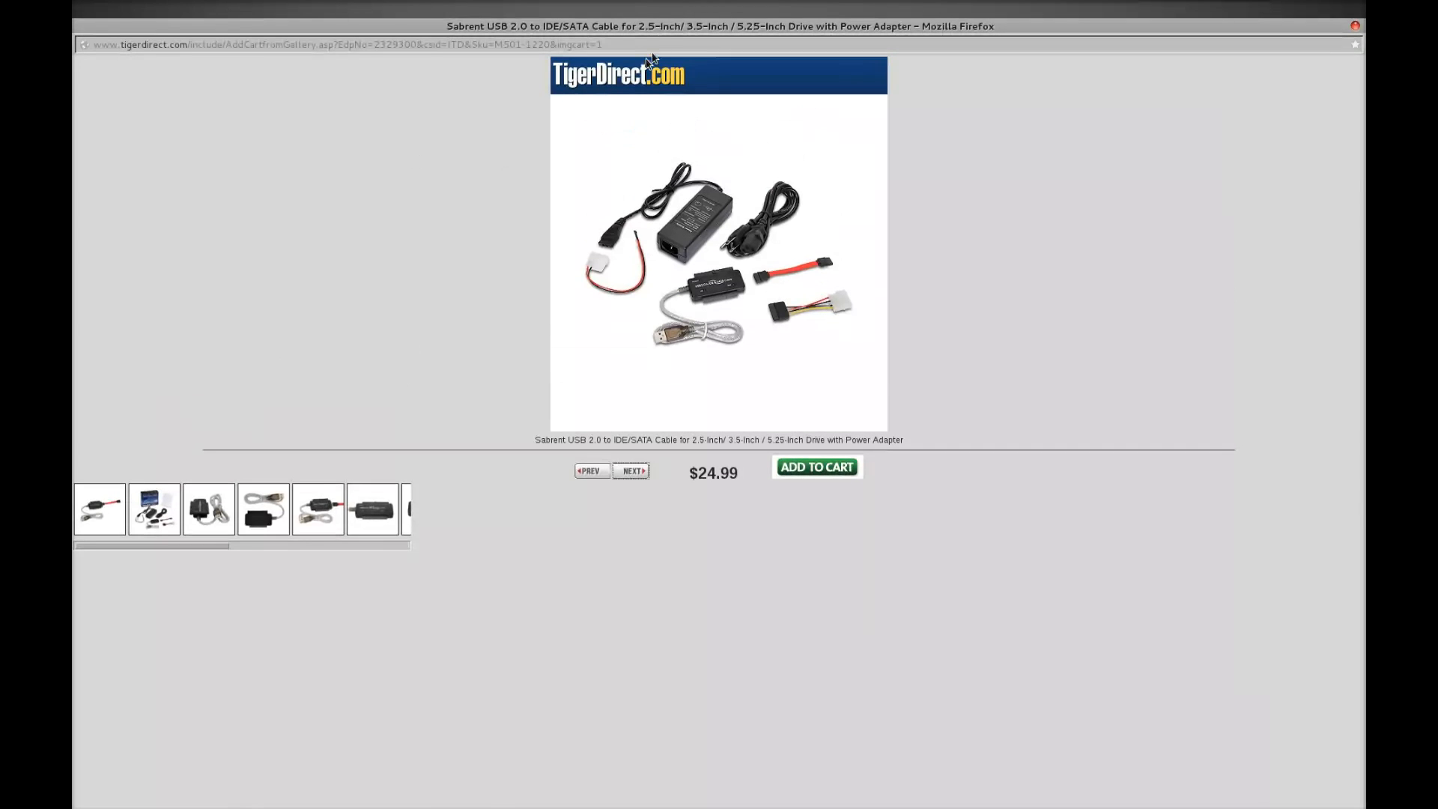
pyautogui.moveTo(716, 242)
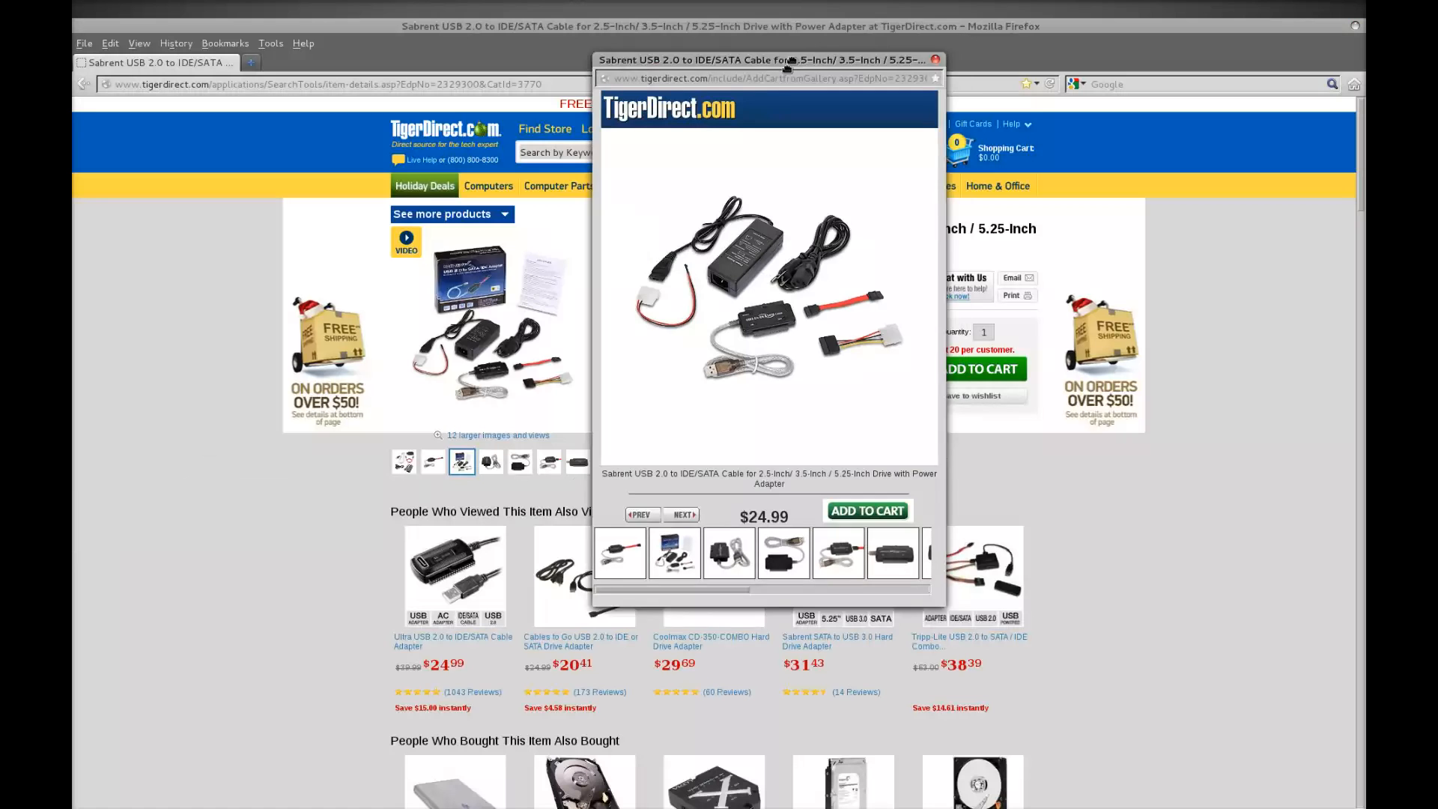
# Step: Close the enlarged image gallery to return to the Sabrent cable product page
pyautogui.click(934, 60)
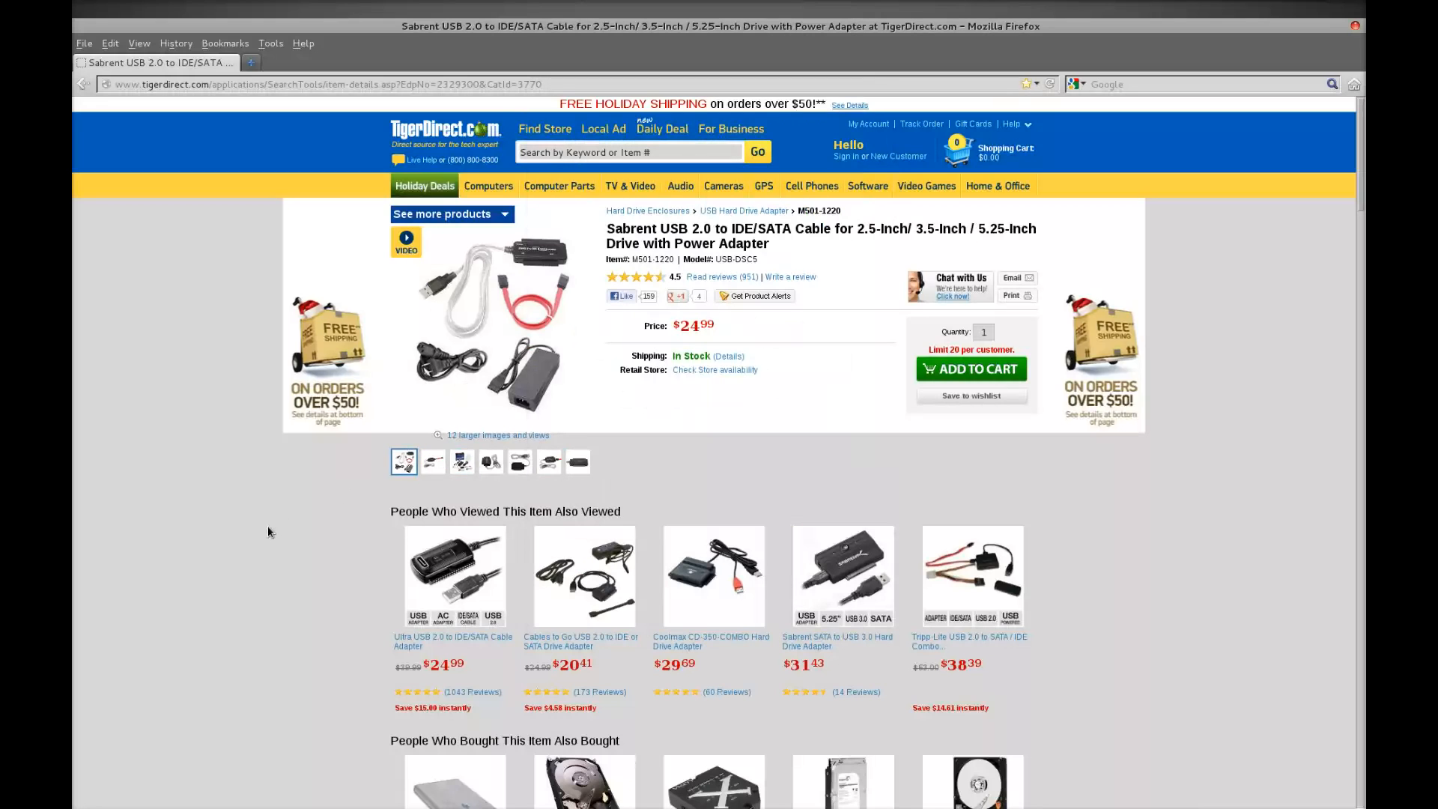